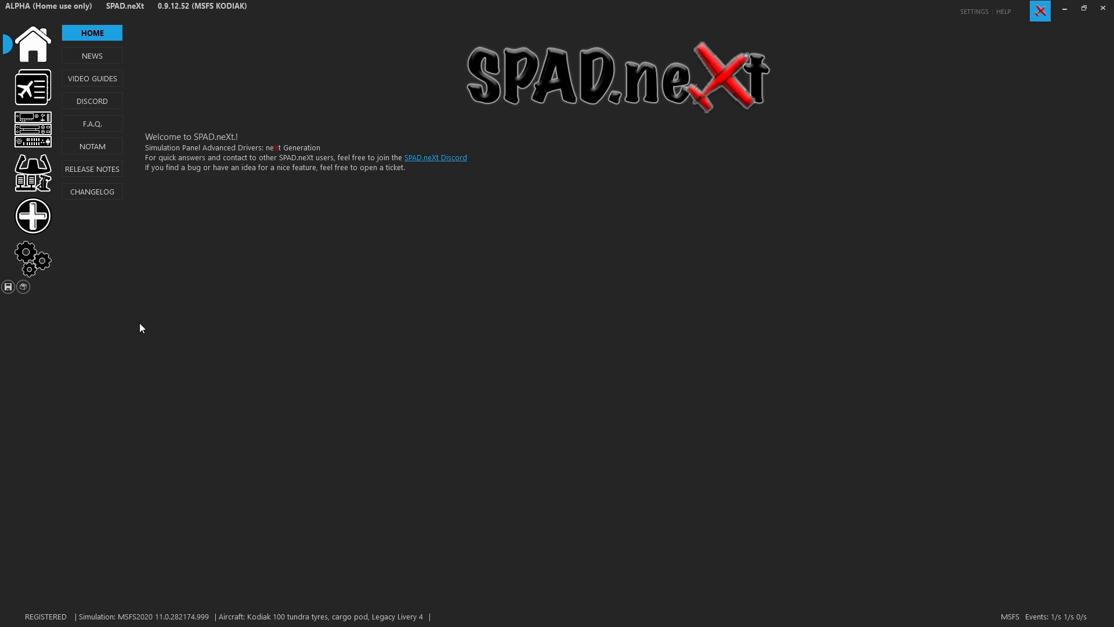
# - Show the General Joystick/HID Devices settings page from the Settings gear
pyautogui.click(32, 258)
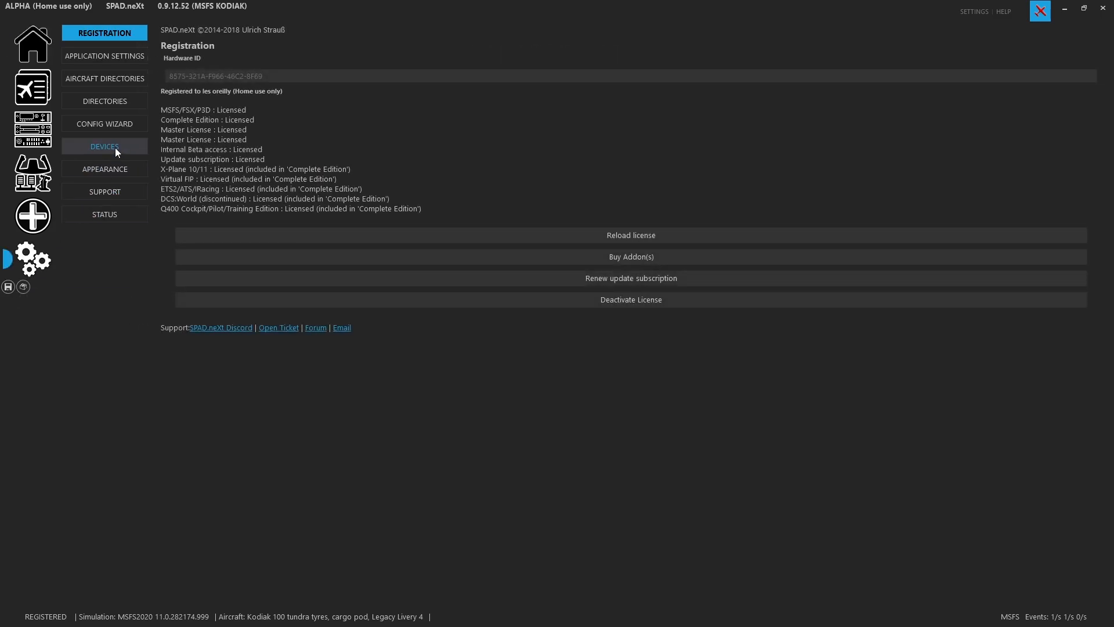
pyautogui.click(103, 147)
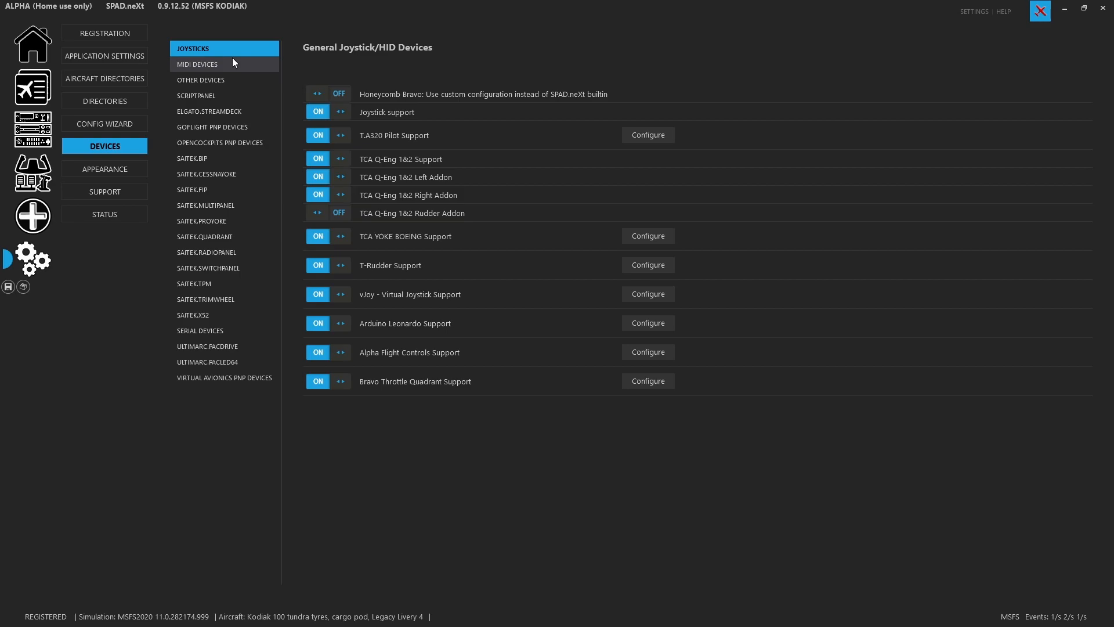
pyautogui.moveTo(495, 358)
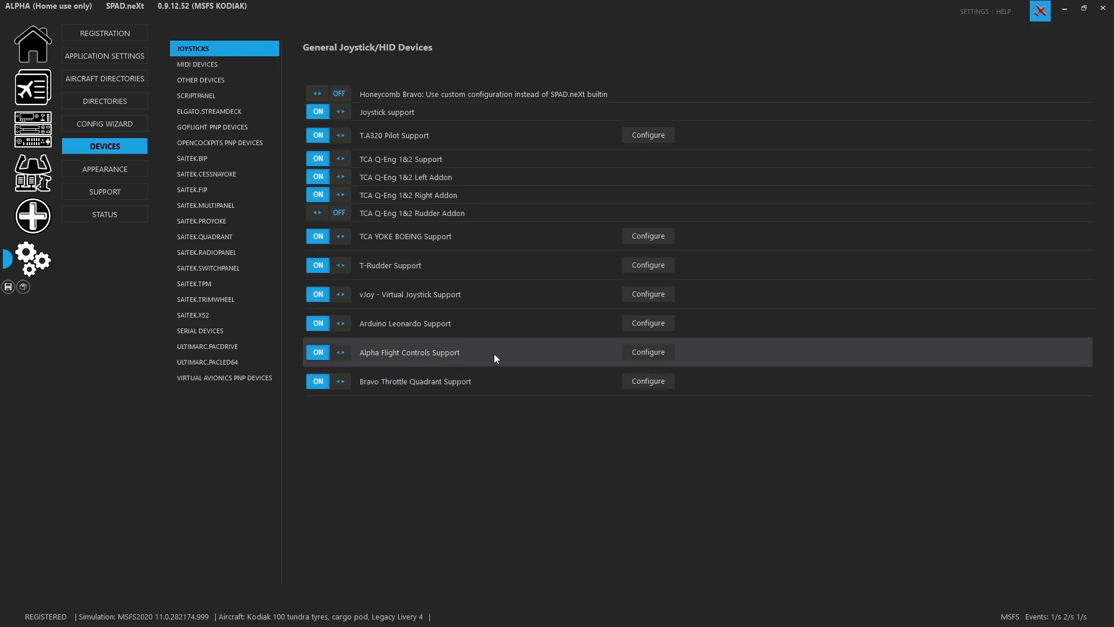
# - Review the Alpha Flight Controls axes, hat switch and per-button pushbutton modes
pyautogui.click(647, 352)
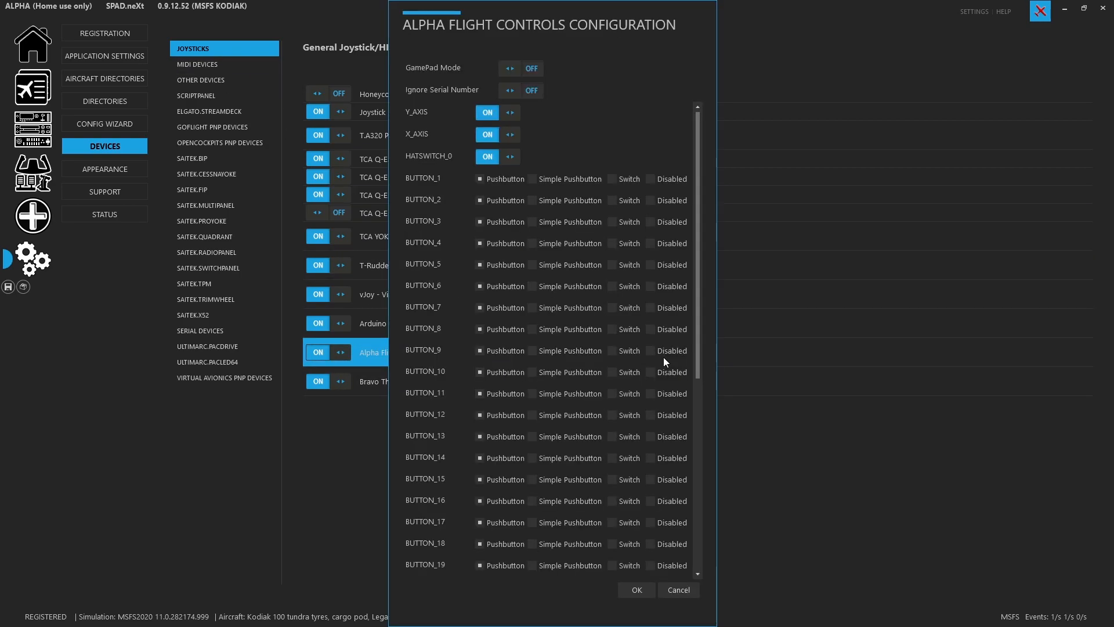
pyautogui.moveTo(555, 274)
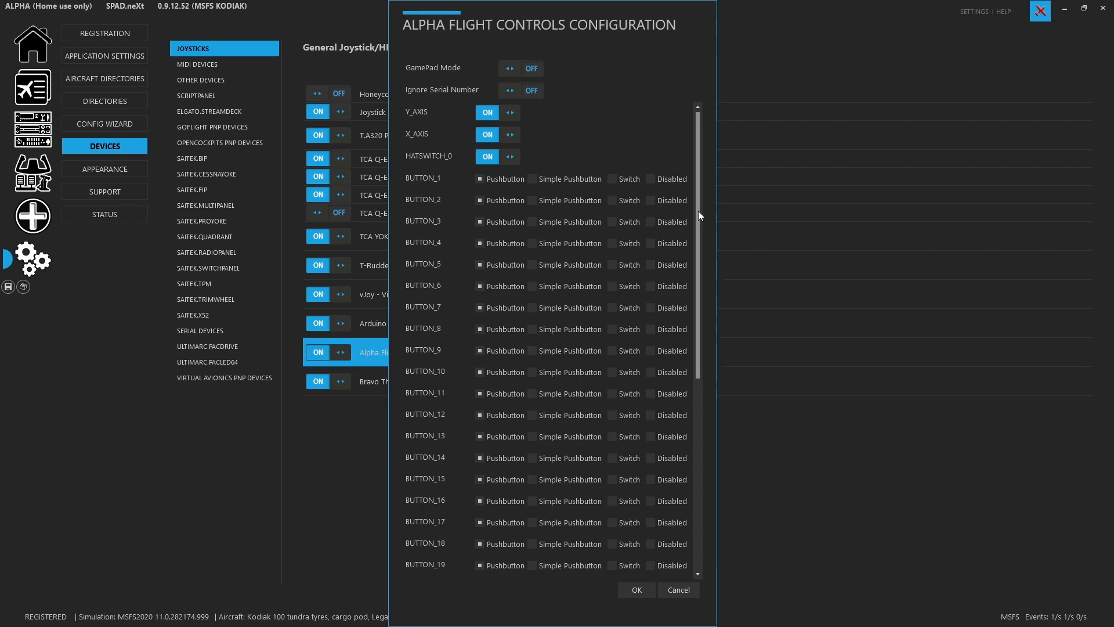
pyautogui.scroll(-3)
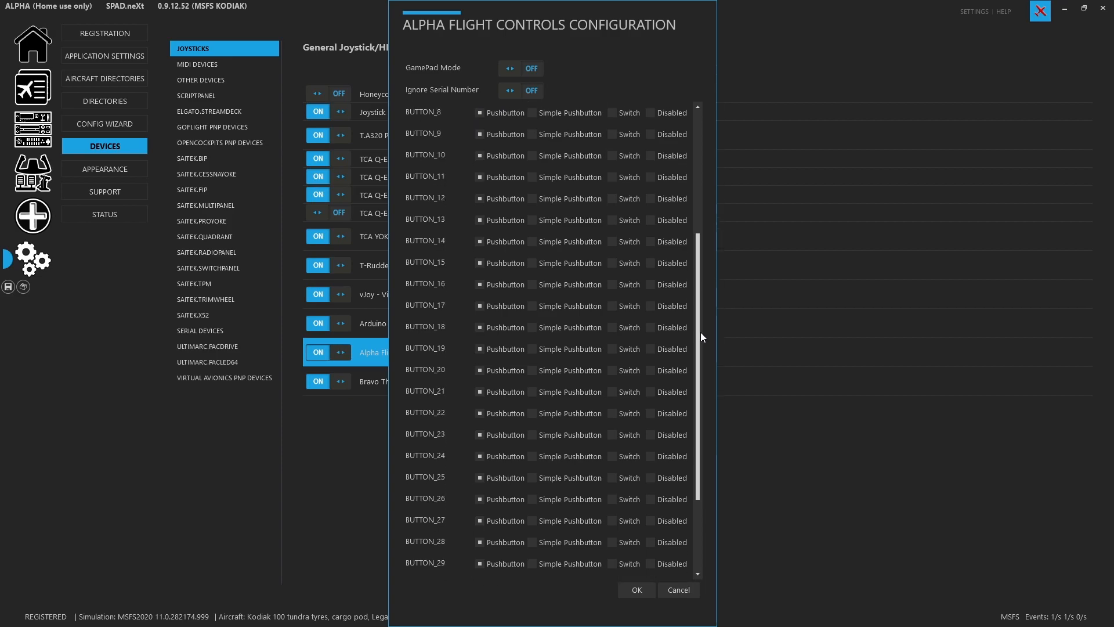
pyautogui.scroll(-3)
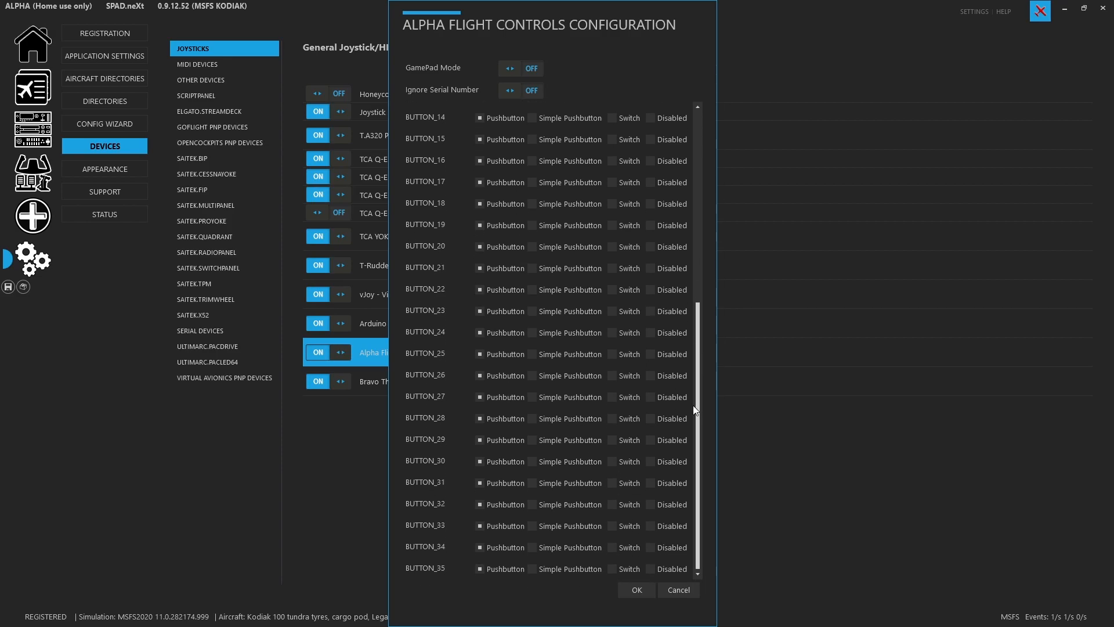
pyautogui.scroll(3)
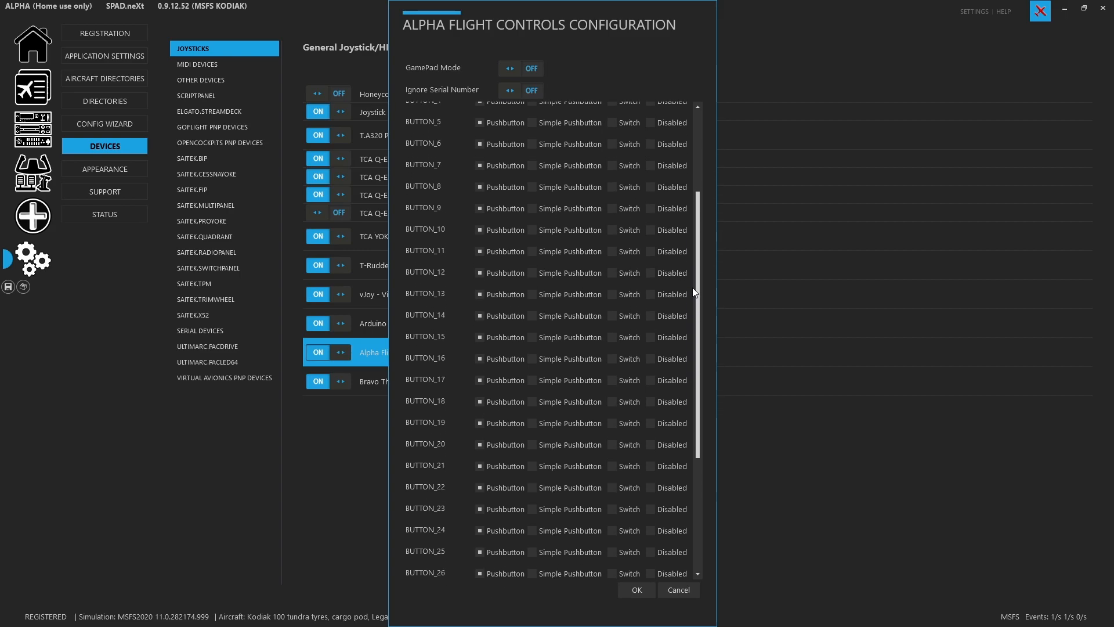
pyautogui.scroll(3)
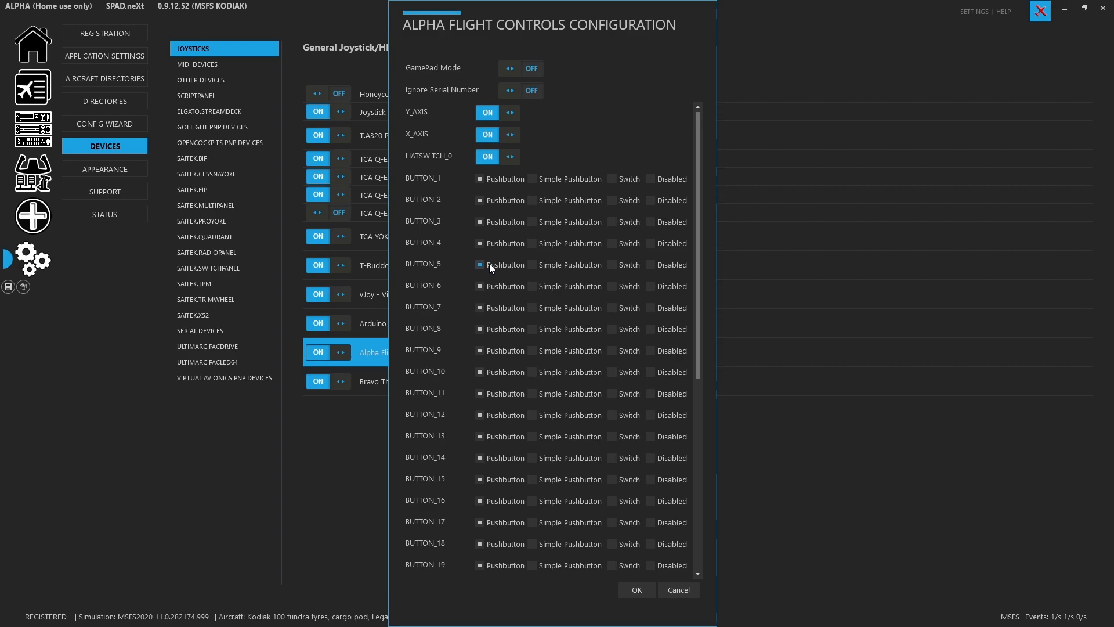
pyautogui.moveTo(677, 590)
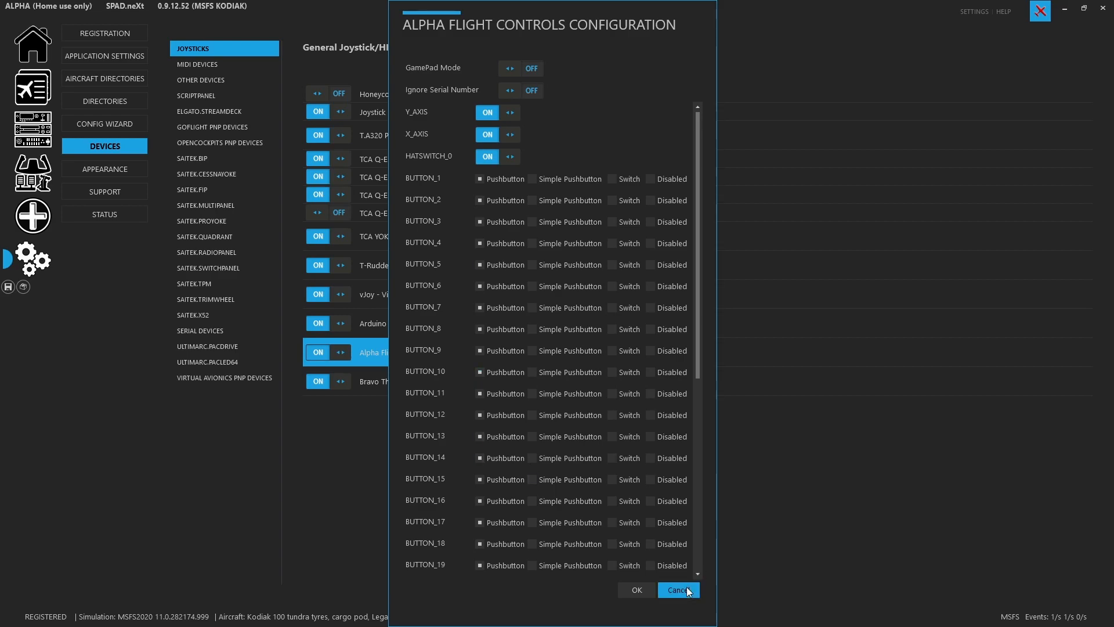
# - Cancel the Alpha configuration unchanged and show the Alpha yoke's button 1 vJoy events
pyautogui.click(676, 590)
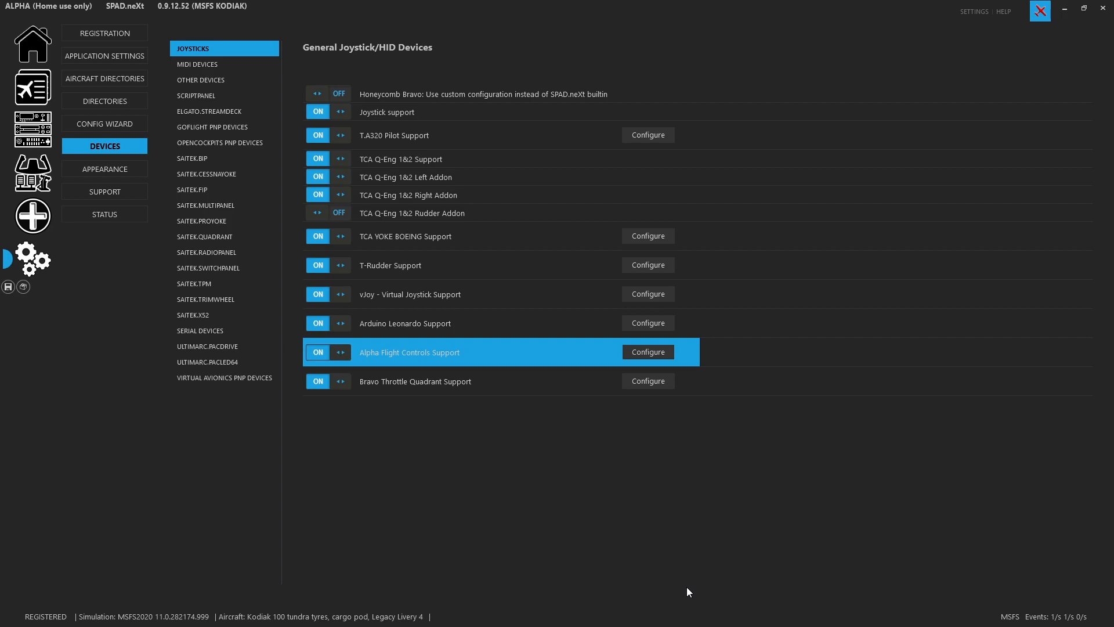
pyautogui.moveTo(105, 123)
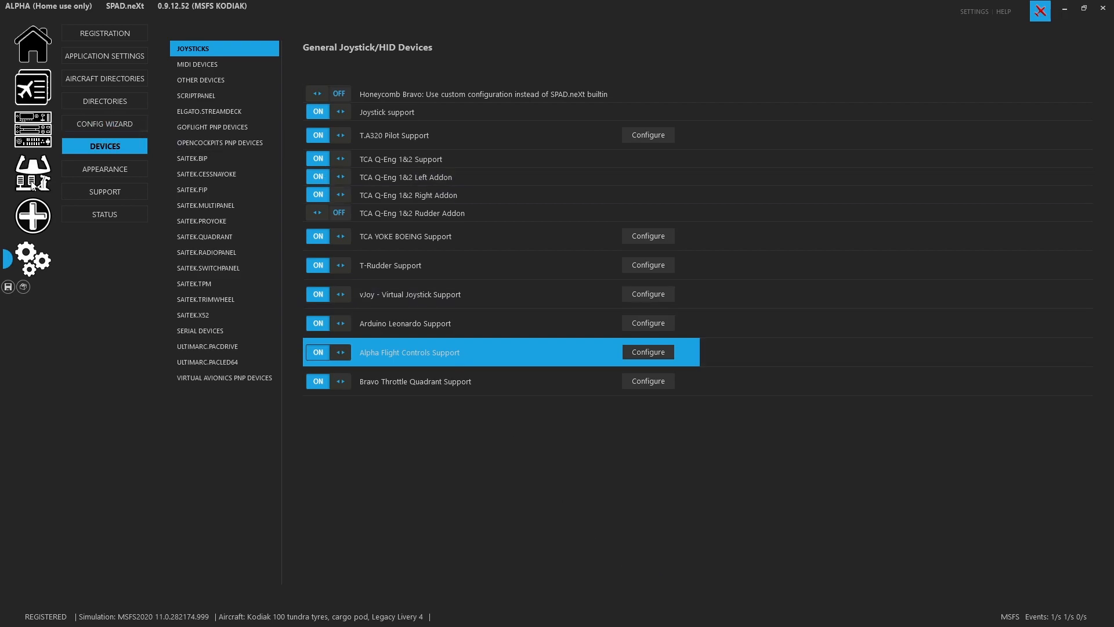
pyautogui.click(646, 352)
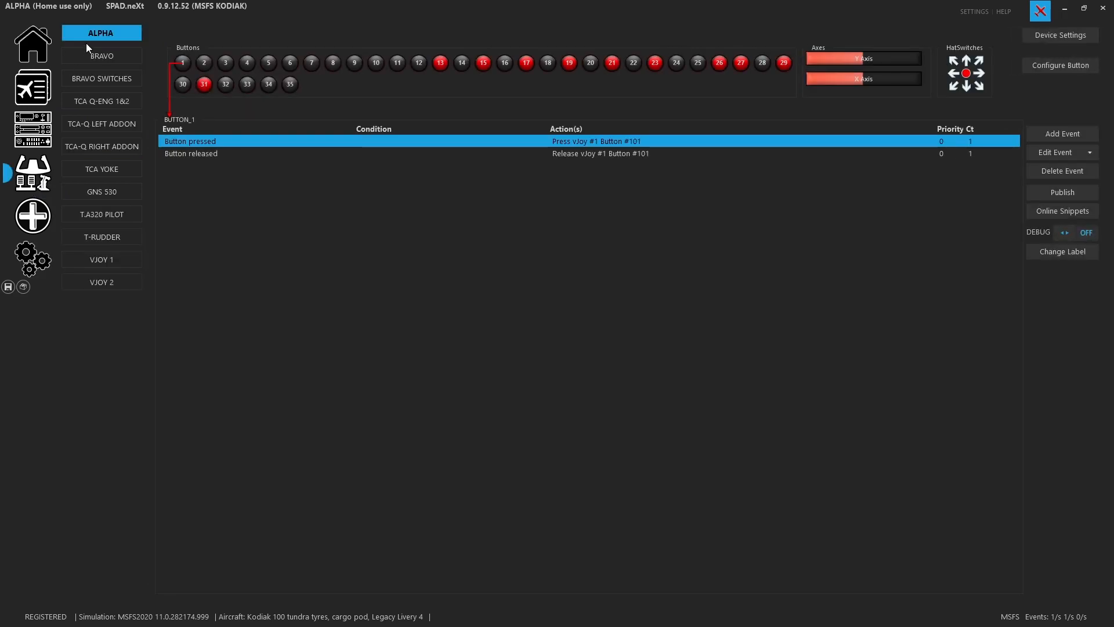
pyautogui.moveTo(197, 70)
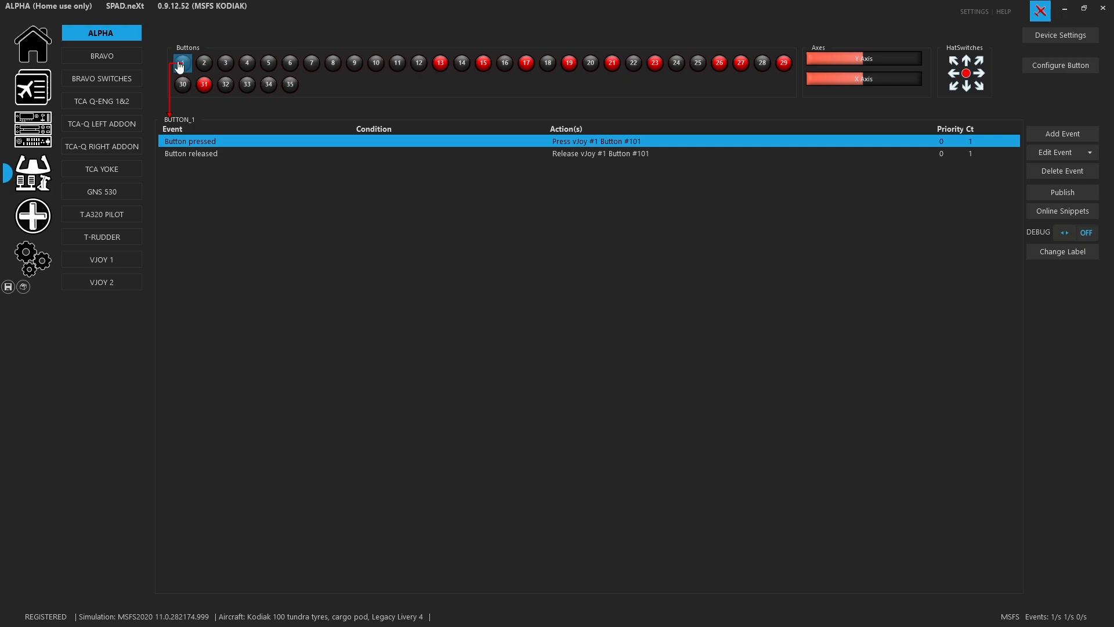
pyautogui.moveTo(1061, 210)
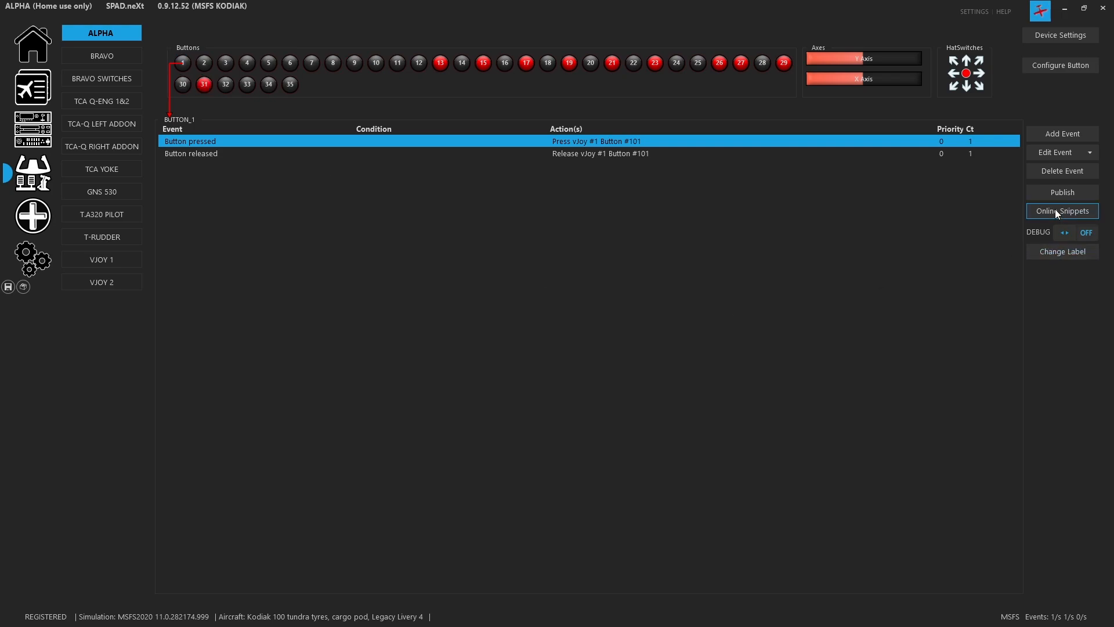
# - Search complete-device online snippets for all aircraft with the text 'les'
pyautogui.click(1062, 211)
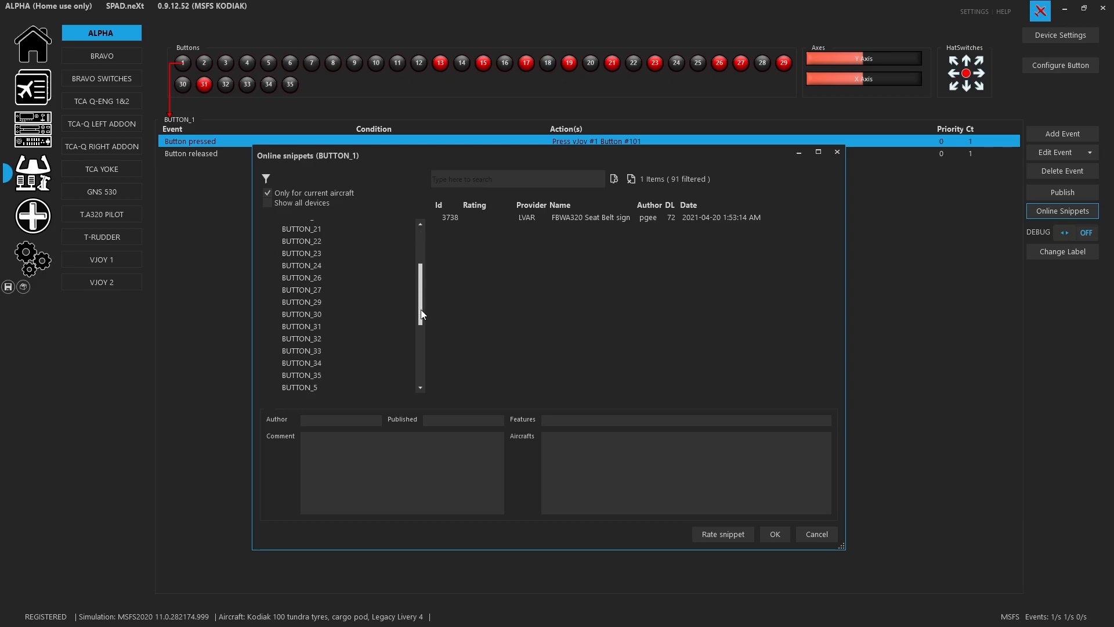
pyautogui.scroll(-3)
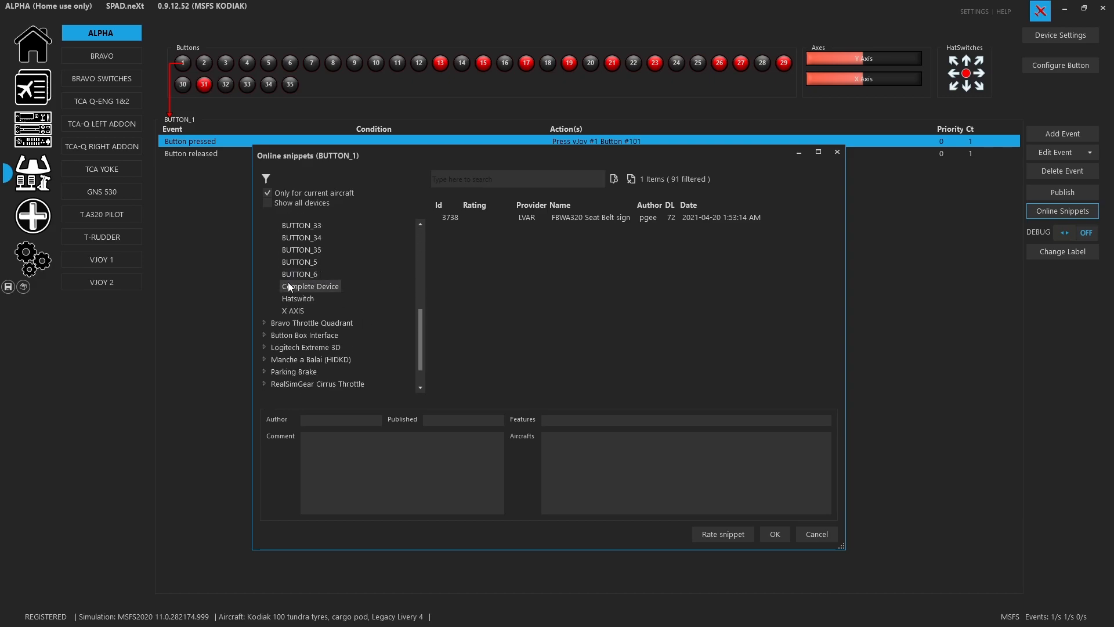
pyautogui.click(310, 285)
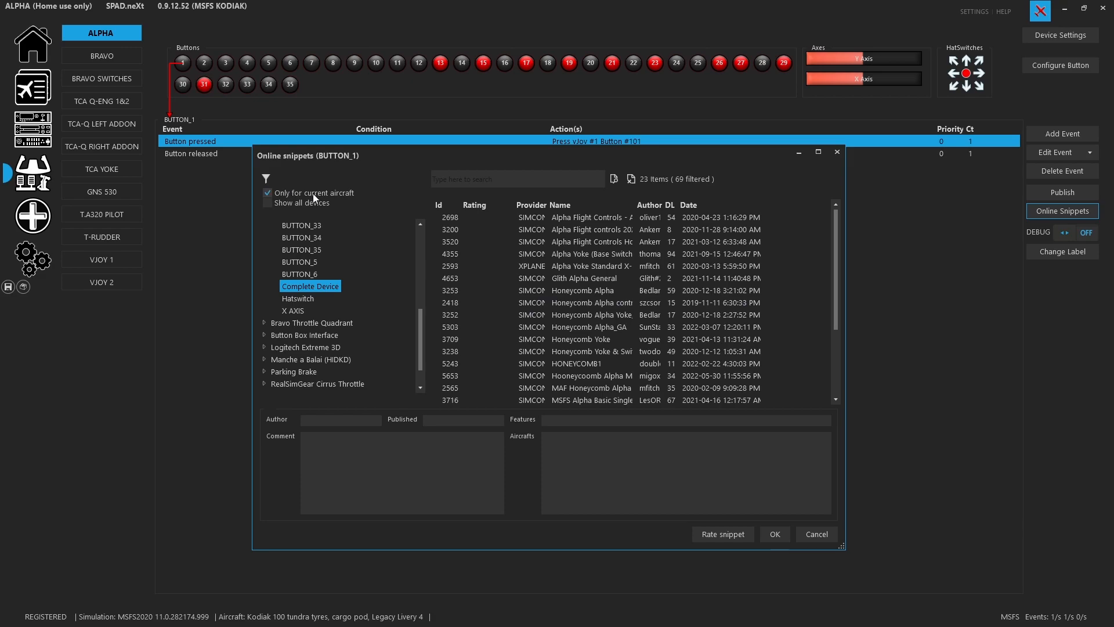
pyautogui.click(268, 194)
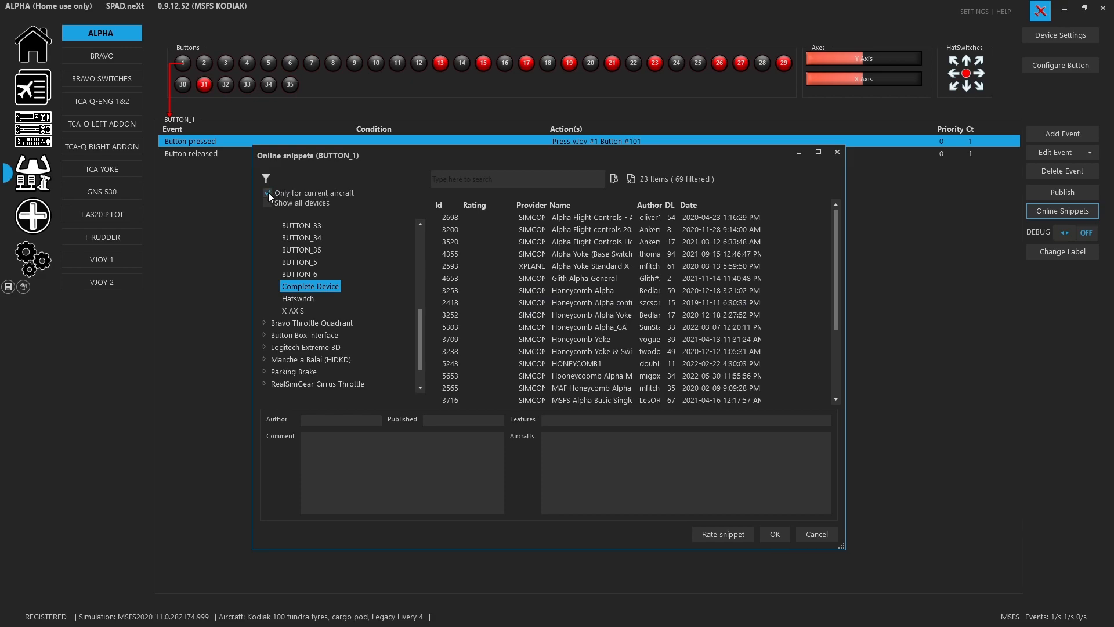
pyautogui.click(268, 193)
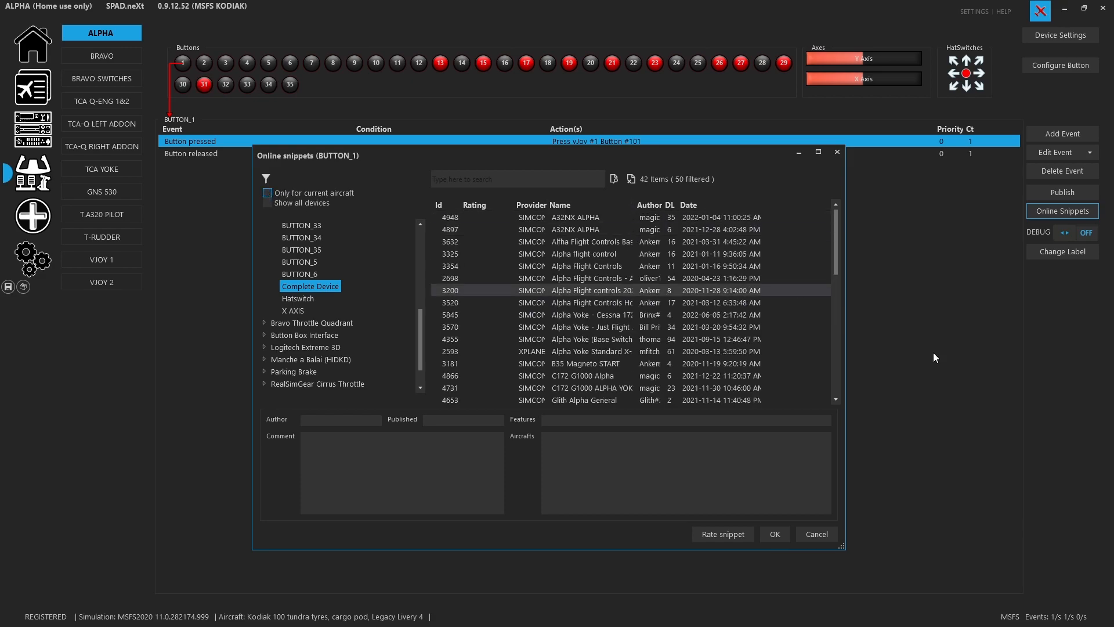
pyautogui.write('lesorei')
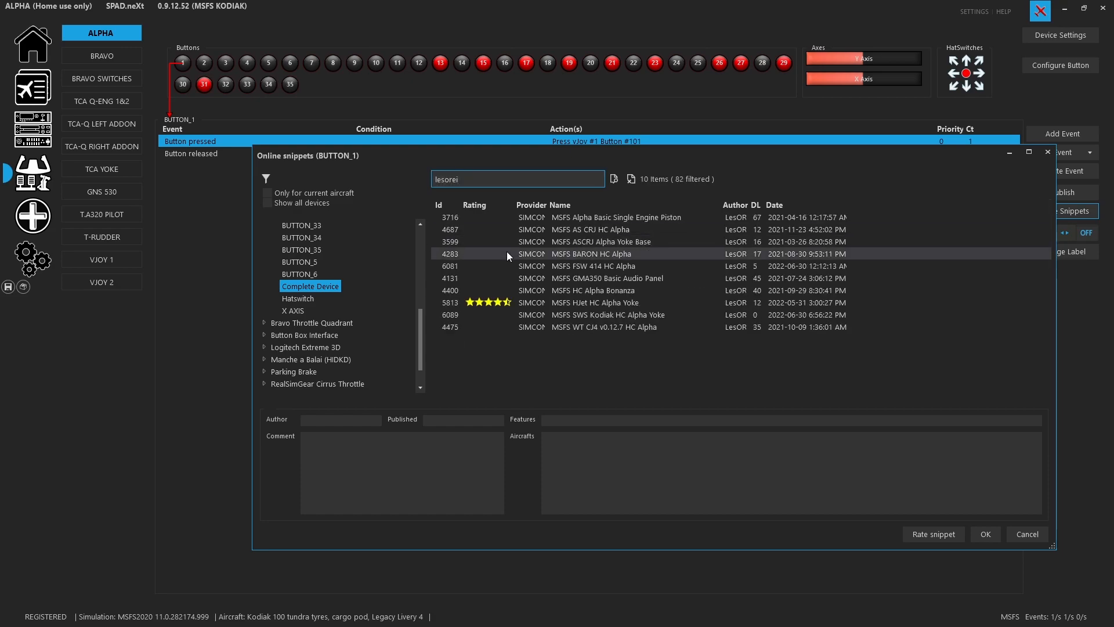
# - Choose the MSFS SWS Kodiak HC Alpha Yoke snippet and load it onto the device
pyautogui.click(603, 326)
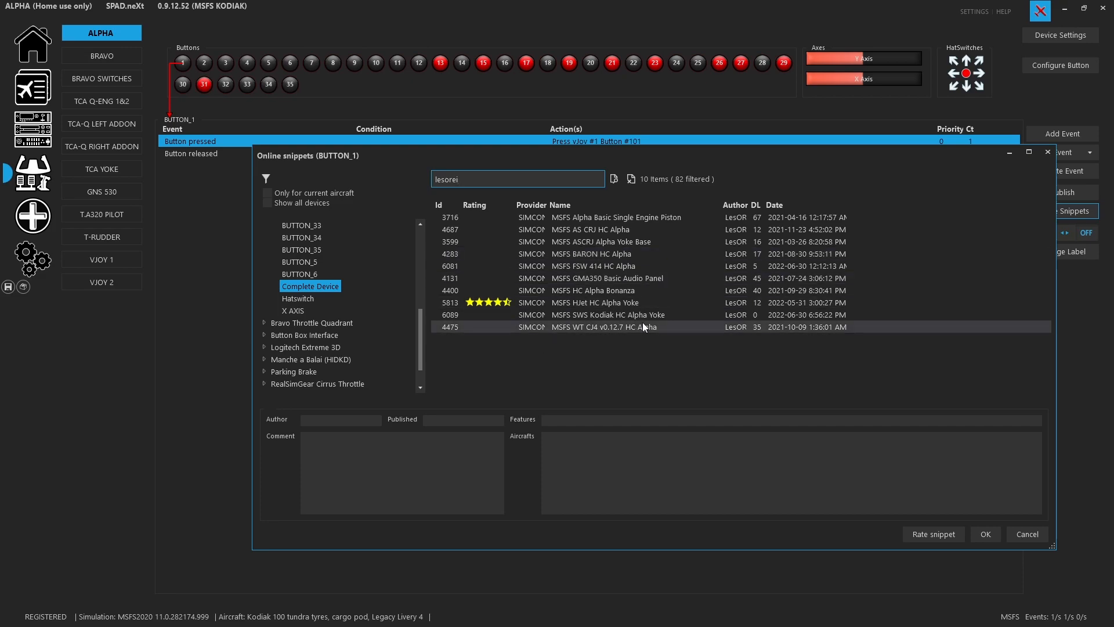
pyautogui.click(603, 314)
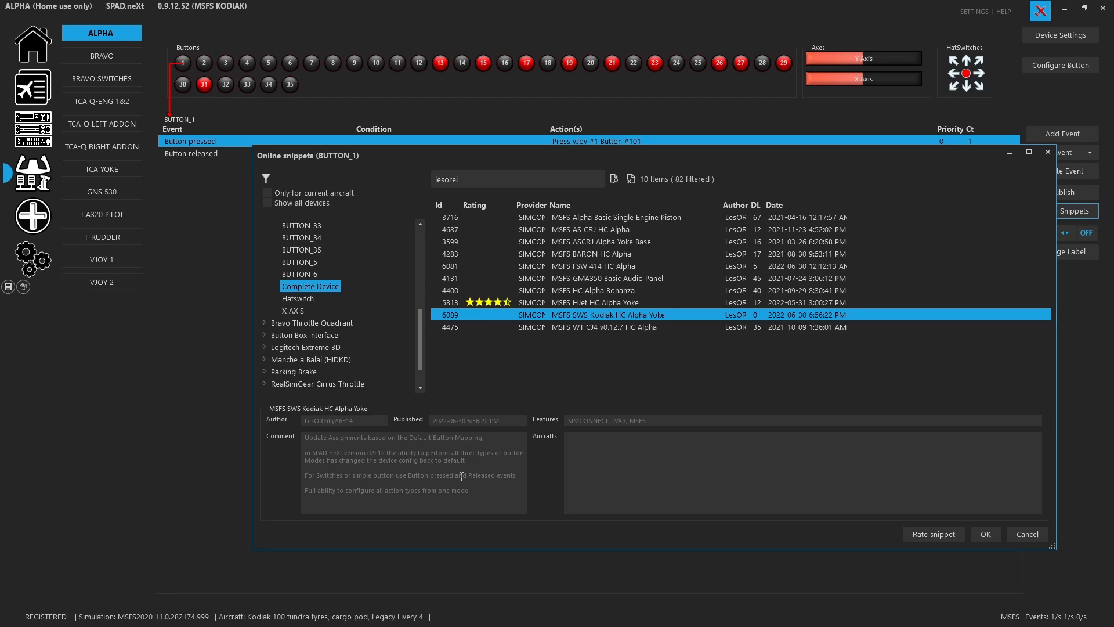
pyautogui.moveTo(986, 521)
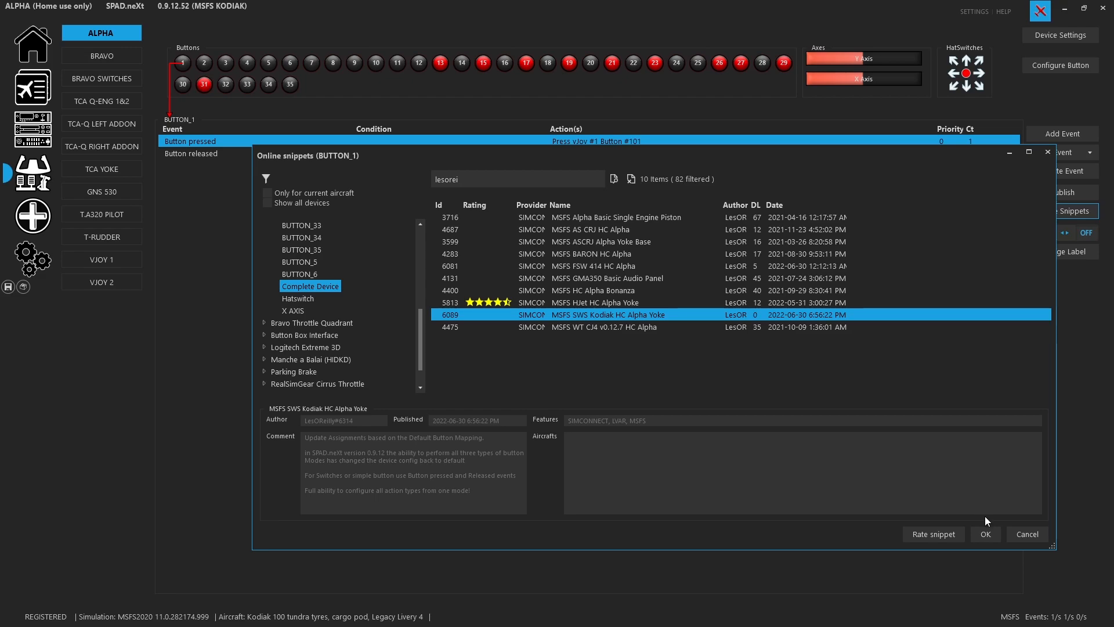
pyautogui.click(985, 534)
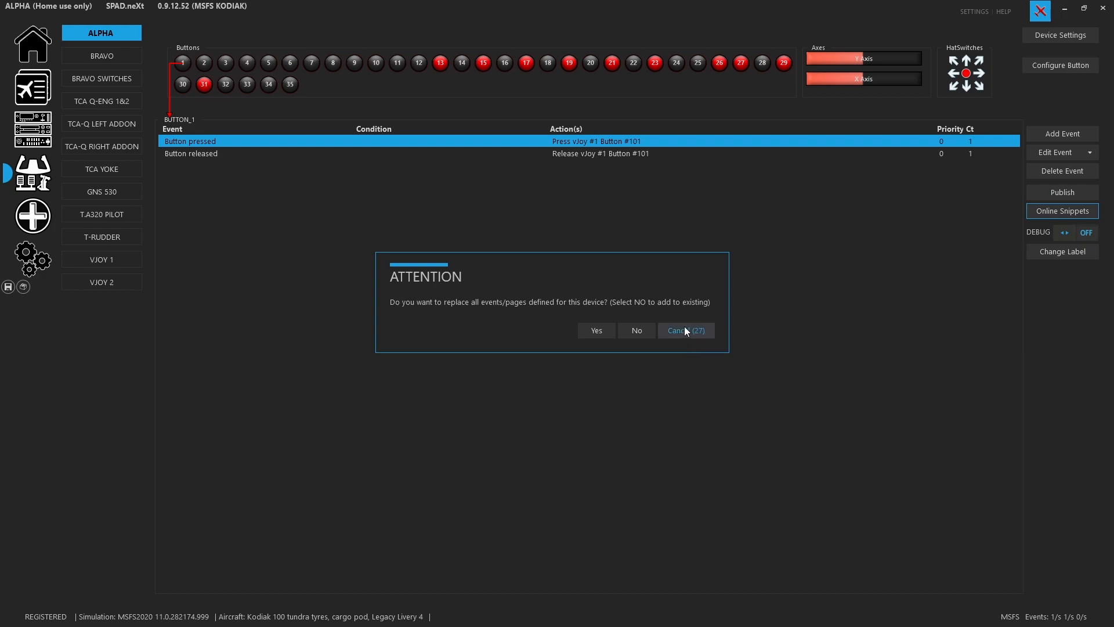
# - Cancel the replace-events warning, keeping the Alpha's existing assignments
pyautogui.click(684, 331)
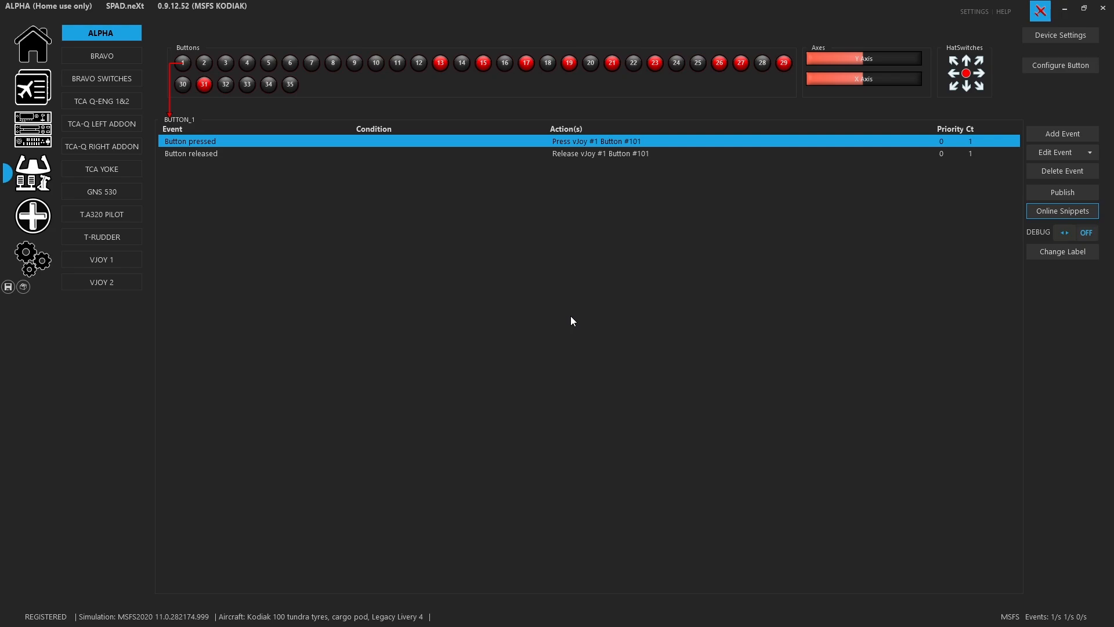
pyautogui.click(1060, 35)
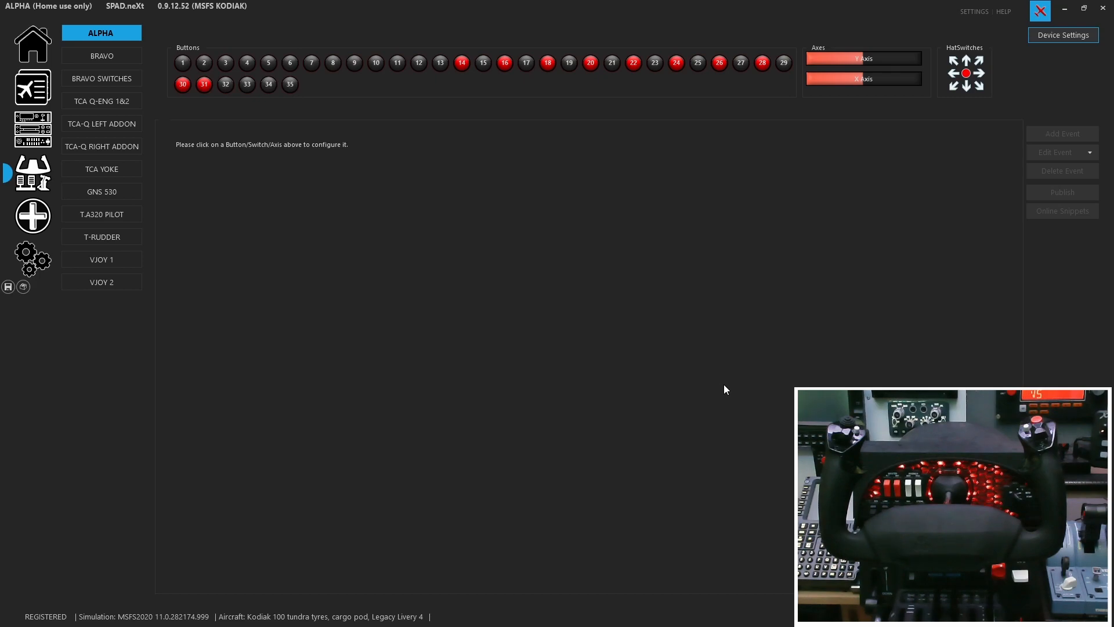
# - Show button 1's short-press and release events mapped to vJoy button 101
pyautogui.click(182, 63)
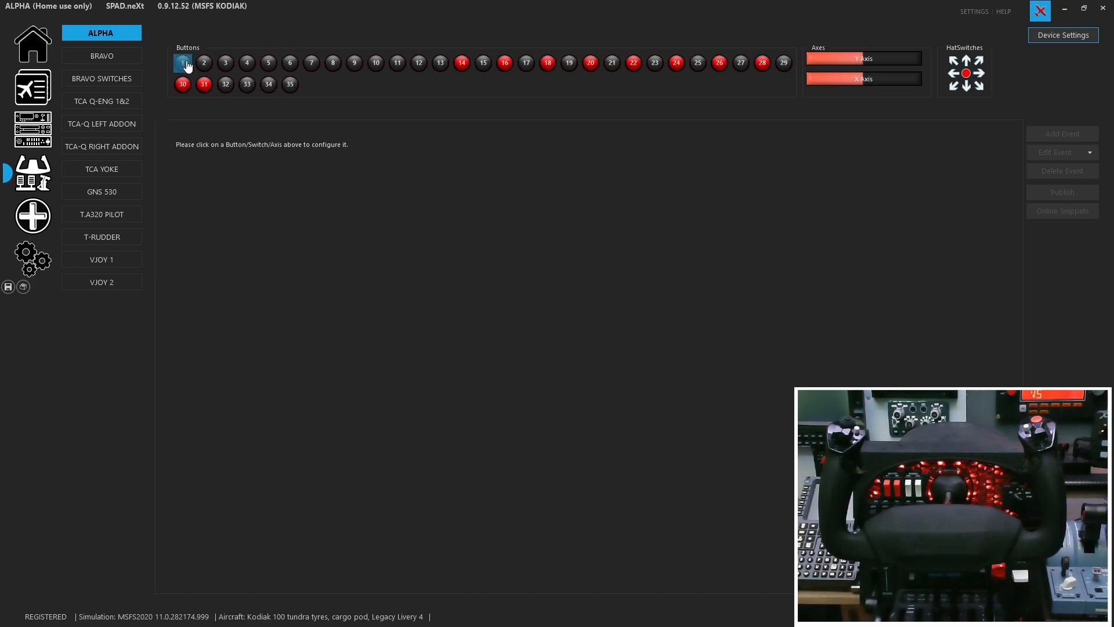
pyautogui.click(182, 63)
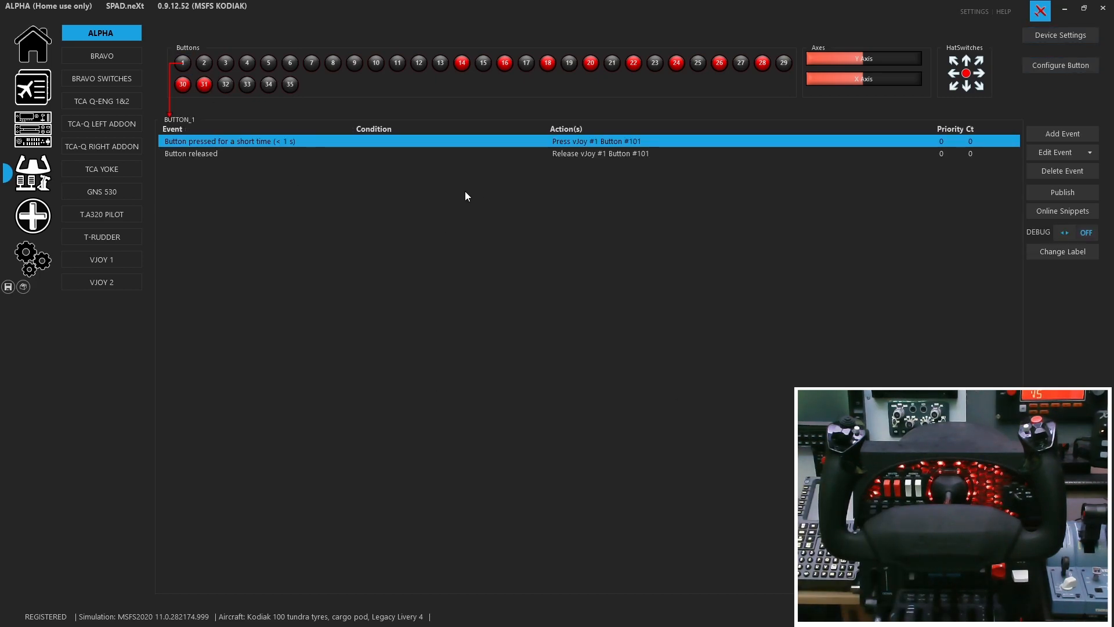
pyautogui.moveTo(364, 139)
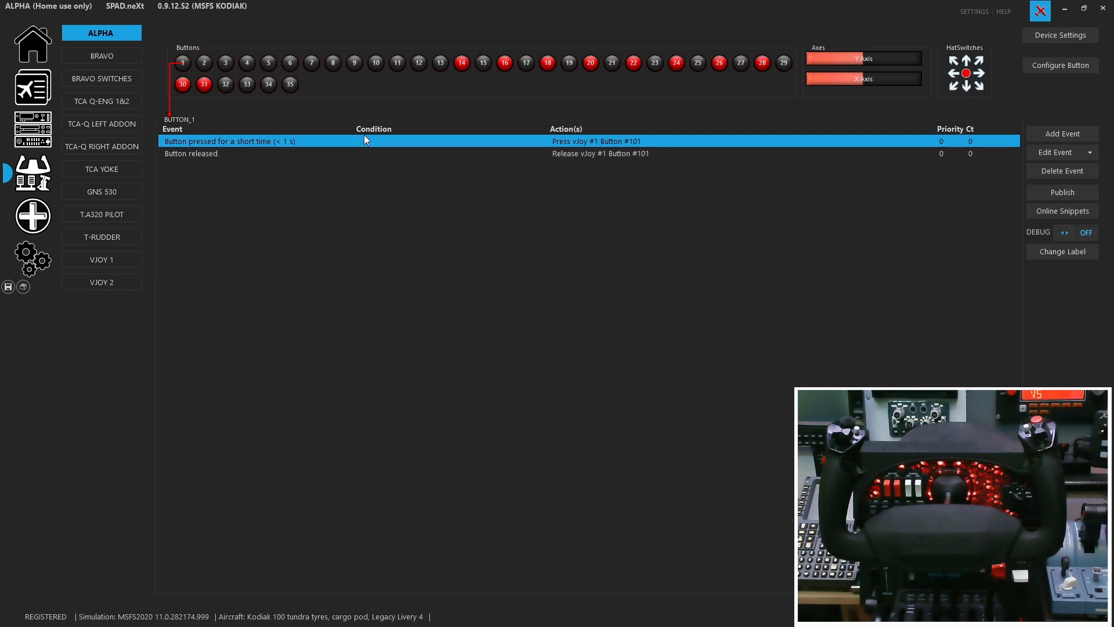
pyautogui.moveTo(268, 143)
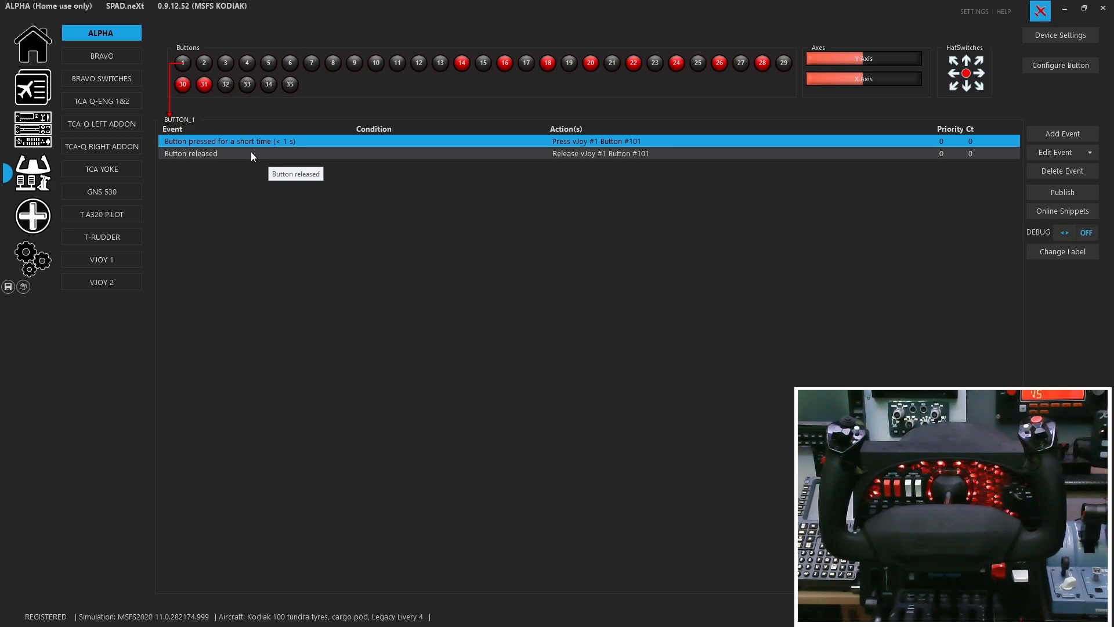
pyautogui.moveTo(260, 159)
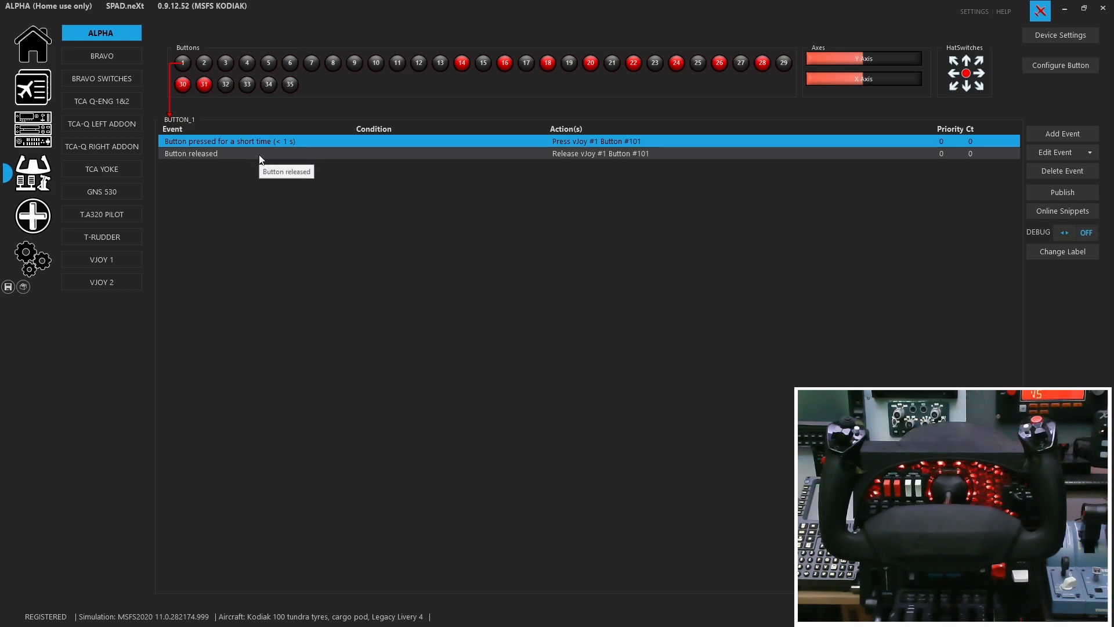
pyautogui.moveTo(258, 154)
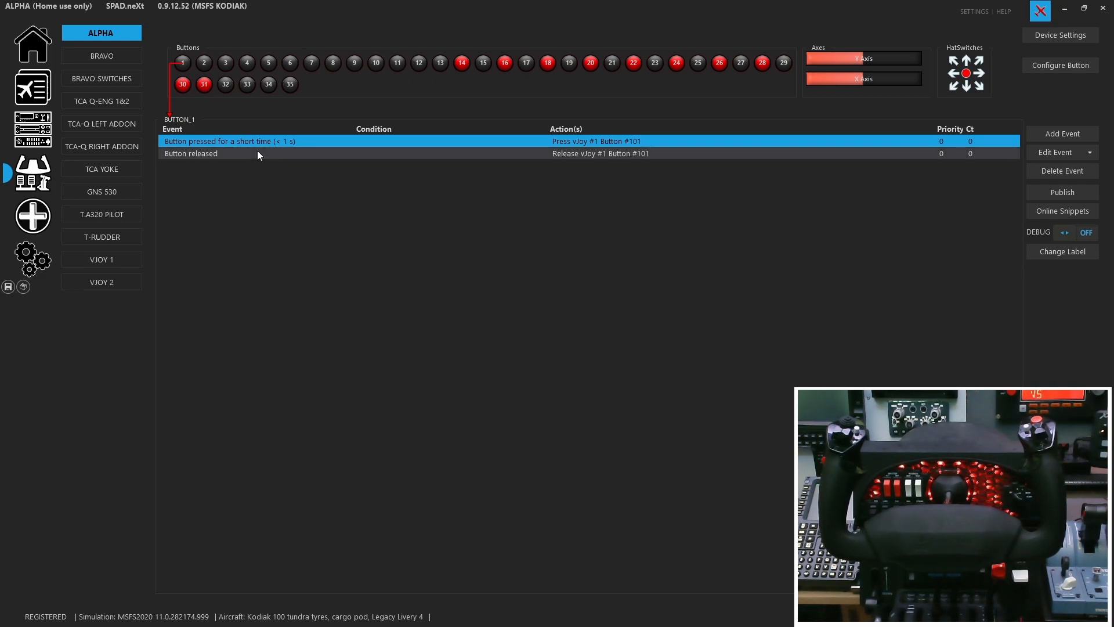
pyautogui.moveTo(233, 158)
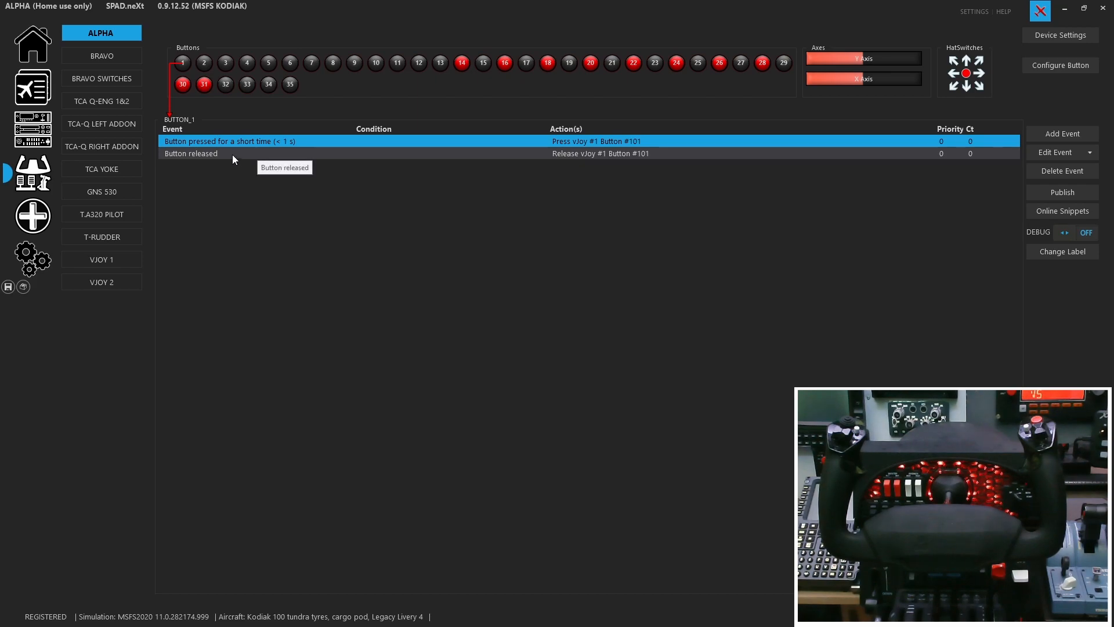
pyautogui.moveTo(230, 140)
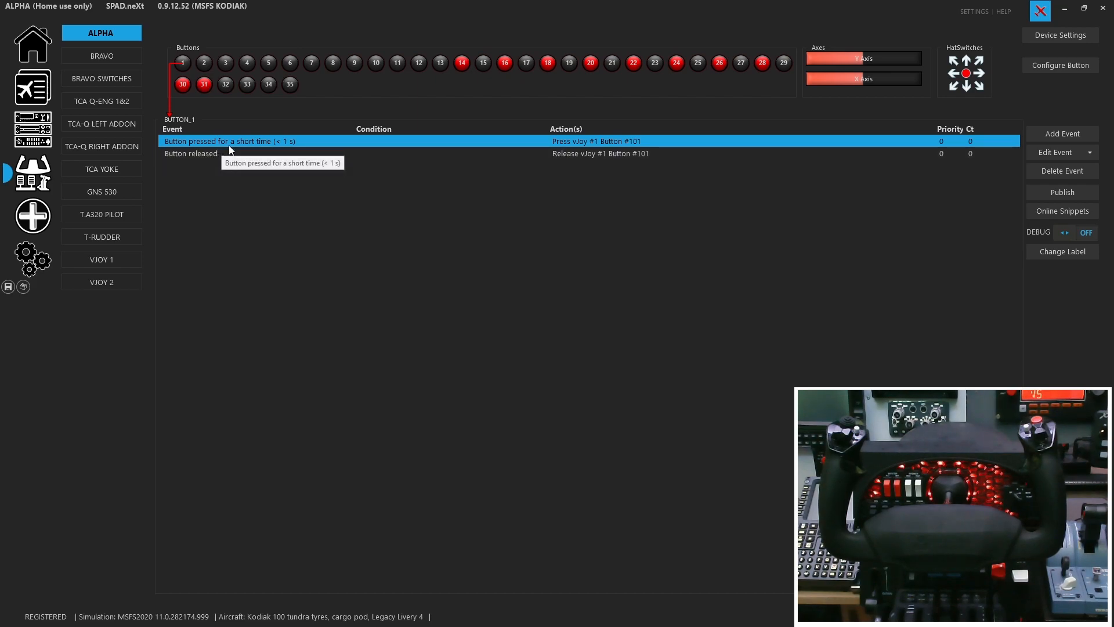
pyautogui.moveTo(268, 147)
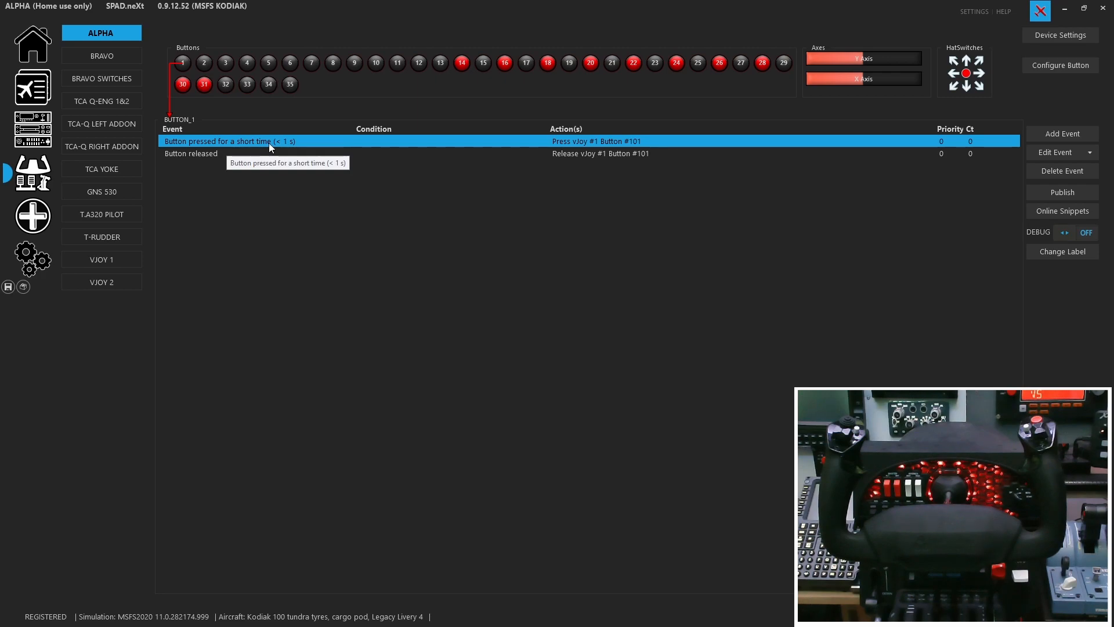
pyautogui.moveTo(279, 149)
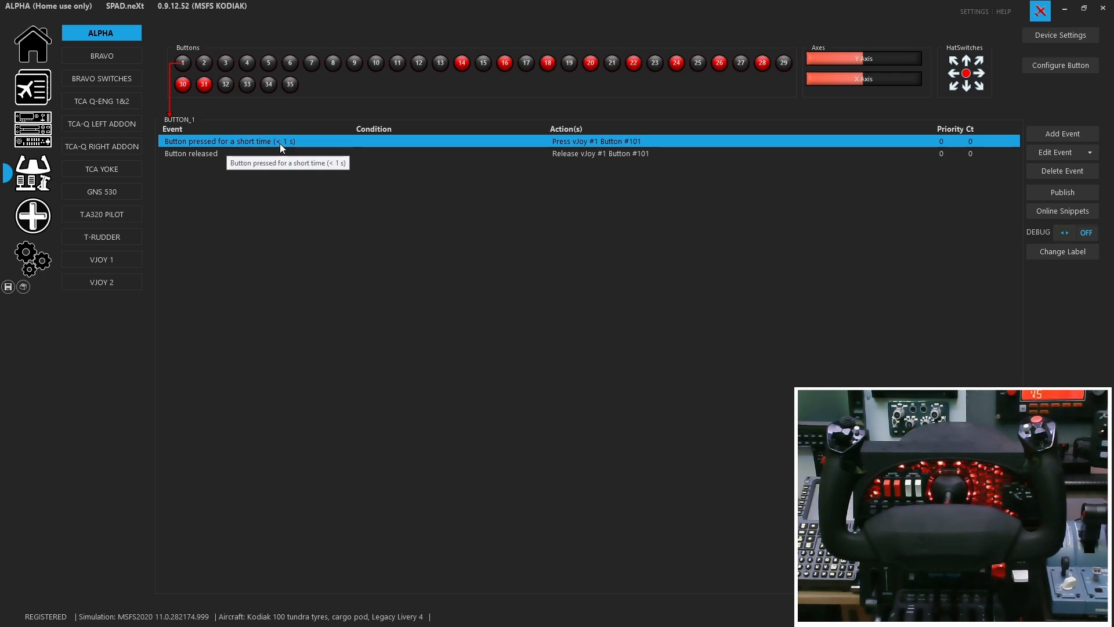
pyautogui.moveTo(401, 223)
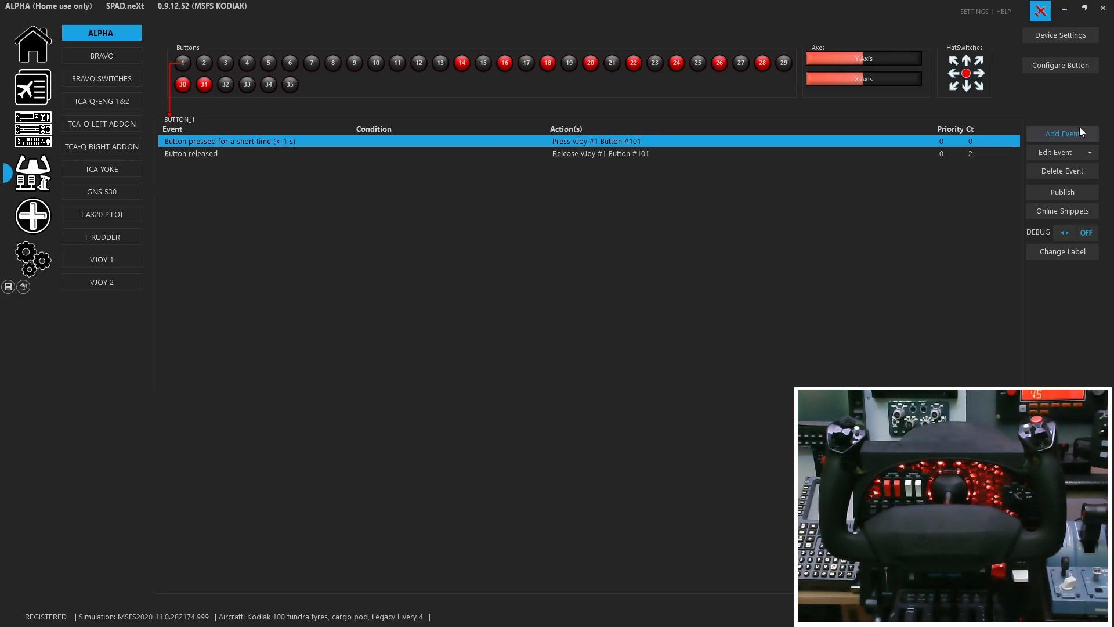
pyautogui.click(1062, 134)
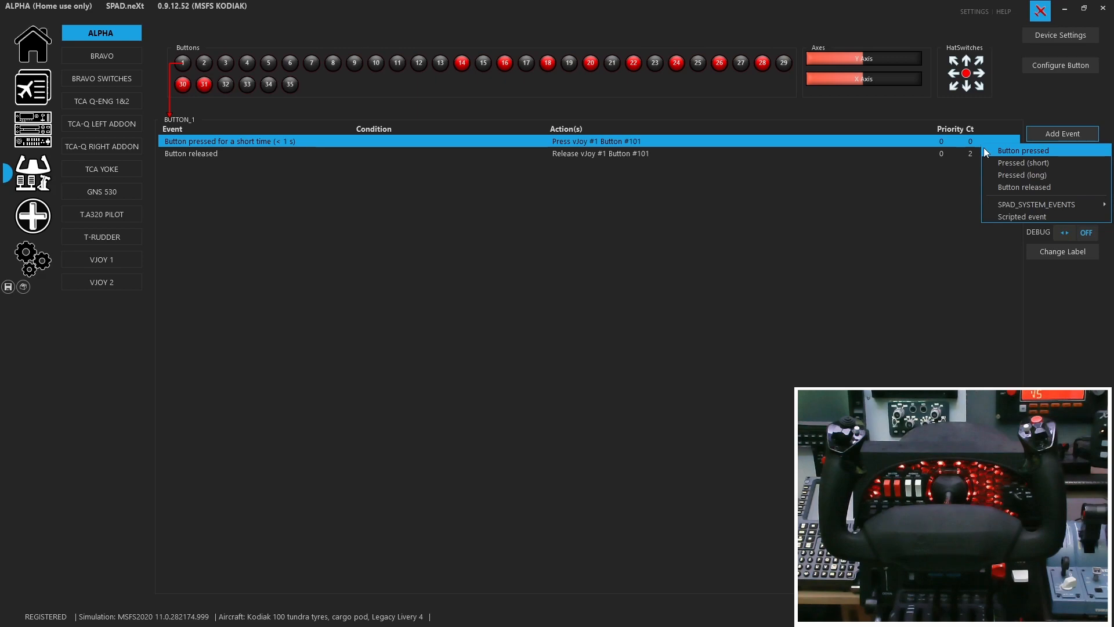
pyautogui.moveTo(1011, 186)
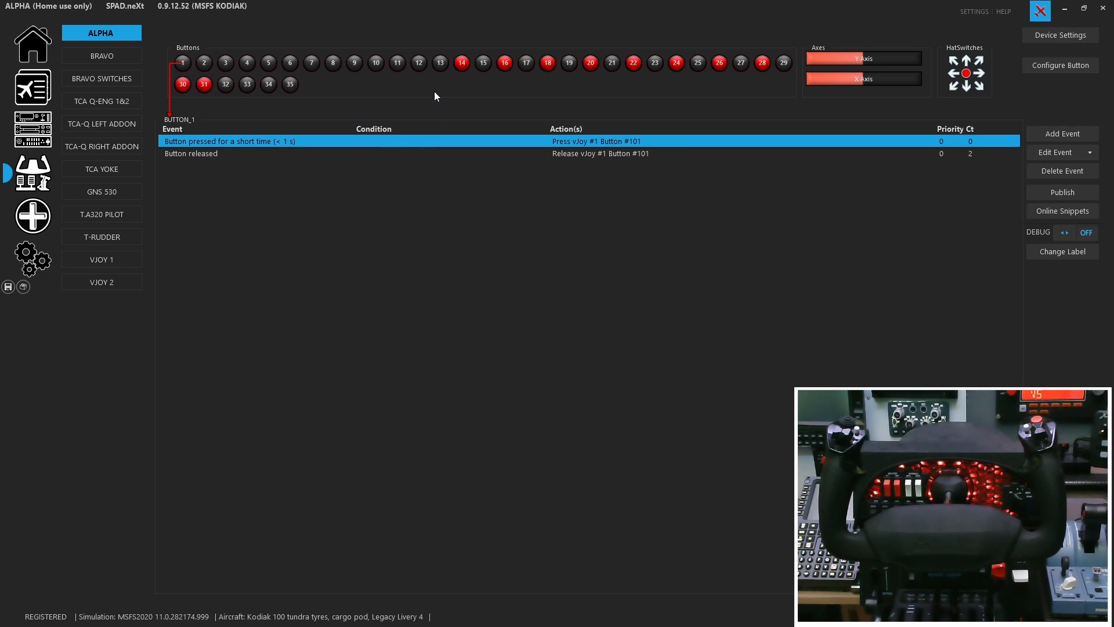
# - Inspect buttons 12, 11 and 13's alternator events, then return to button 1's copy options
pyautogui.click(419, 63)
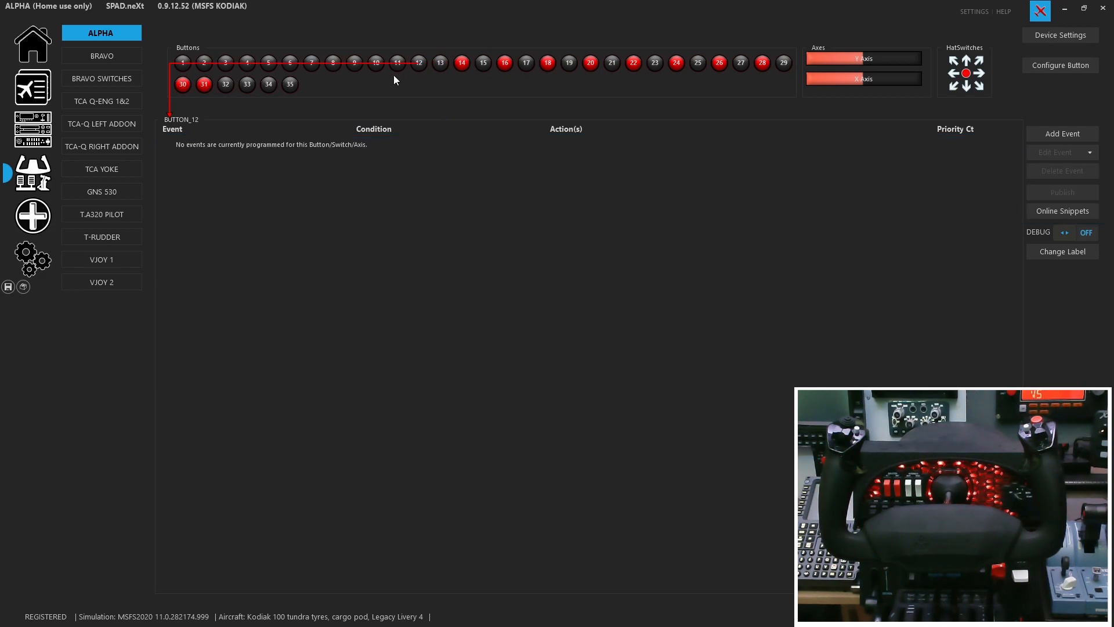
pyautogui.click(460, 63)
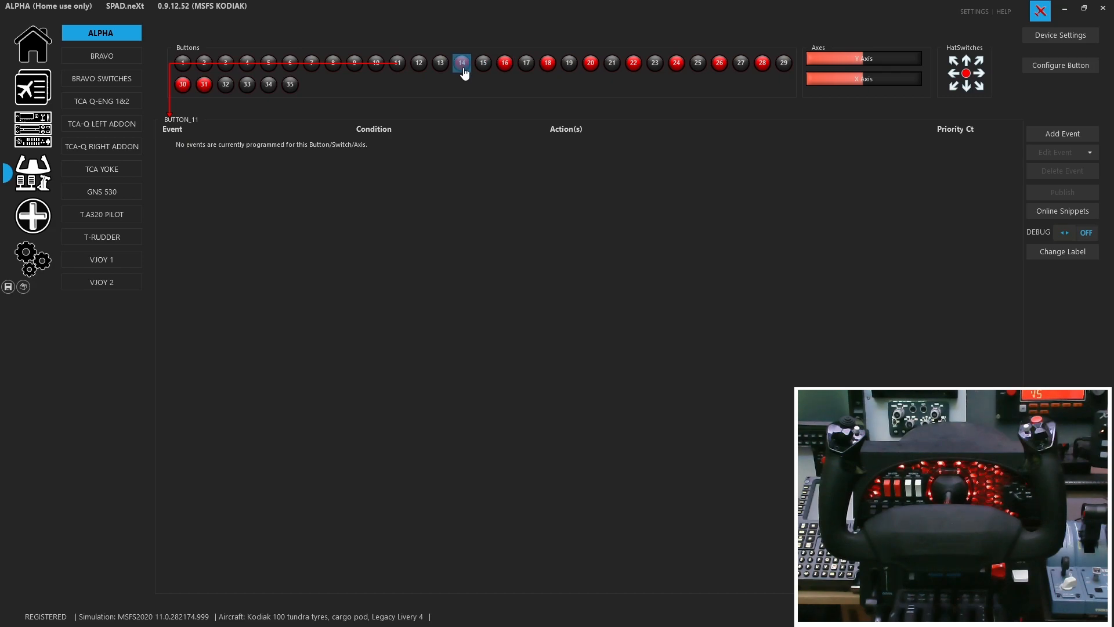
pyautogui.click(440, 62)
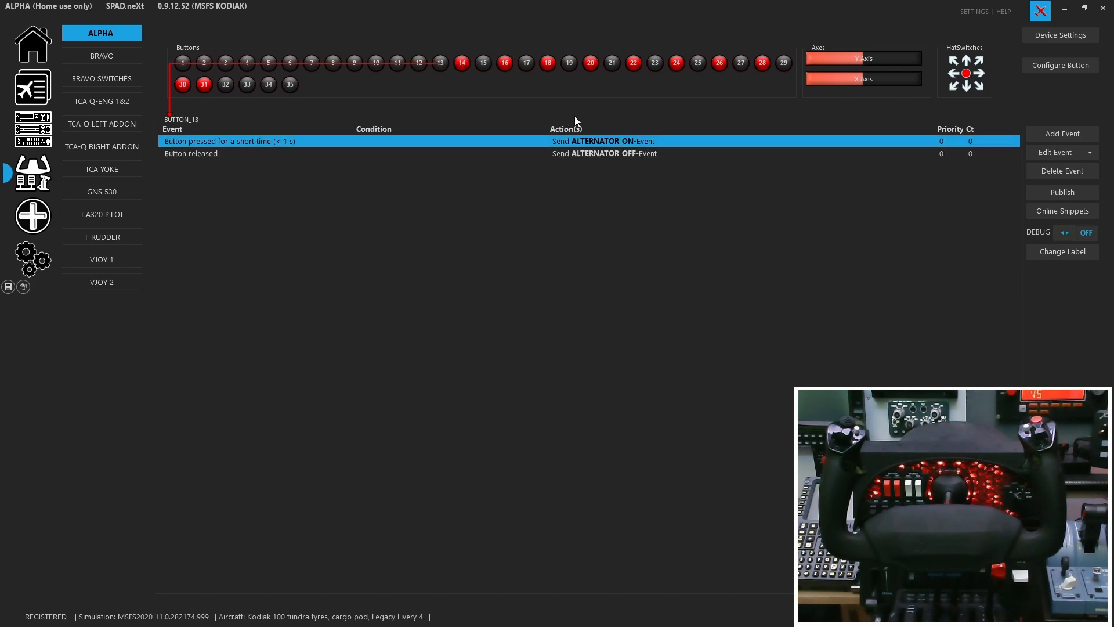
pyautogui.moveTo(306, 144)
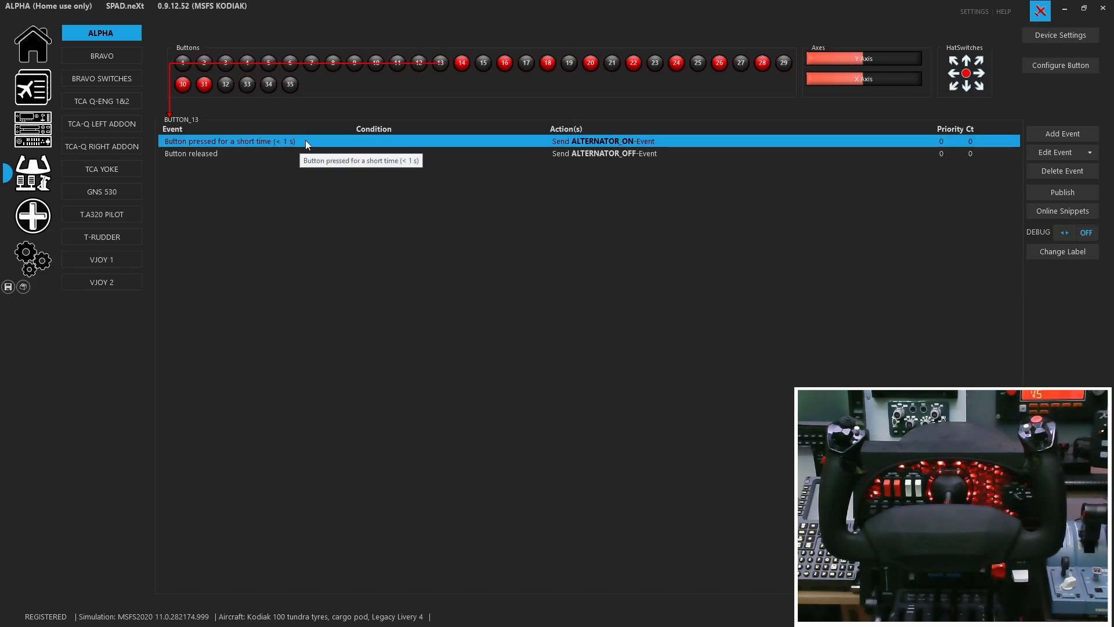
pyautogui.moveTo(299, 146)
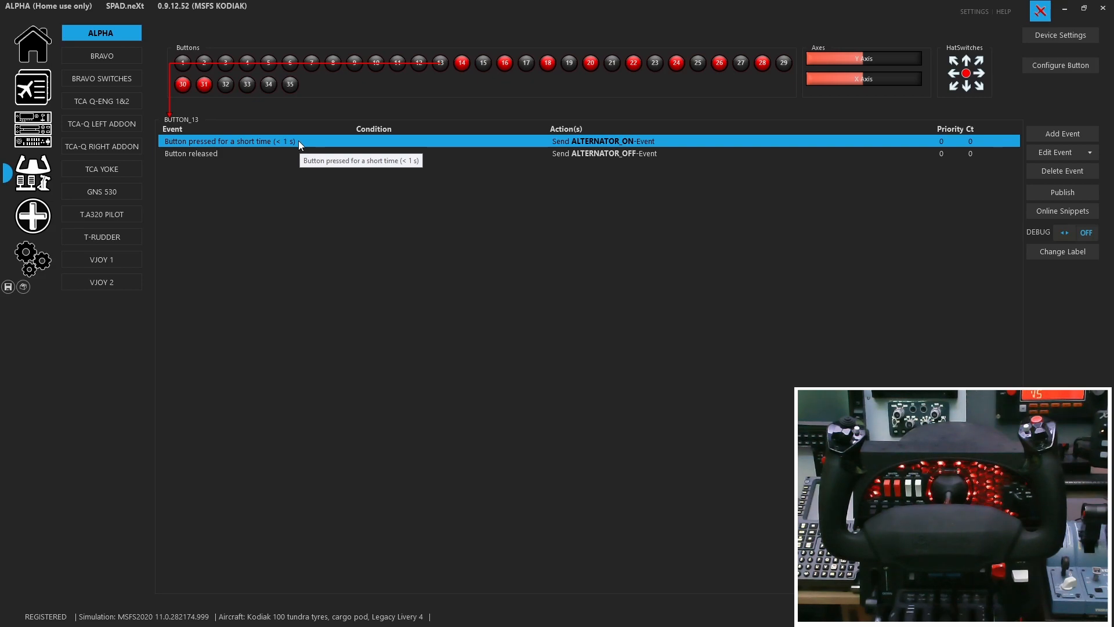
pyautogui.moveTo(330, 144)
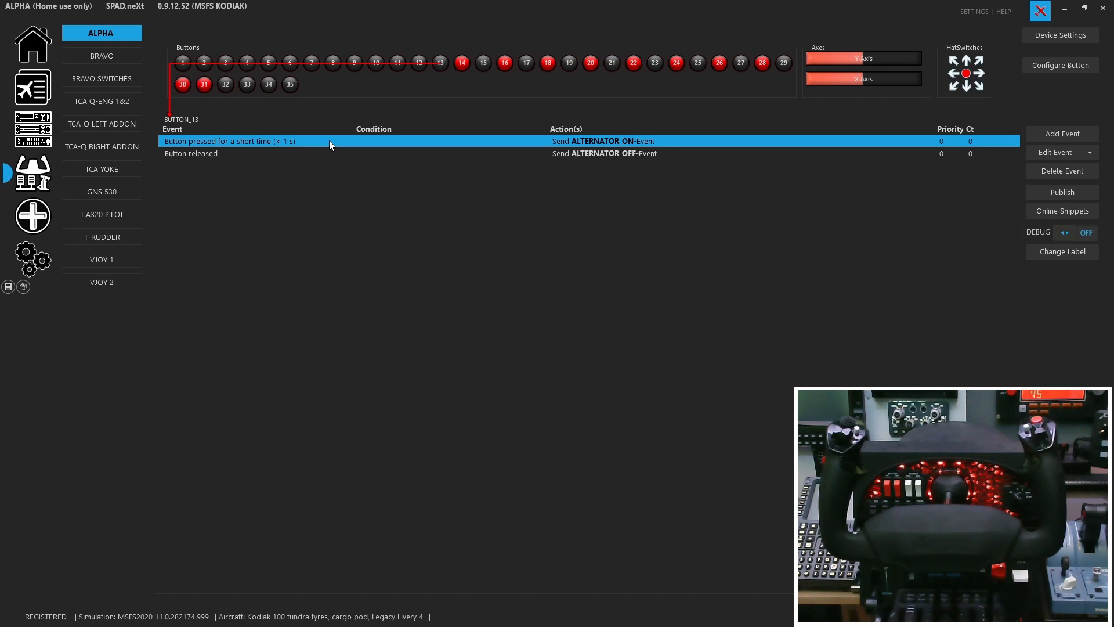
pyautogui.click(182, 62)
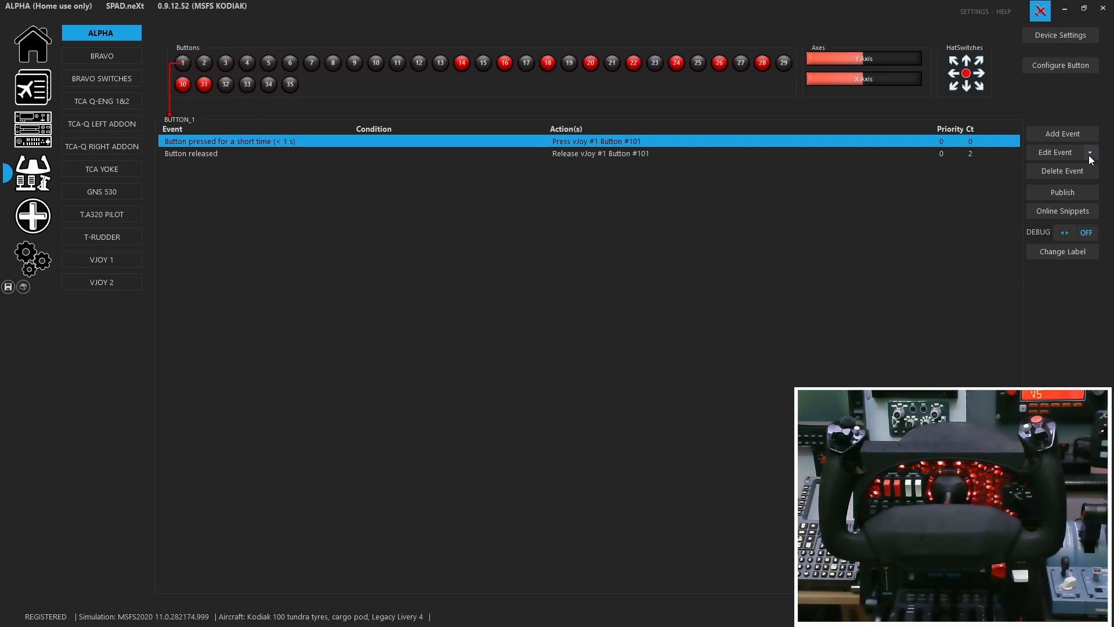
pyautogui.click(1091, 152)
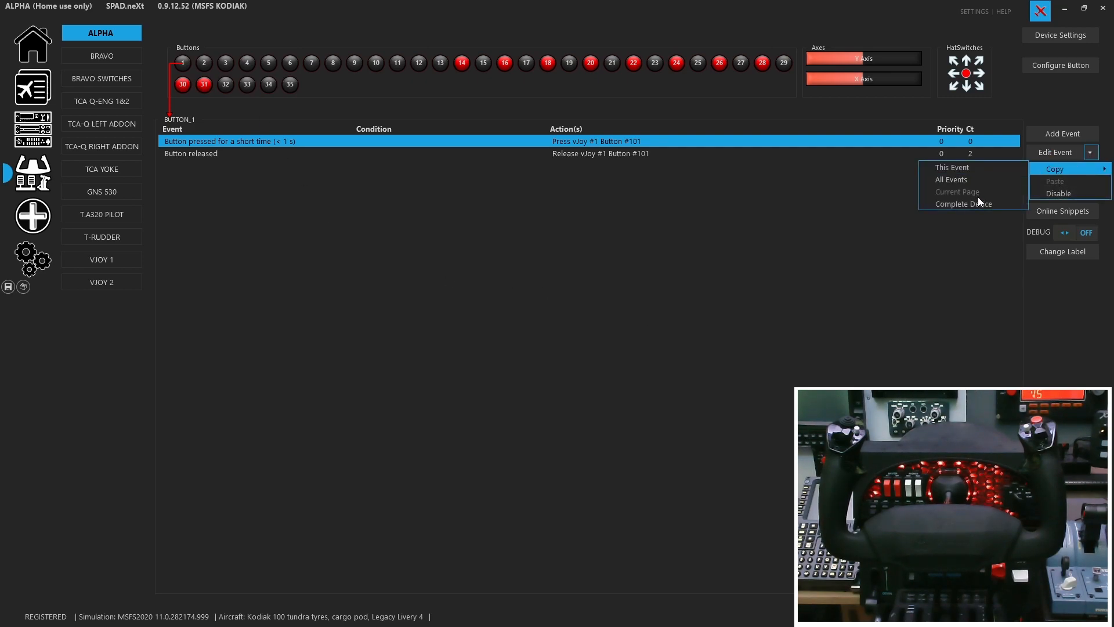
pyautogui.moveTo(962, 204)
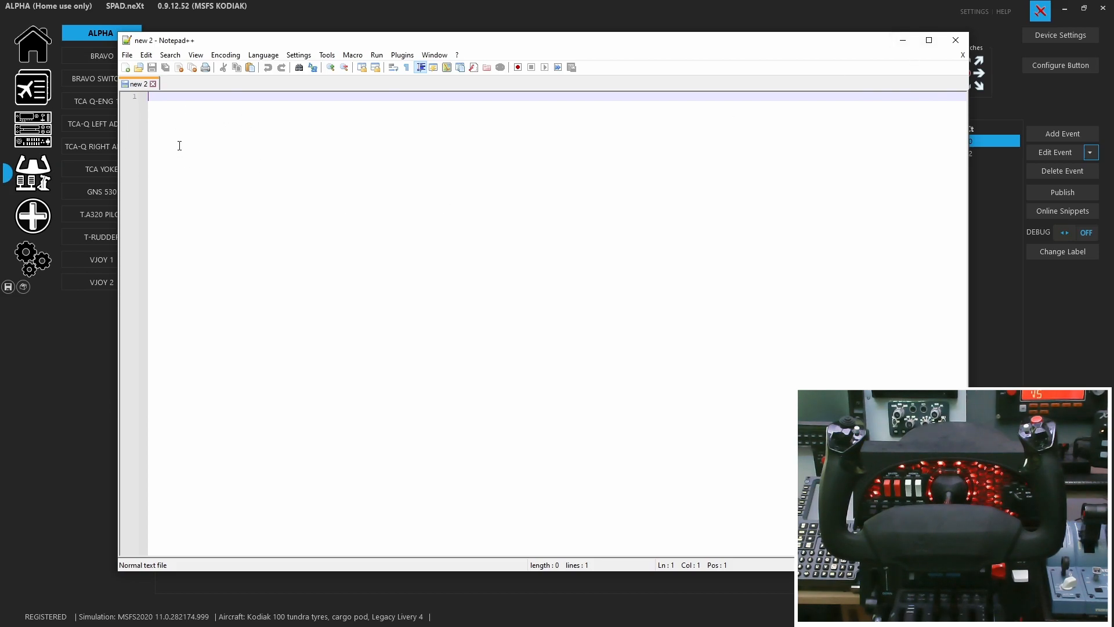
pyautogui.moveTo(167, 99)
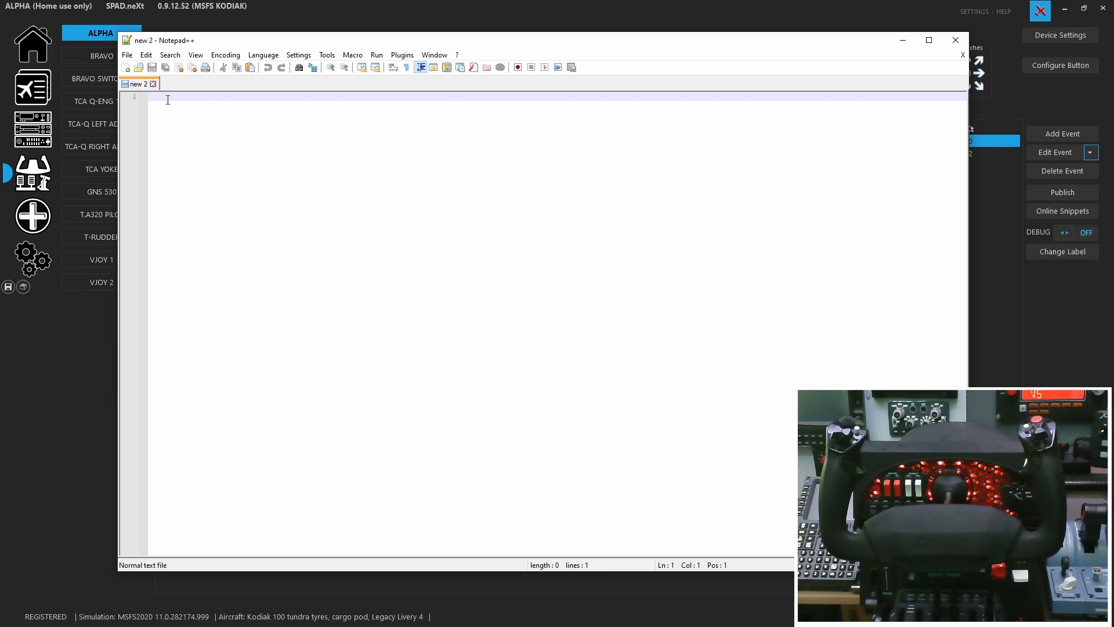
# - Paste the Alpha device's 252-line event XML into the new Notepad++ document
pyautogui.press('ctrl+v')
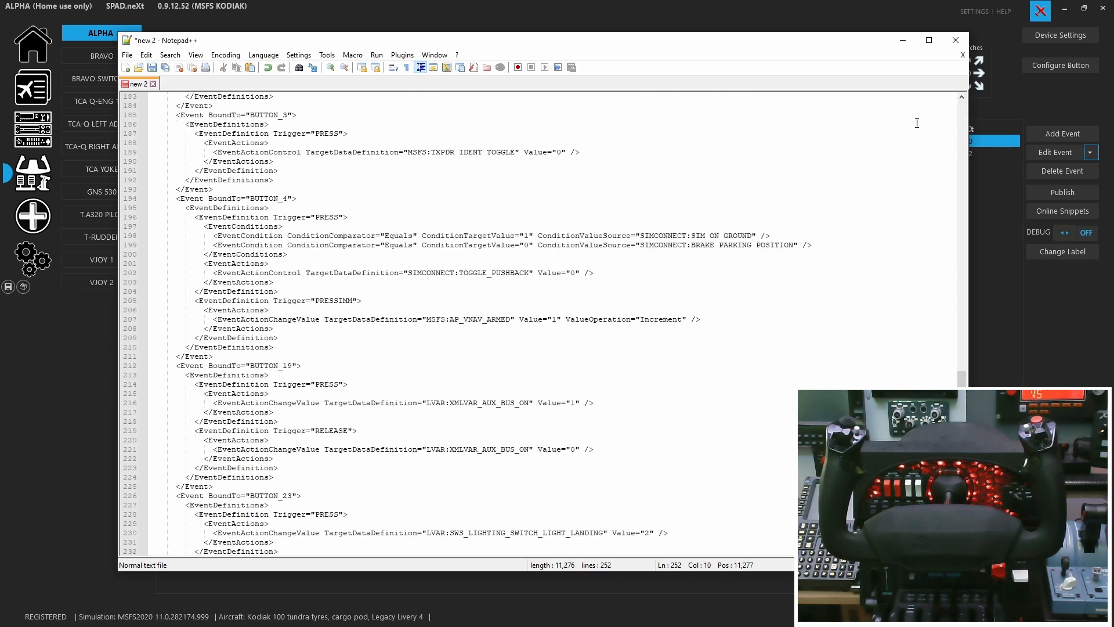
pyautogui.scroll(3)
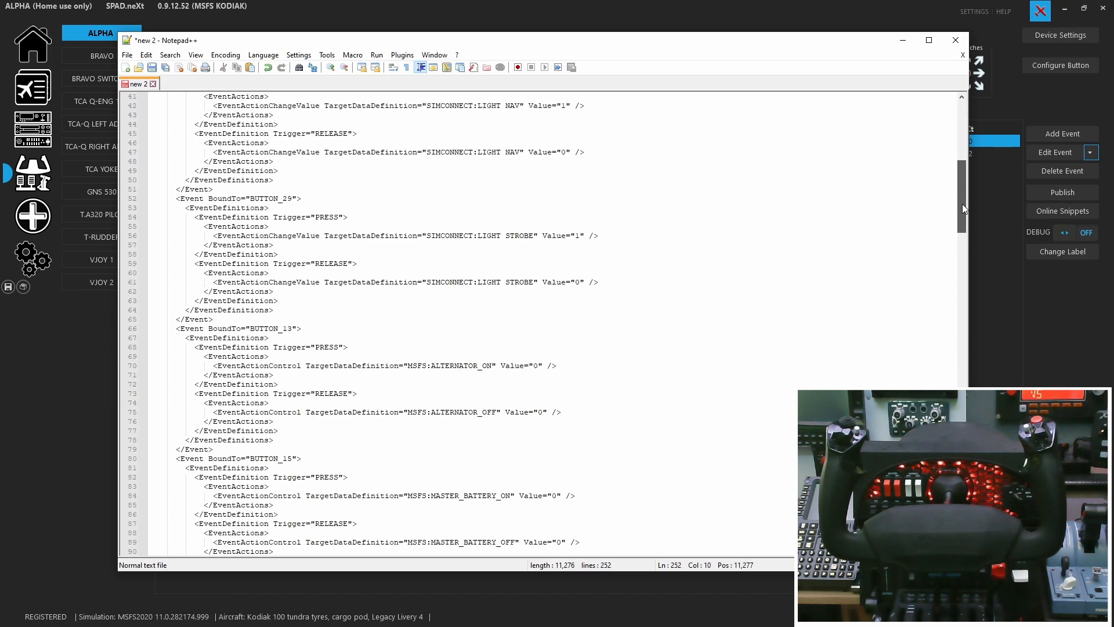
pyautogui.scroll(3)
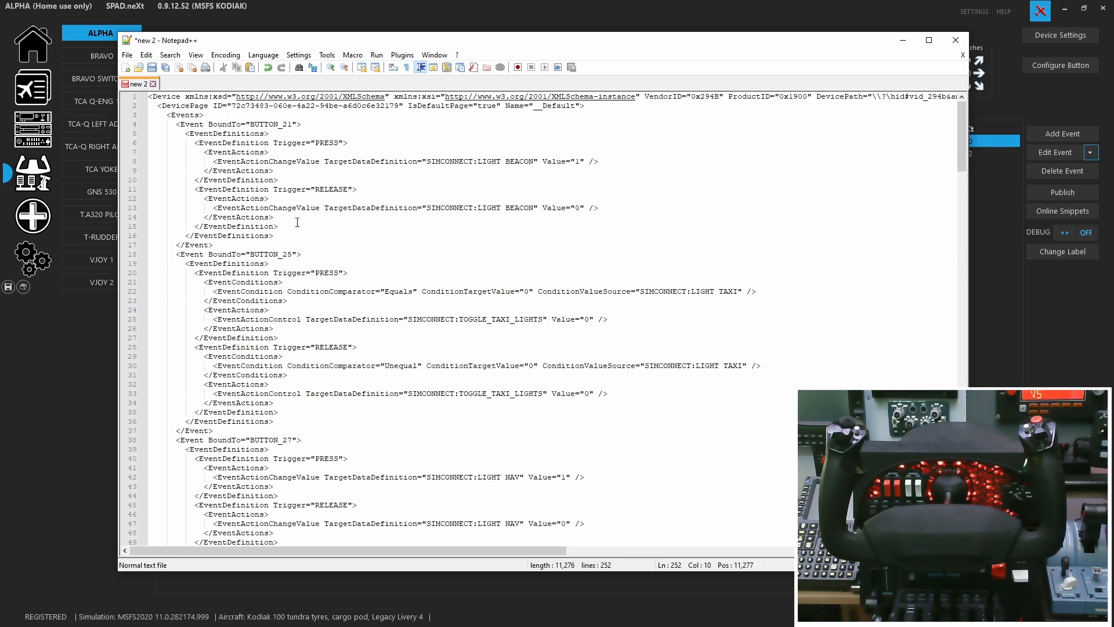
pyautogui.click(324, 141)
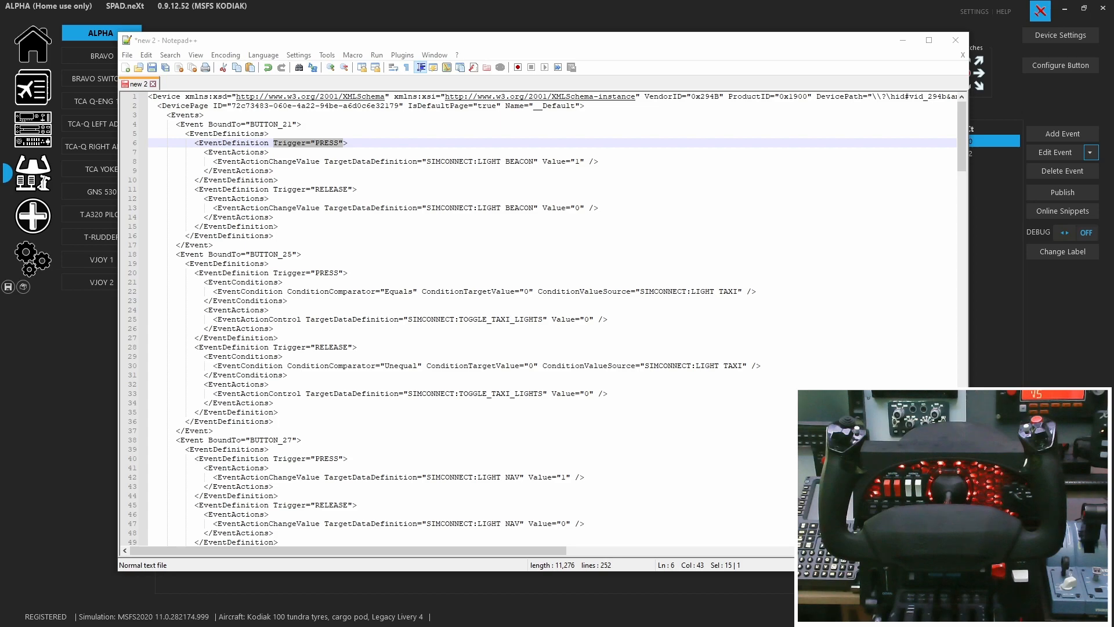
# - Replace BUTTON_21's Trigger="PRESS" with Trigger="PRESSIMM" and maximize the editor
pyautogui.press('ctrl+f')
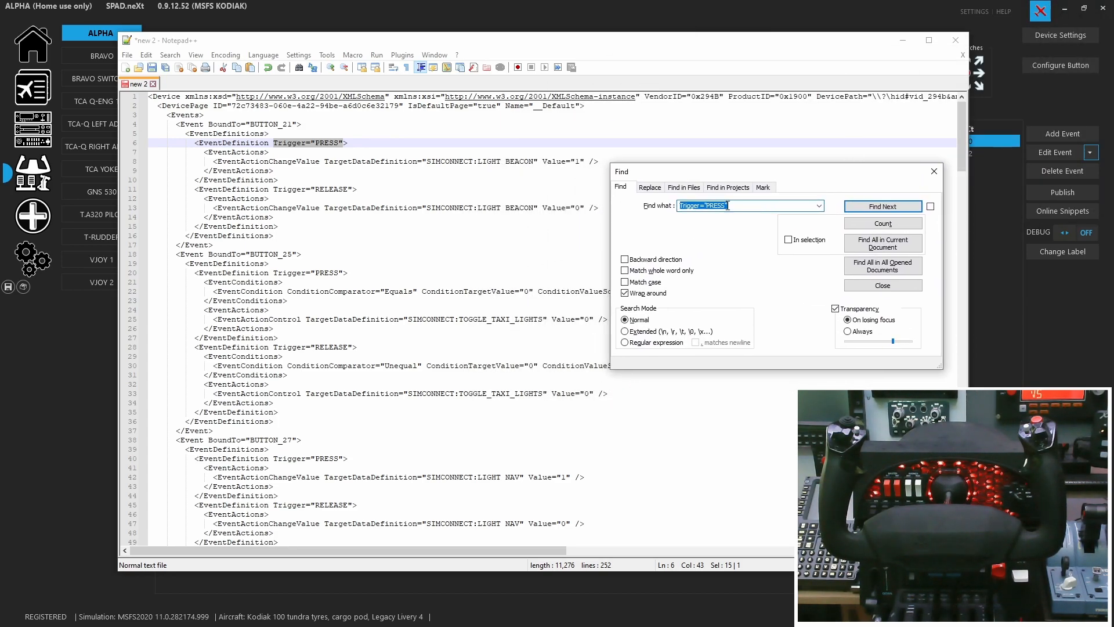
pyautogui.click(649, 186)
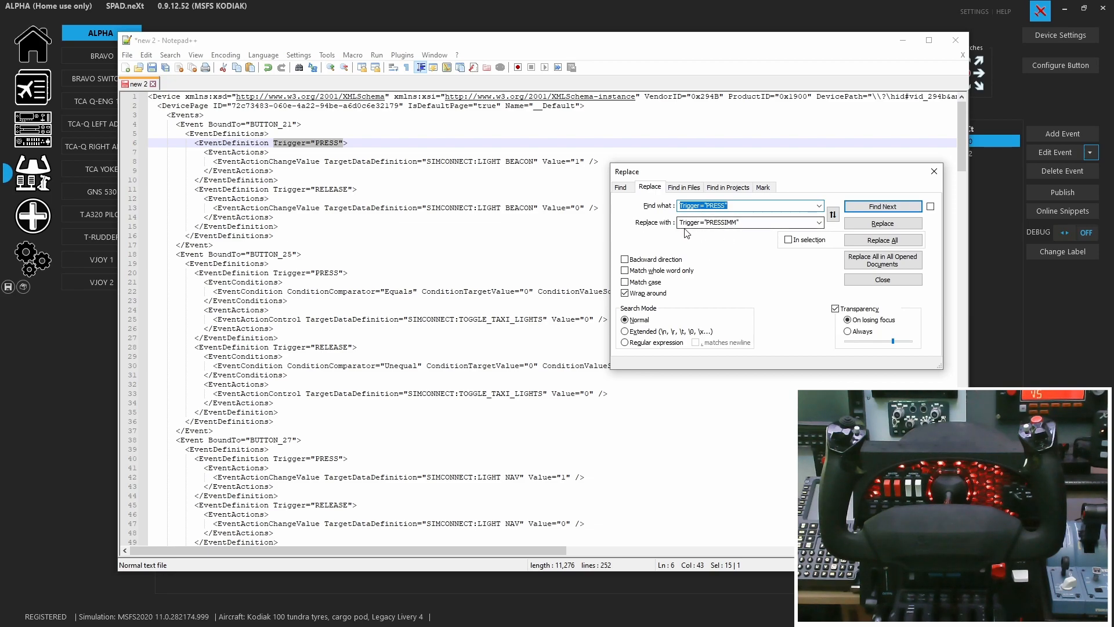
pyautogui.click(746, 222)
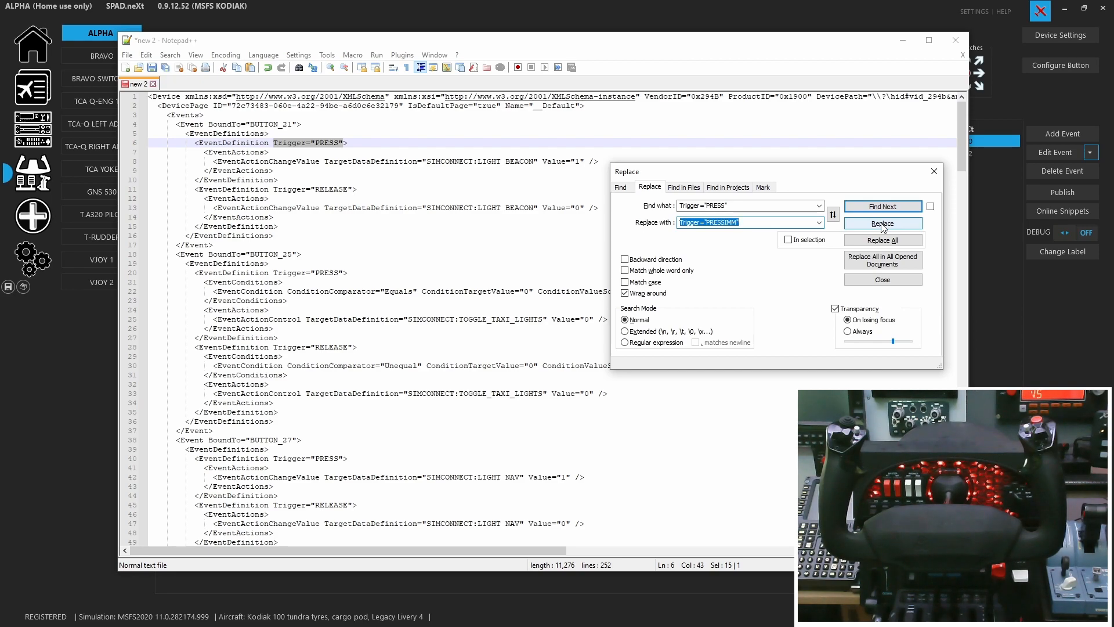
pyautogui.click(882, 223)
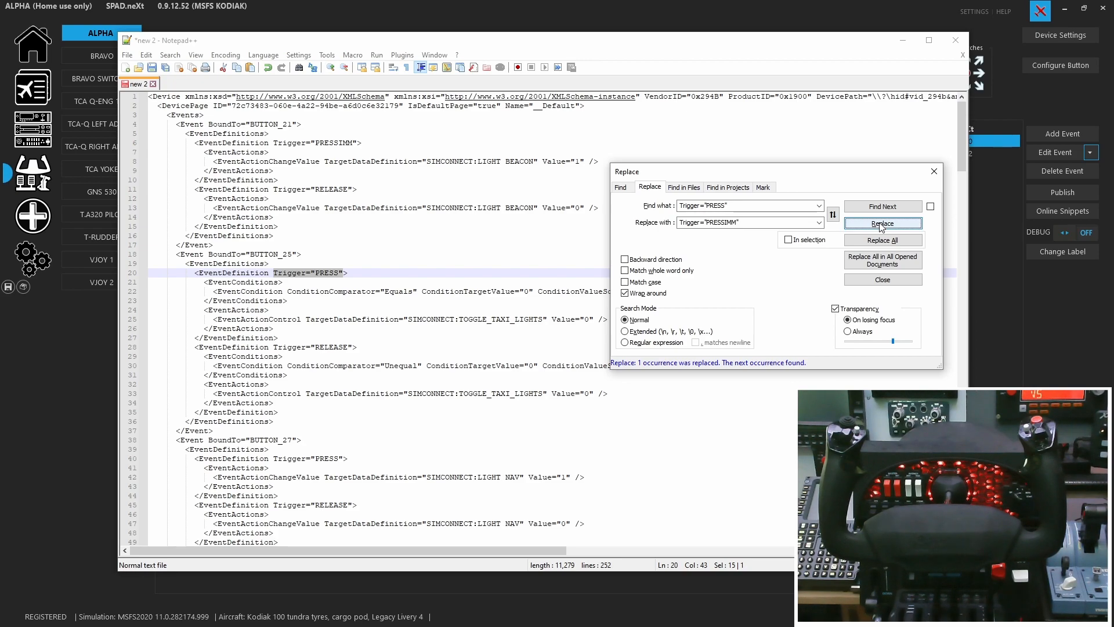
pyautogui.moveTo(710, 172); pyautogui.dragTo(710, 83)
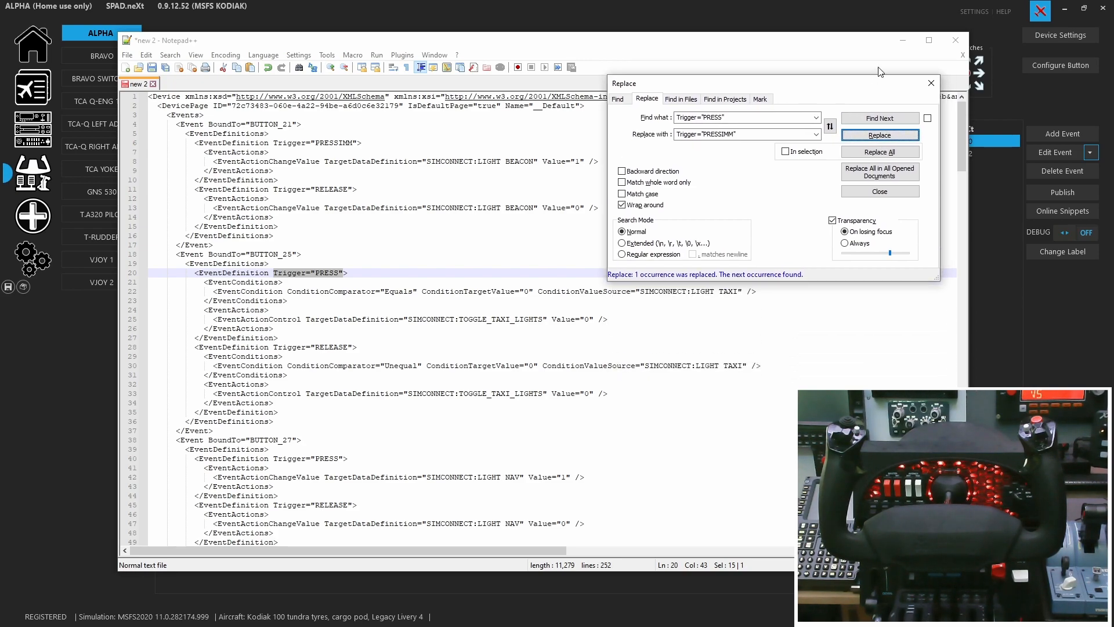
pyautogui.click(929, 39)
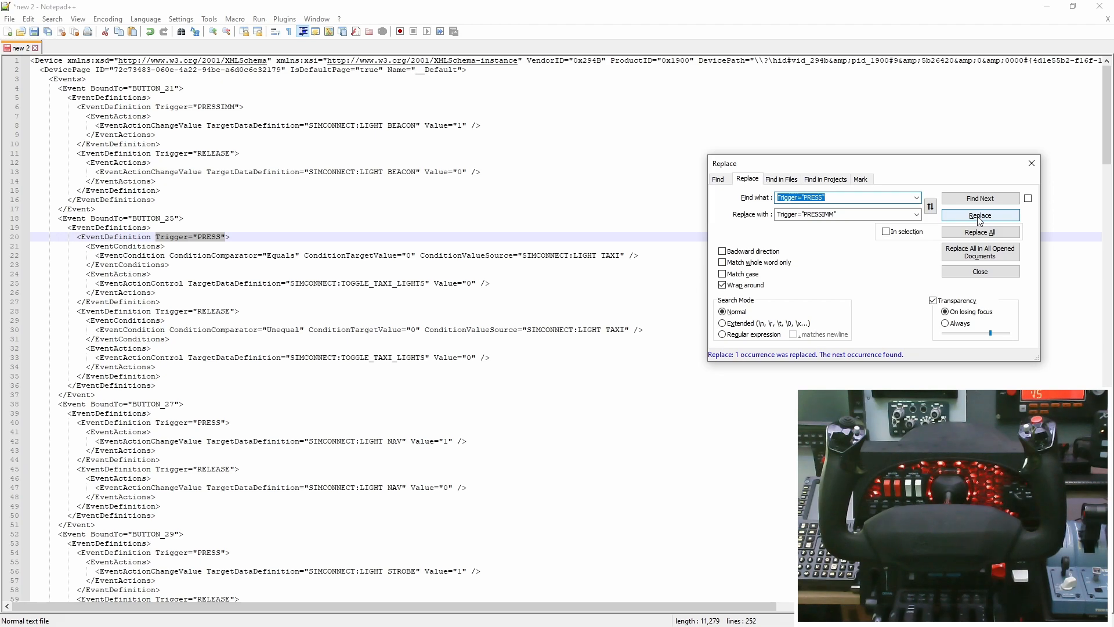
# - Replace PRESS with PRESSIMM on buttons 25, 27, 29, 13, 15, 17 and 1, skipping BUTTON_2
pyautogui.click(979, 216)
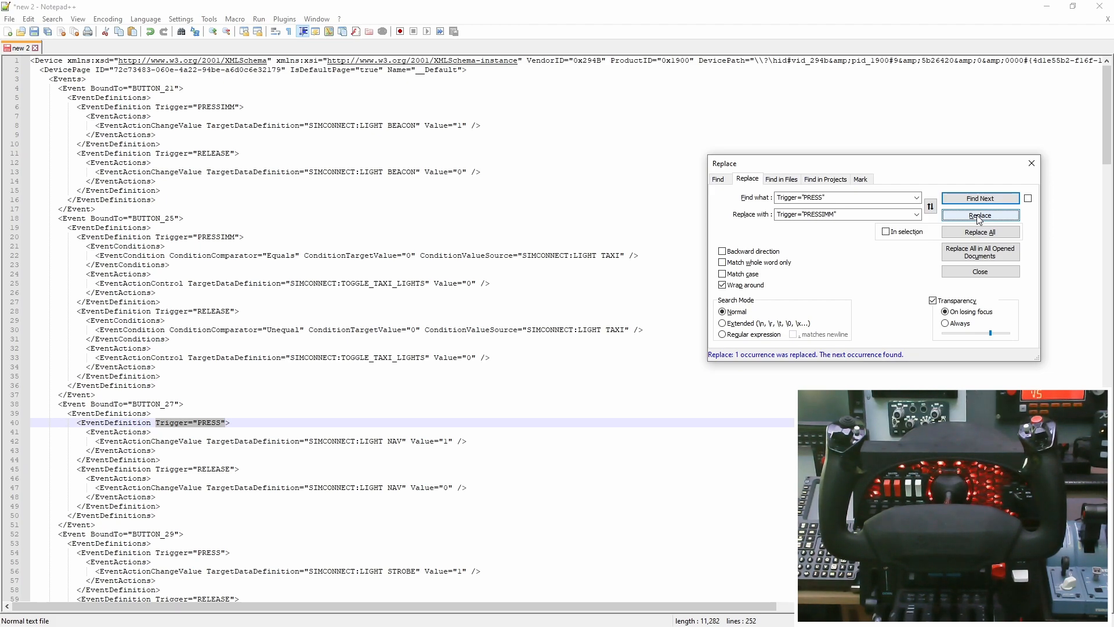
pyautogui.click(979, 215)
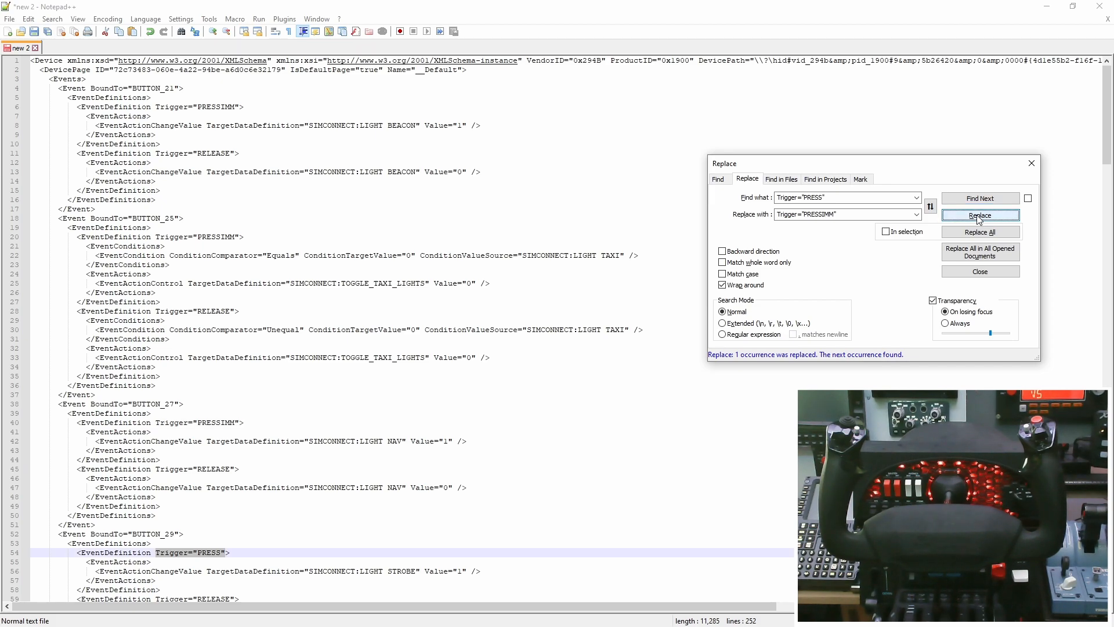
pyautogui.click(979, 216)
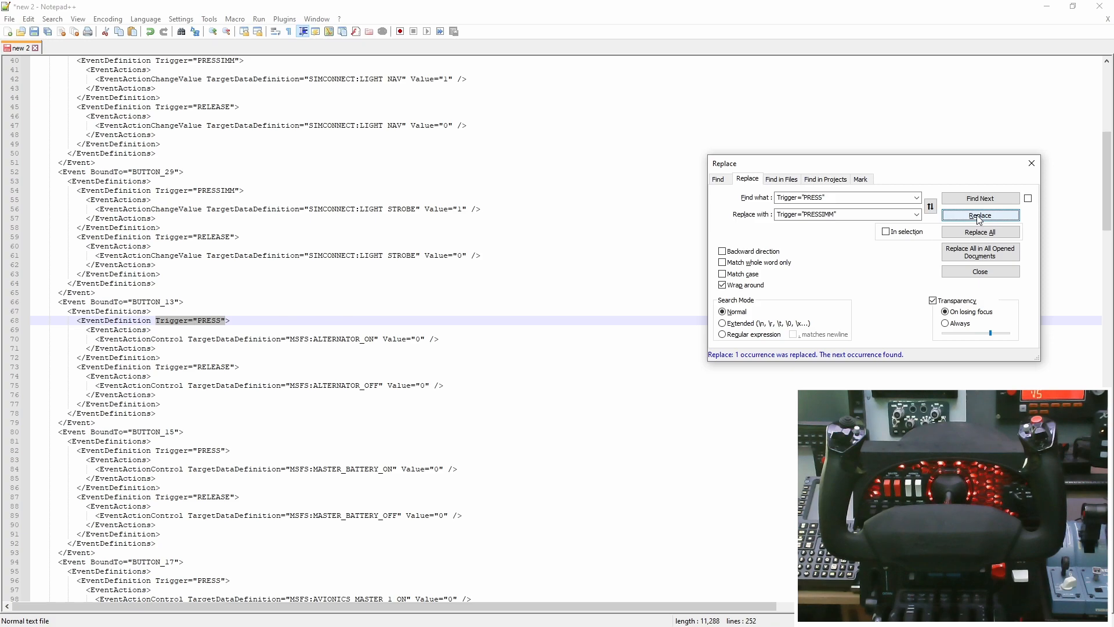
pyautogui.click(979, 216)
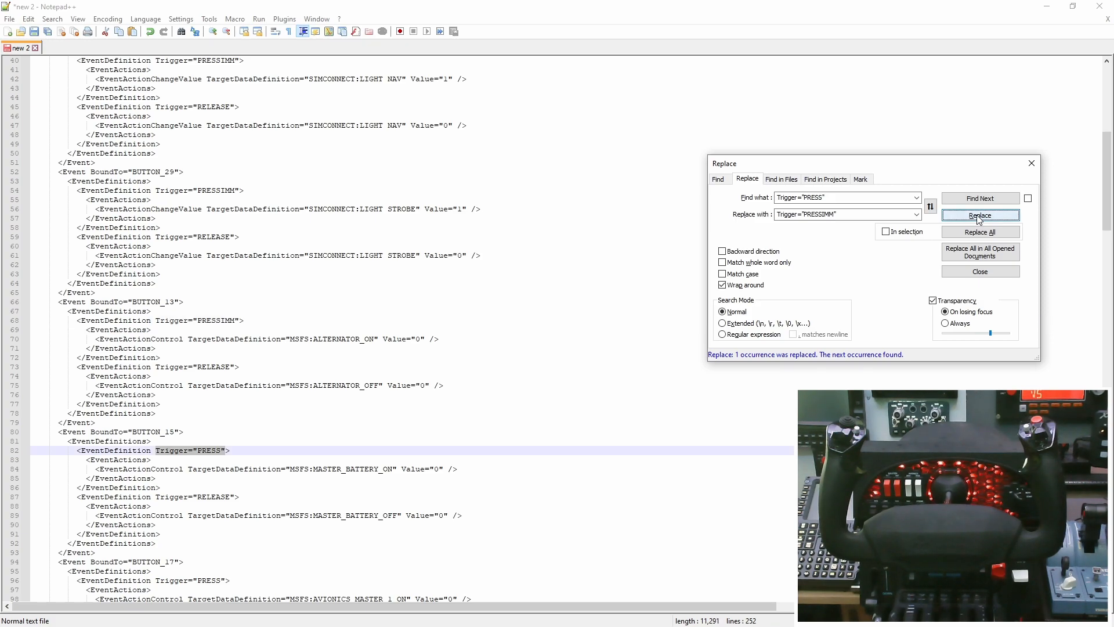
pyautogui.click(980, 216)
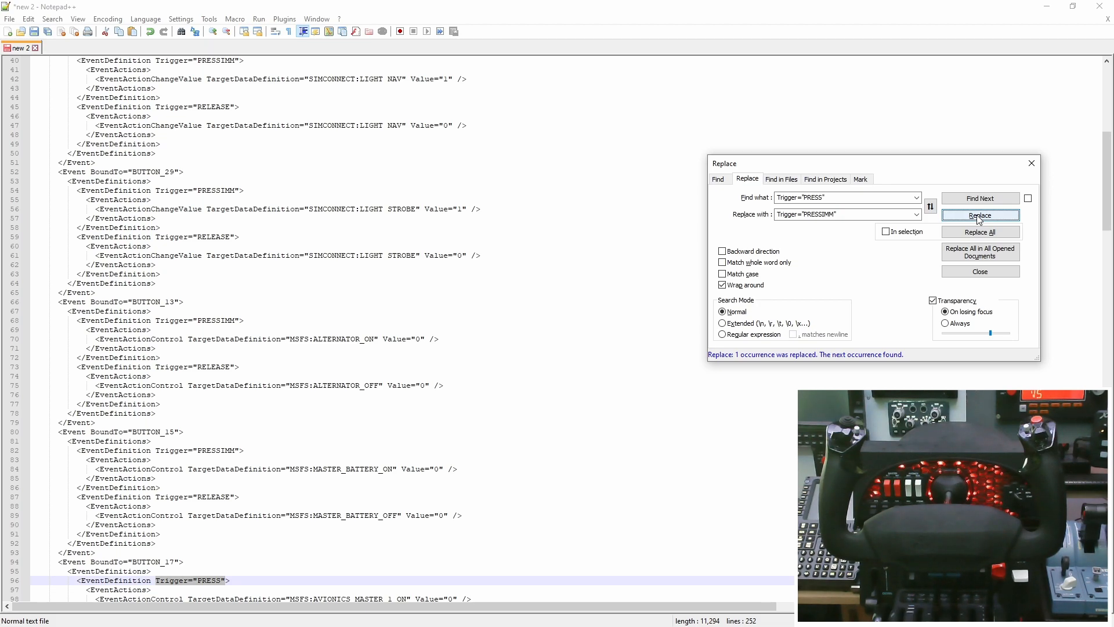
pyautogui.click(979, 216)
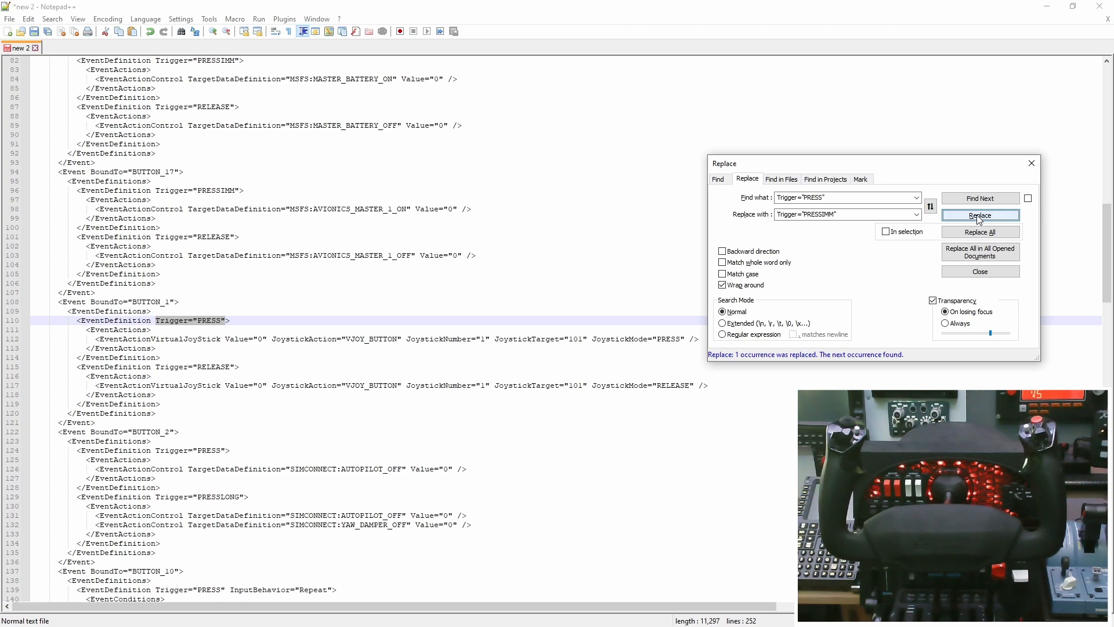
pyautogui.click(980, 216)
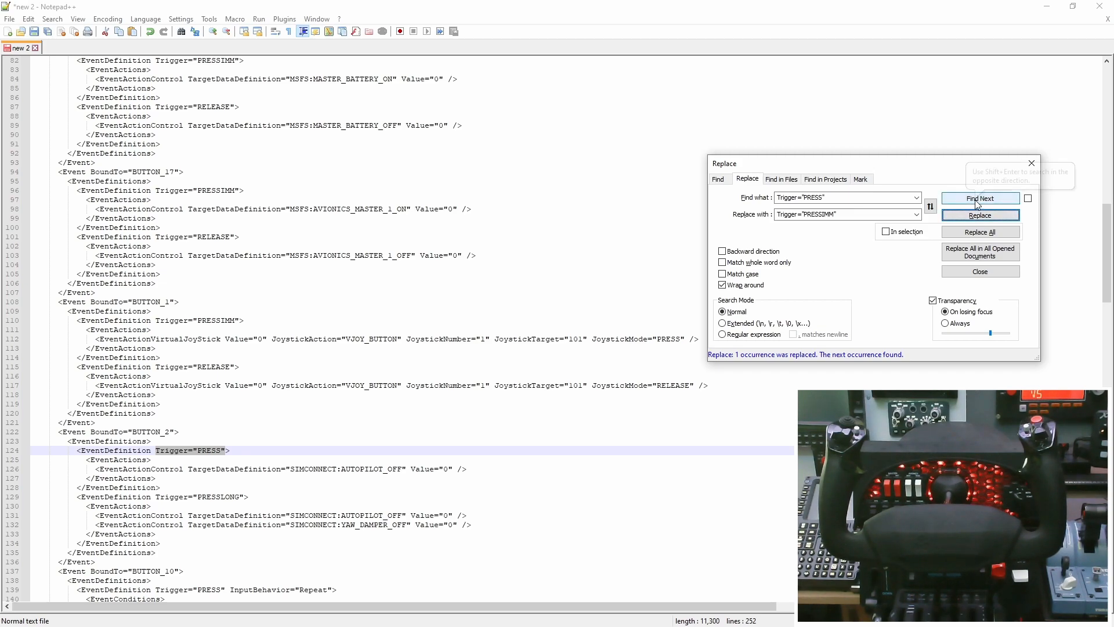
pyautogui.click(979, 215)
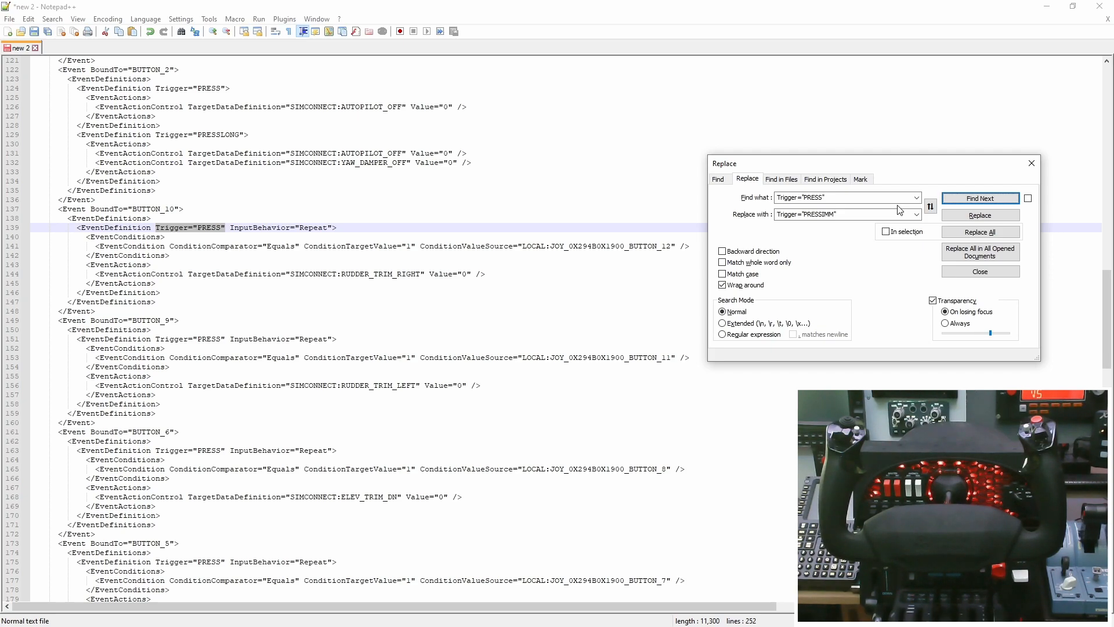
pyautogui.moveTo(835, 257)
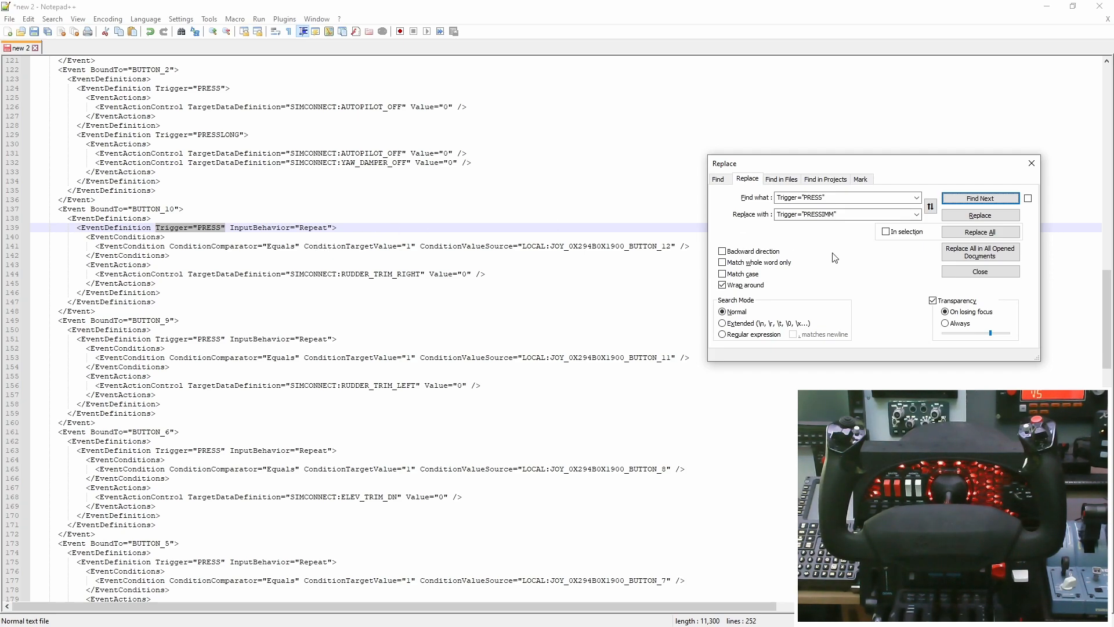
pyautogui.moveTo(977, 192)
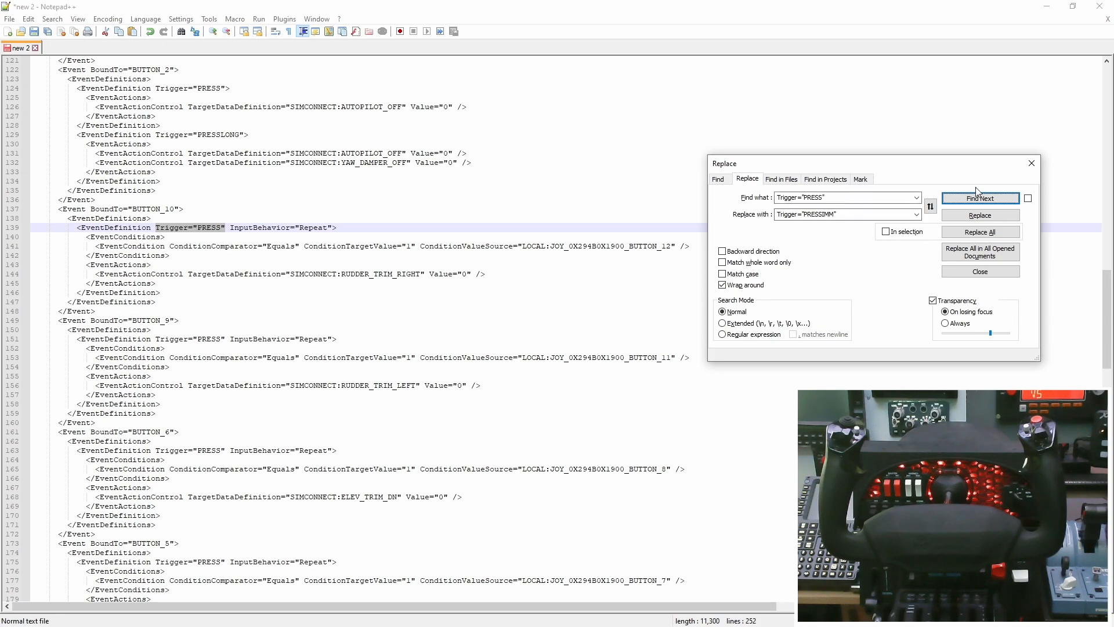
pyautogui.moveTo(979, 197)
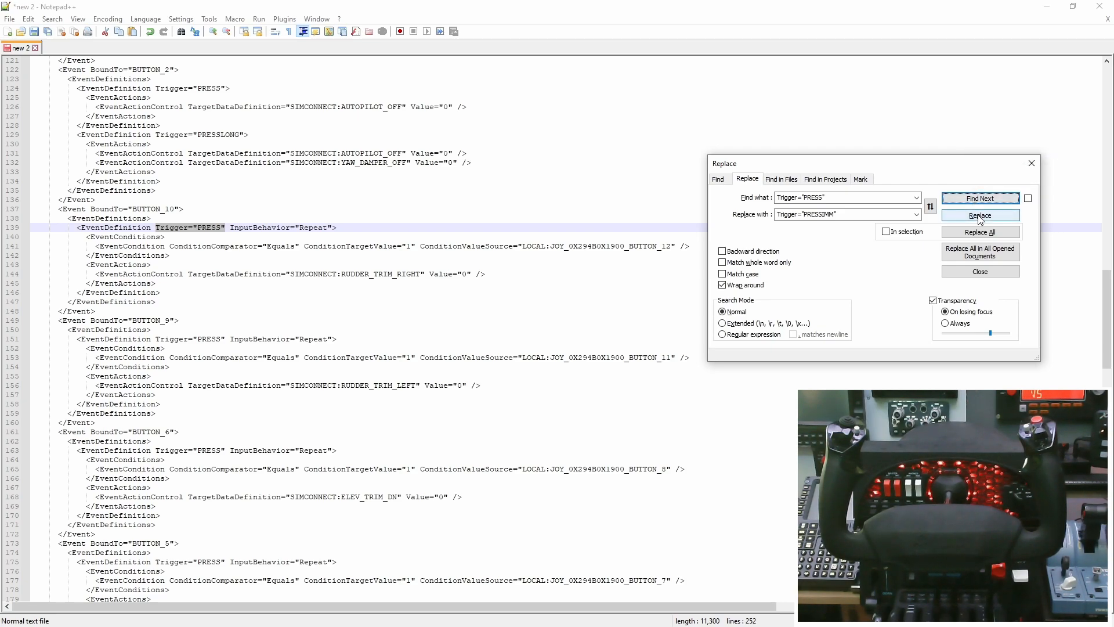
# - Replace the PRESS triggers of BUTTON_10, 9, 6 and 5 with PRESSIMM
pyautogui.click(979, 216)
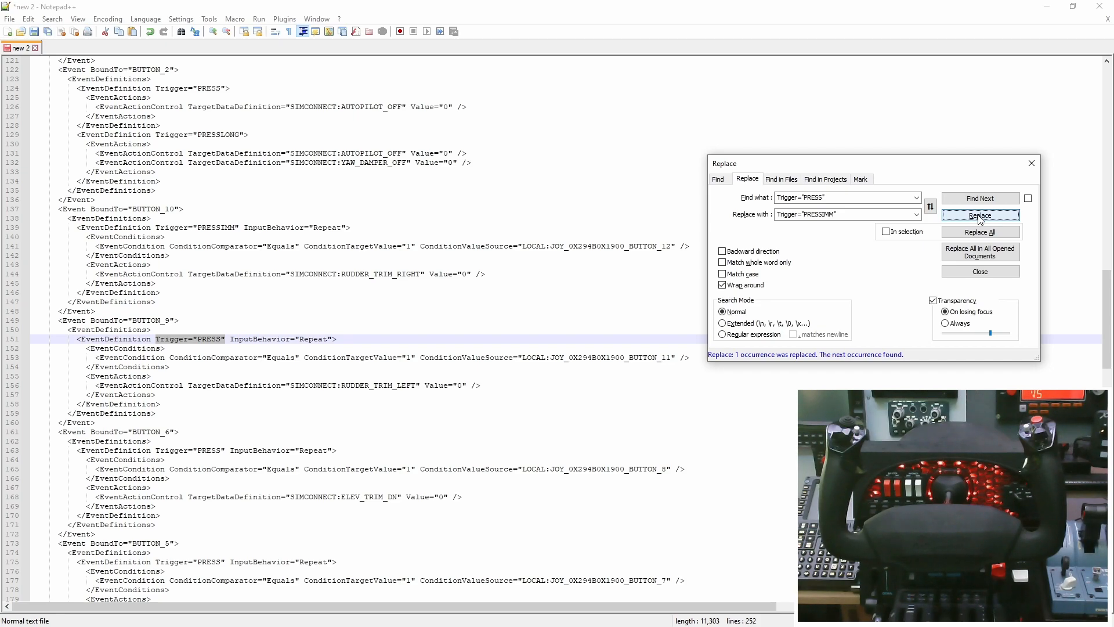
pyautogui.click(979, 216)
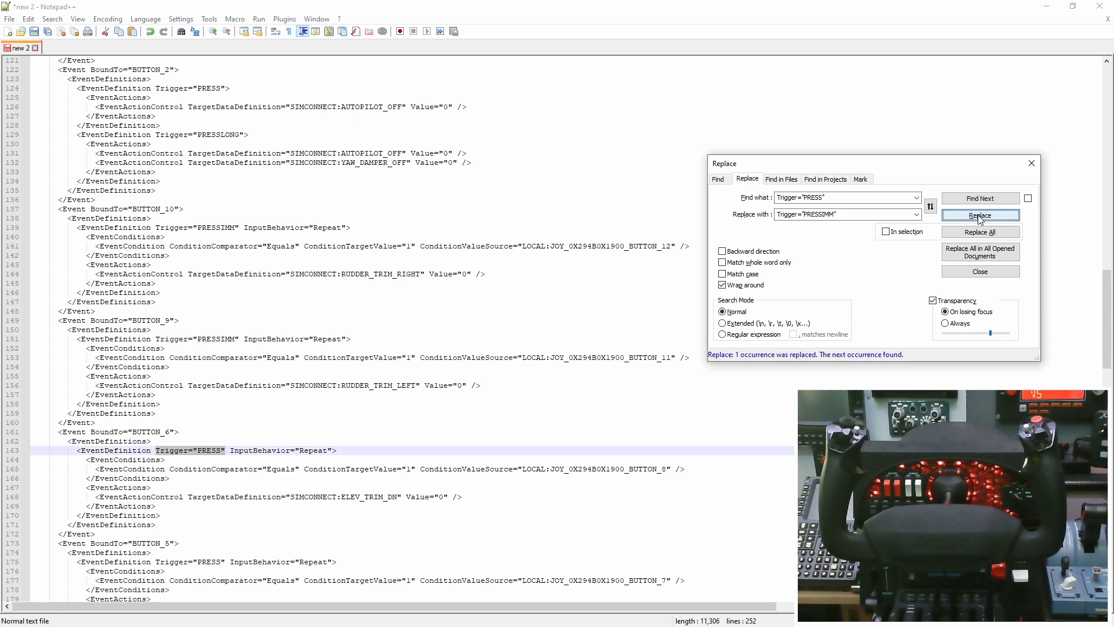
pyautogui.click(979, 216)
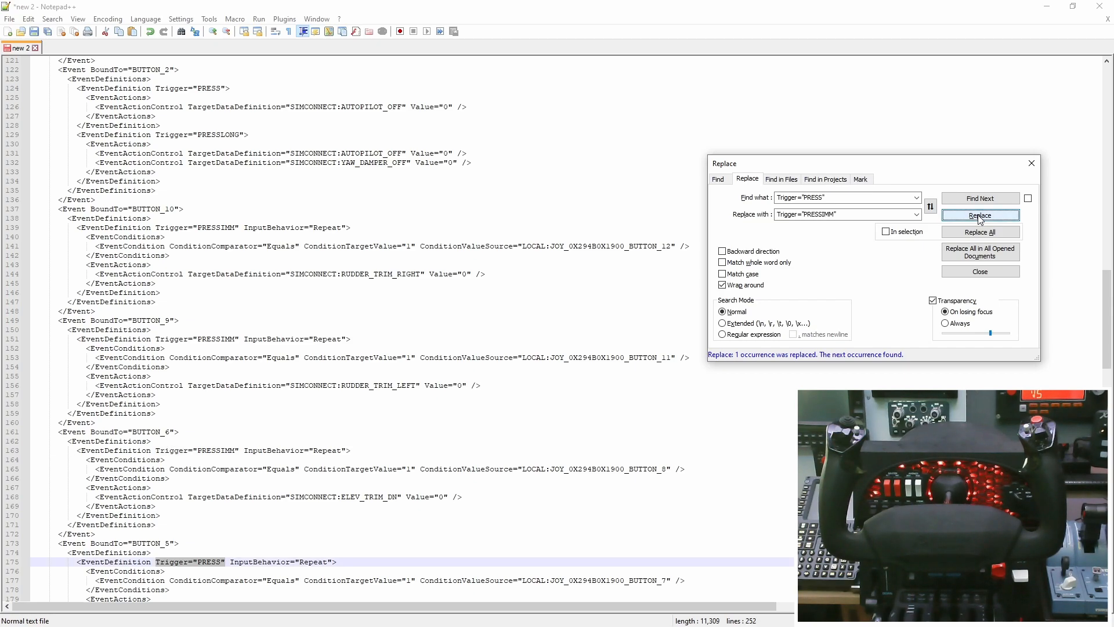
pyautogui.click(980, 215)
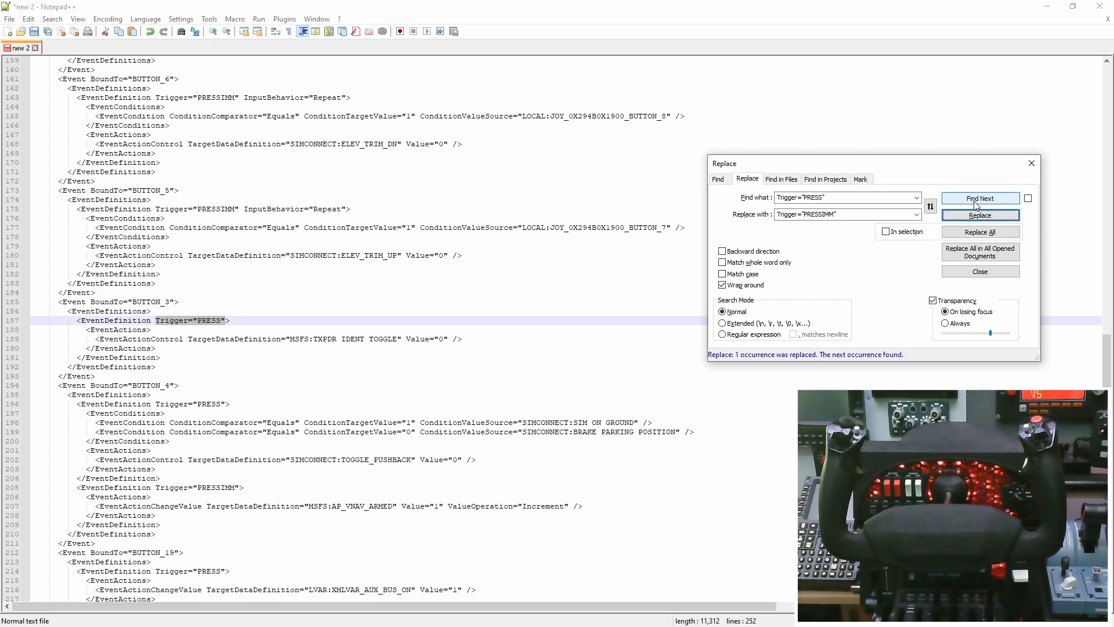
# - Skip past the BUTTON_3 and BUTTON_4 PRESS triggers, leaving them unchanged
pyautogui.click(980, 198)
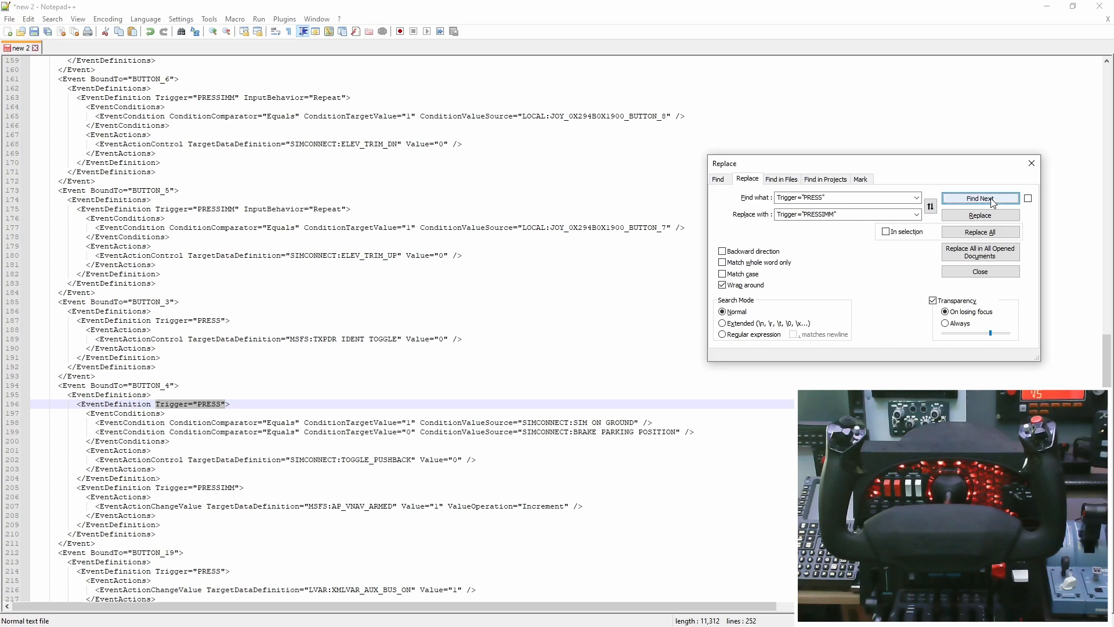
pyautogui.click(979, 198)
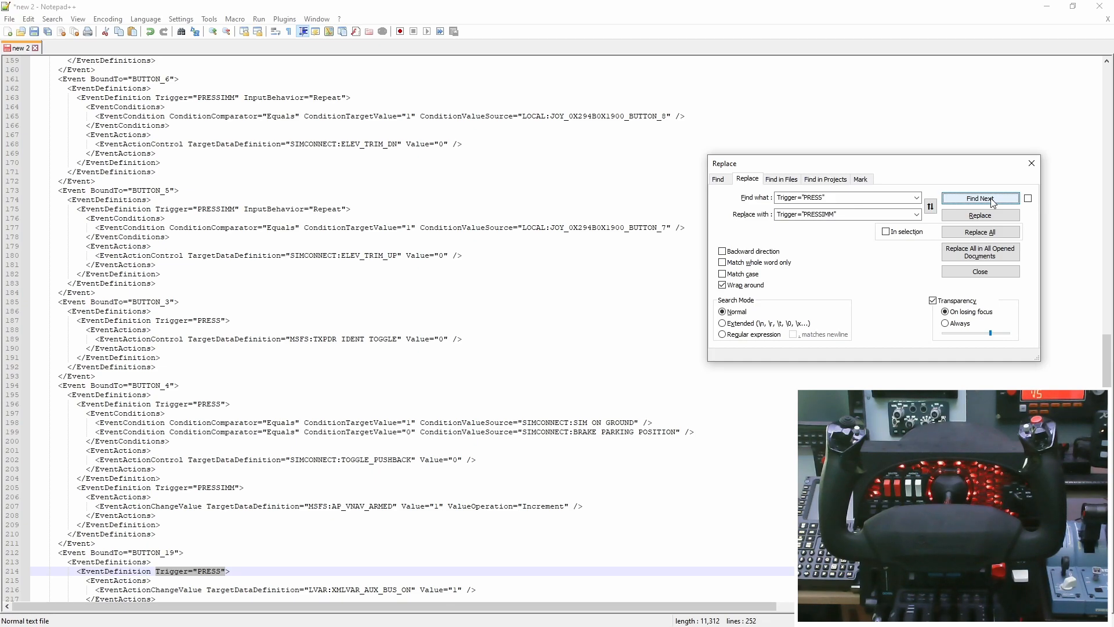
# - Locate and replace the PRESS triggers of BUTTON_19 and BUTTON_23 with PRESSIMM
pyautogui.click(981, 197)
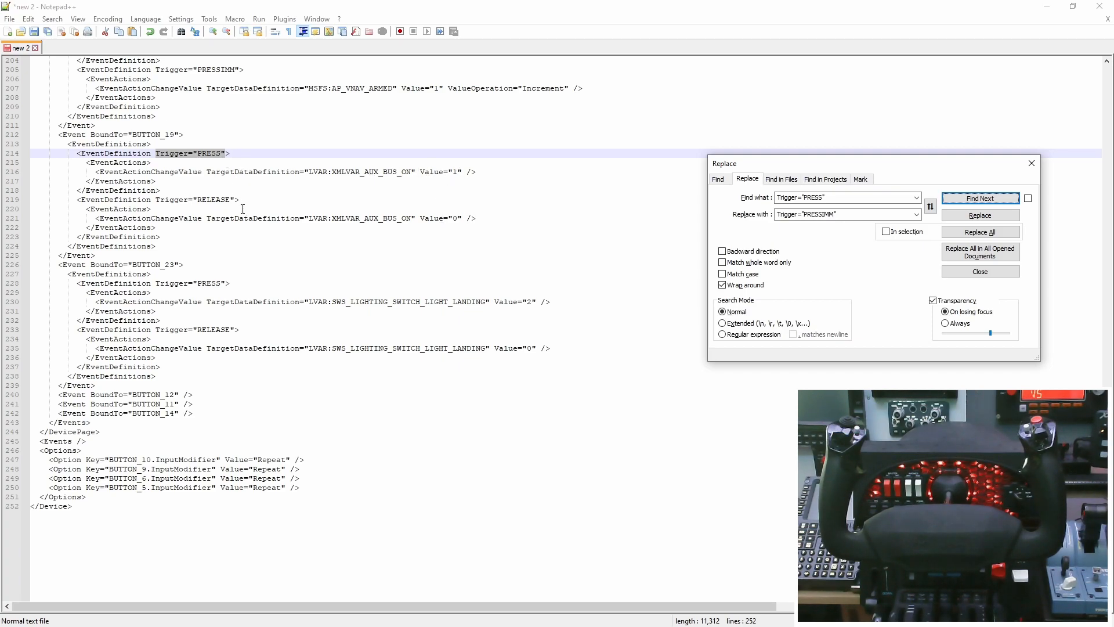
pyautogui.moveTo(981, 198)
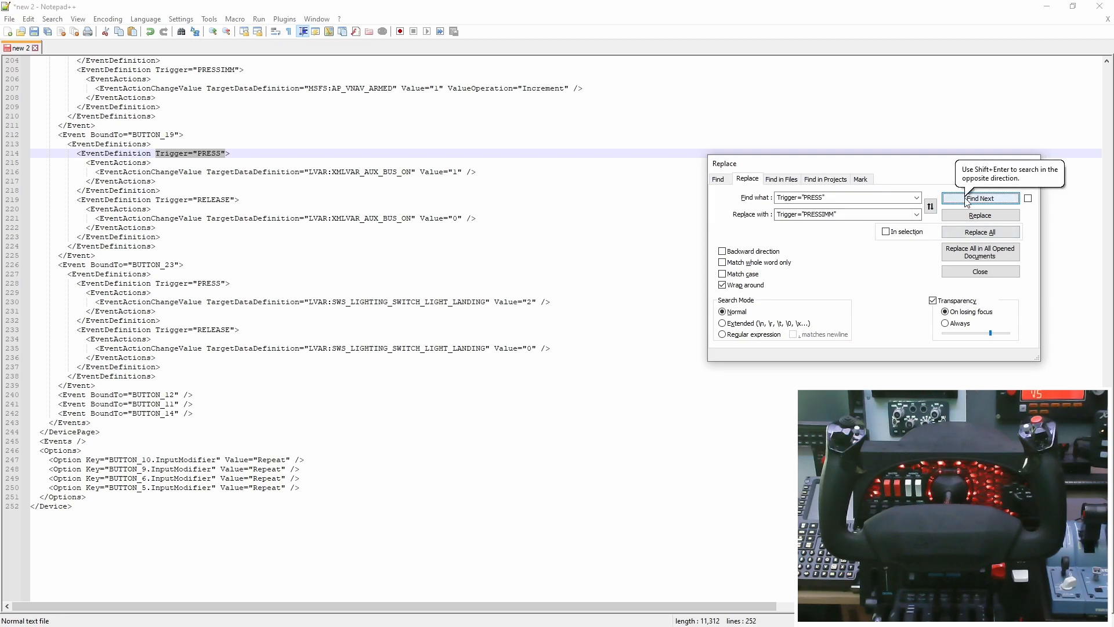
pyautogui.click(979, 198)
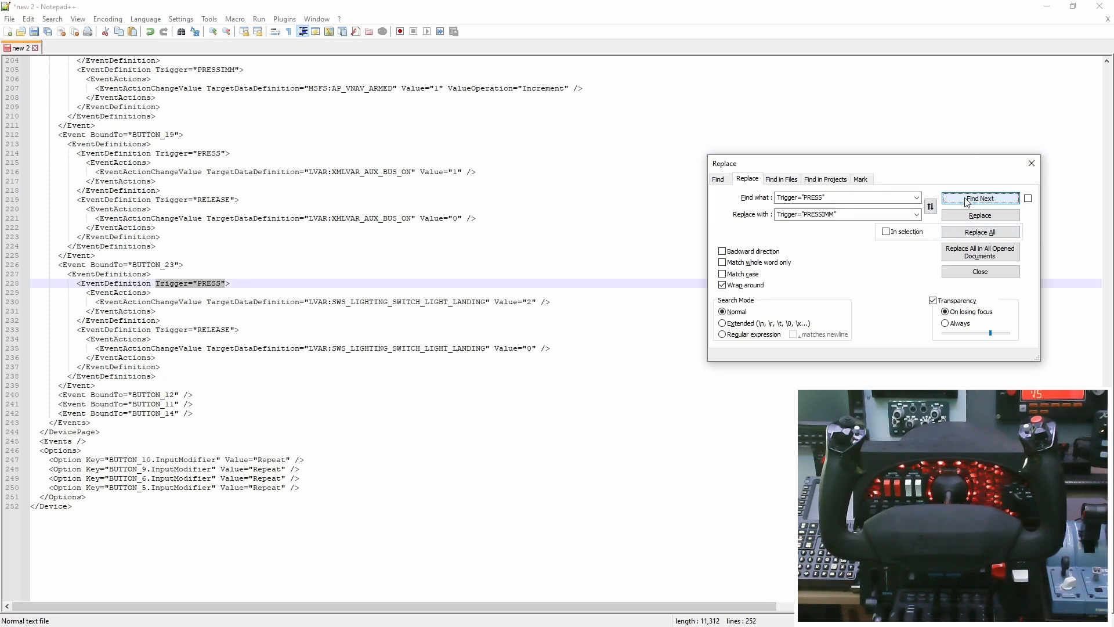
pyautogui.moveTo(930, 251)
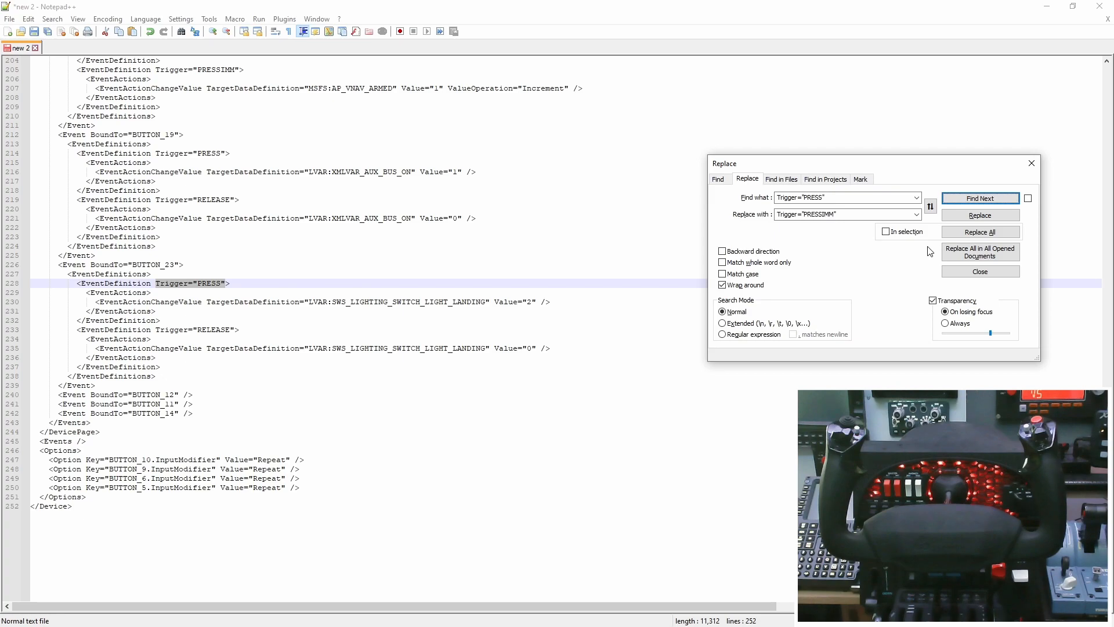
pyautogui.moveTo(840, 306)
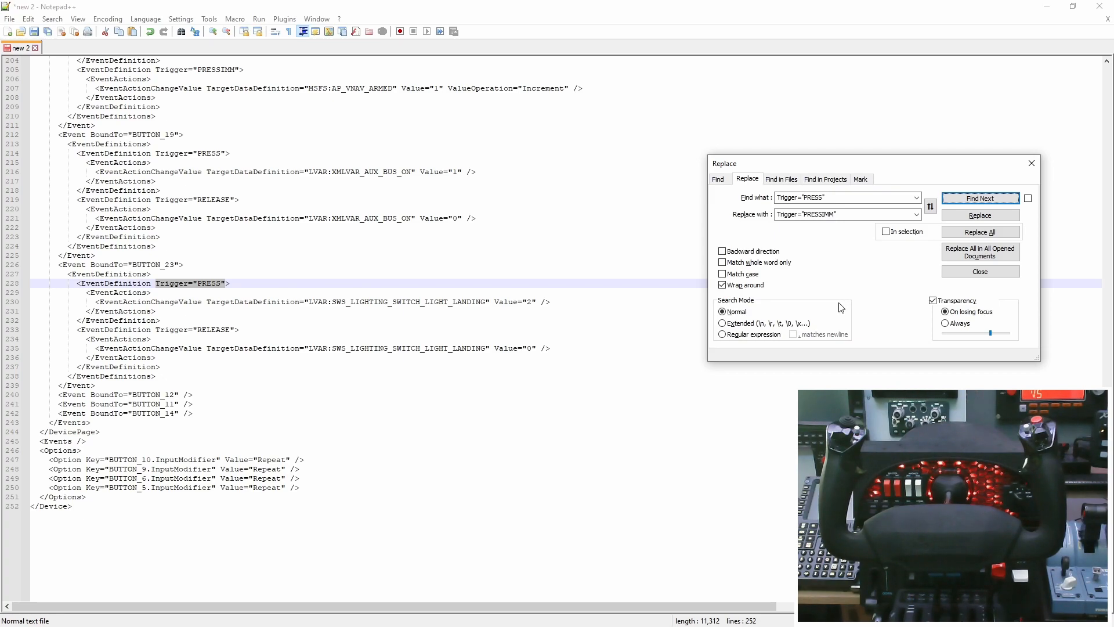
pyautogui.click(722, 251)
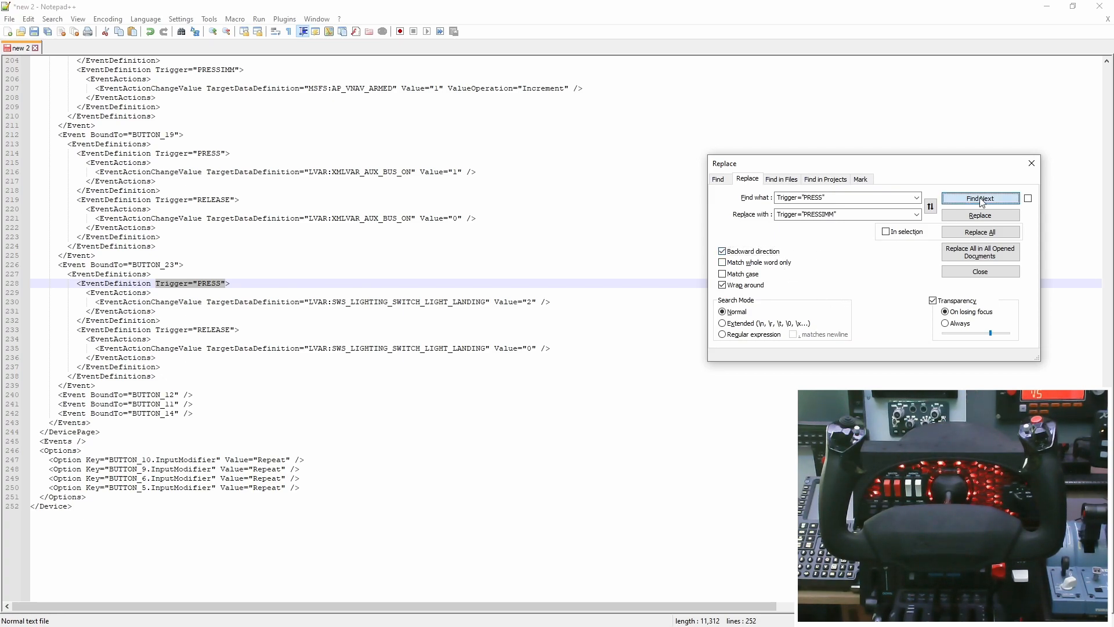
pyautogui.click(979, 198)
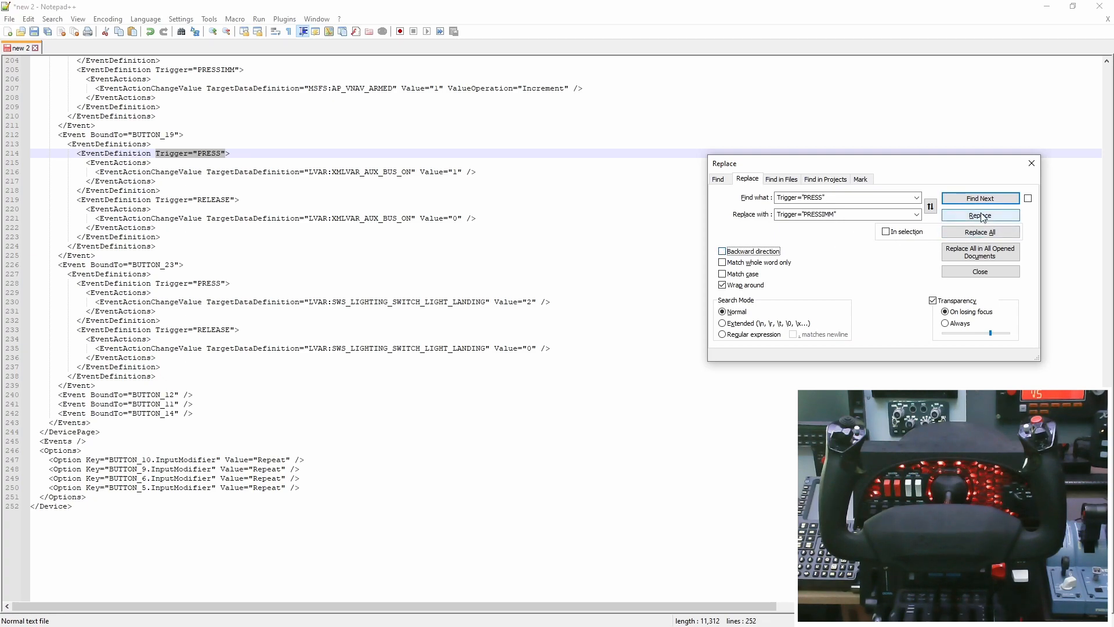
pyautogui.click(979, 215)
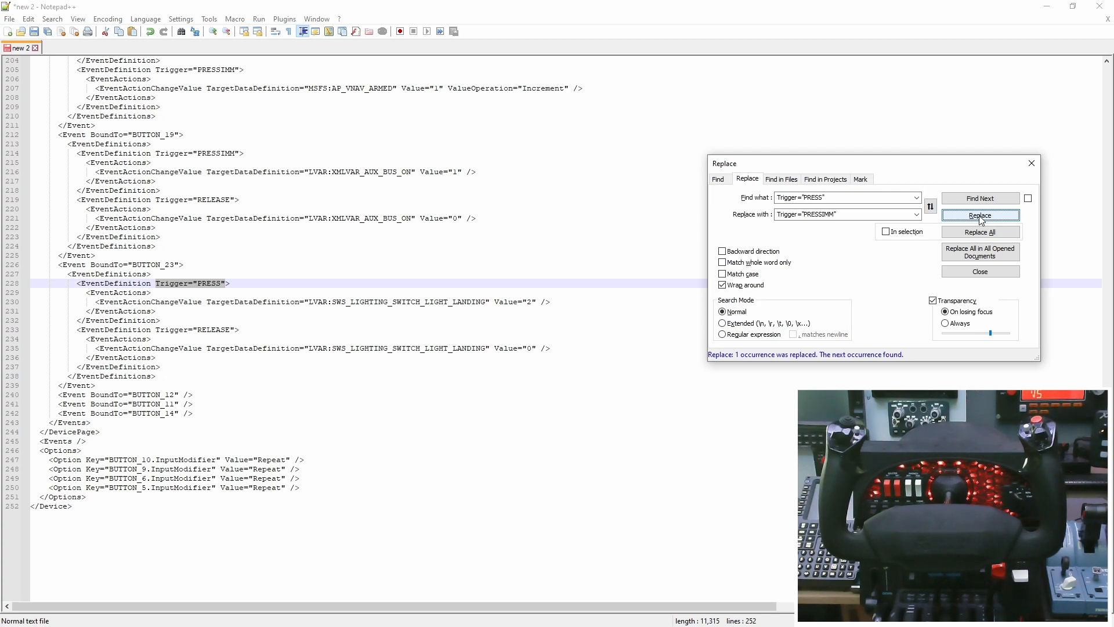
pyautogui.click(979, 215)
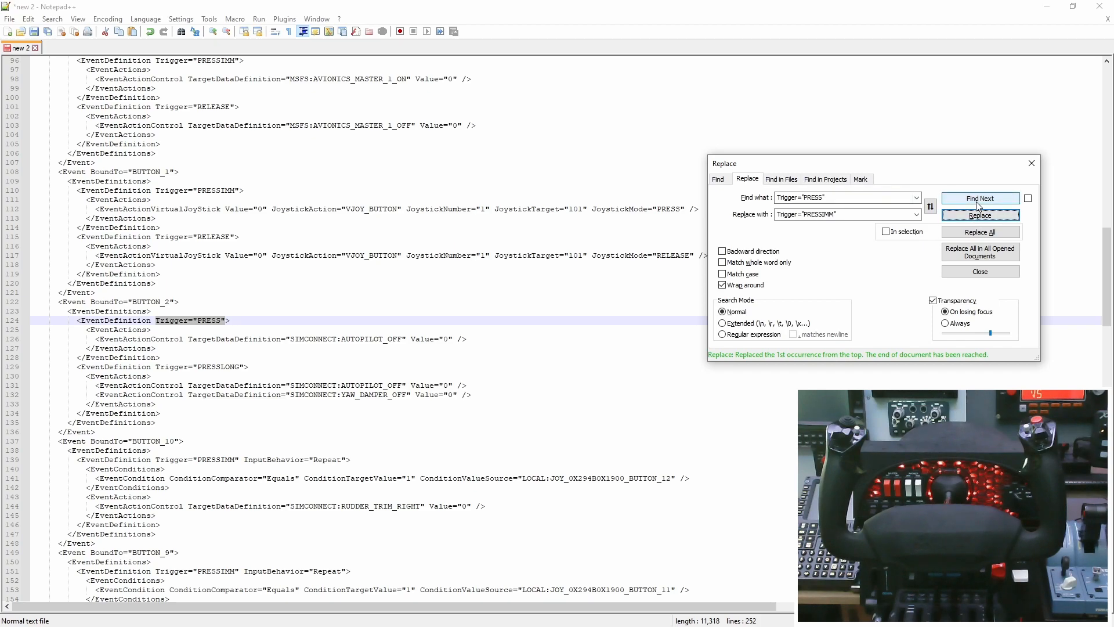
pyautogui.click(979, 216)
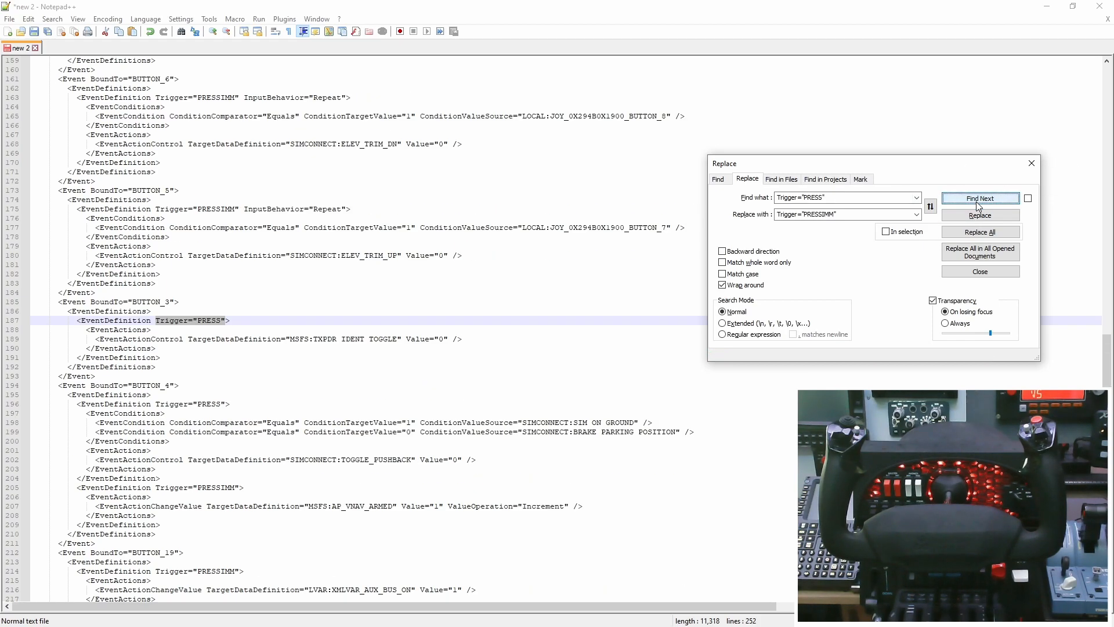
pyautogui.click(979, 198)
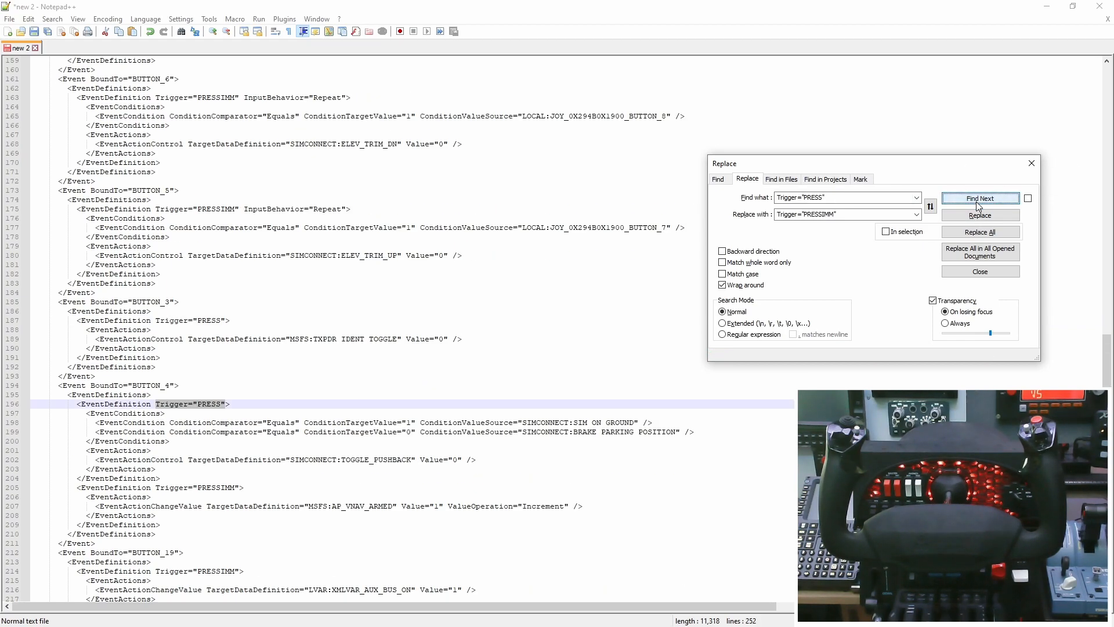
pyautogui.click(979, 198)
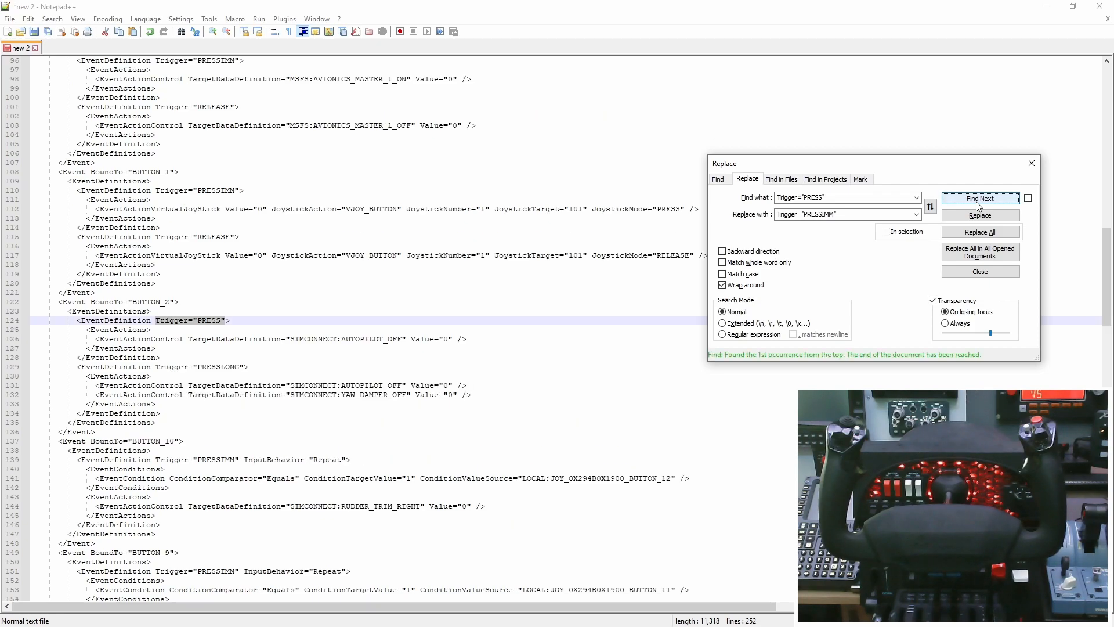
pyautogui.click(979, 199)
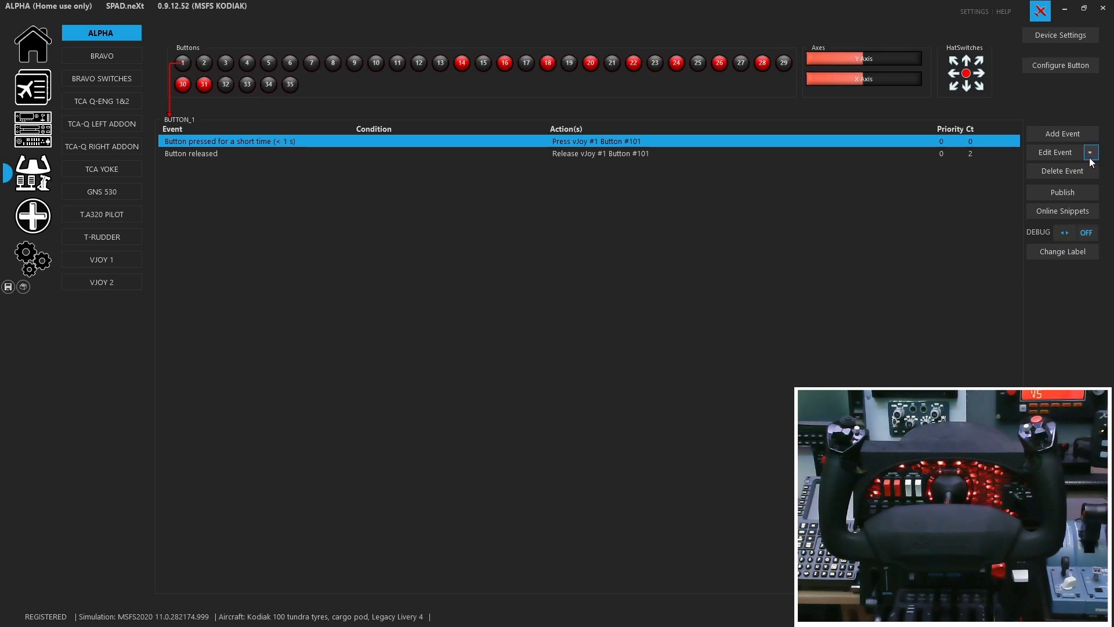
# - Paste the edited profile onto the ALPHA device, confirming replacement of all its events
pyautogui.click(1091, 152)
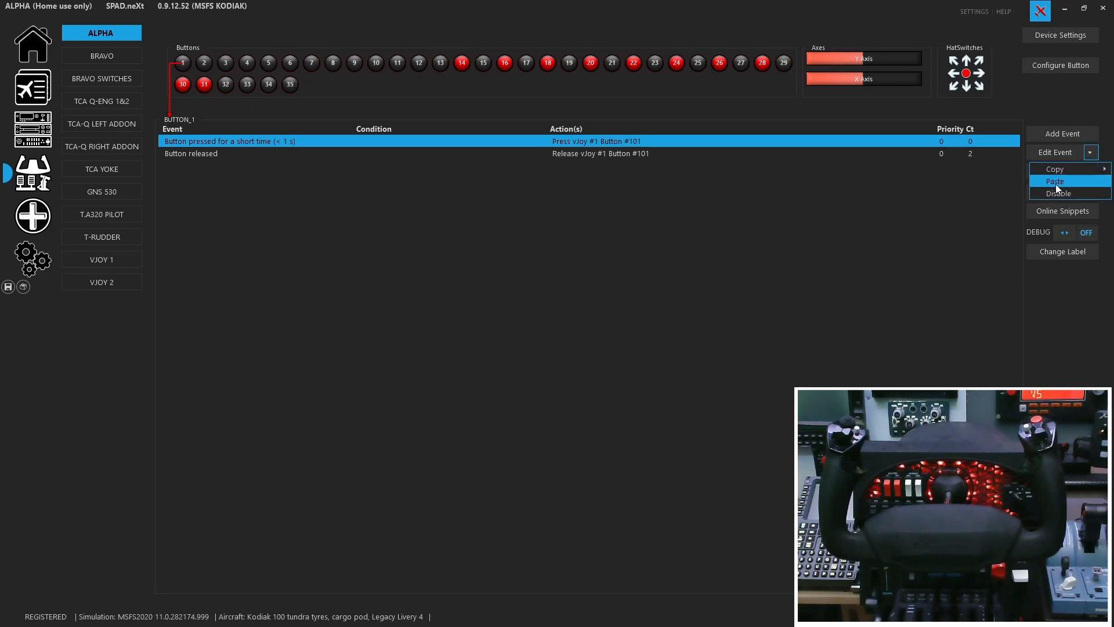
pyautogui.click(1055, 182)
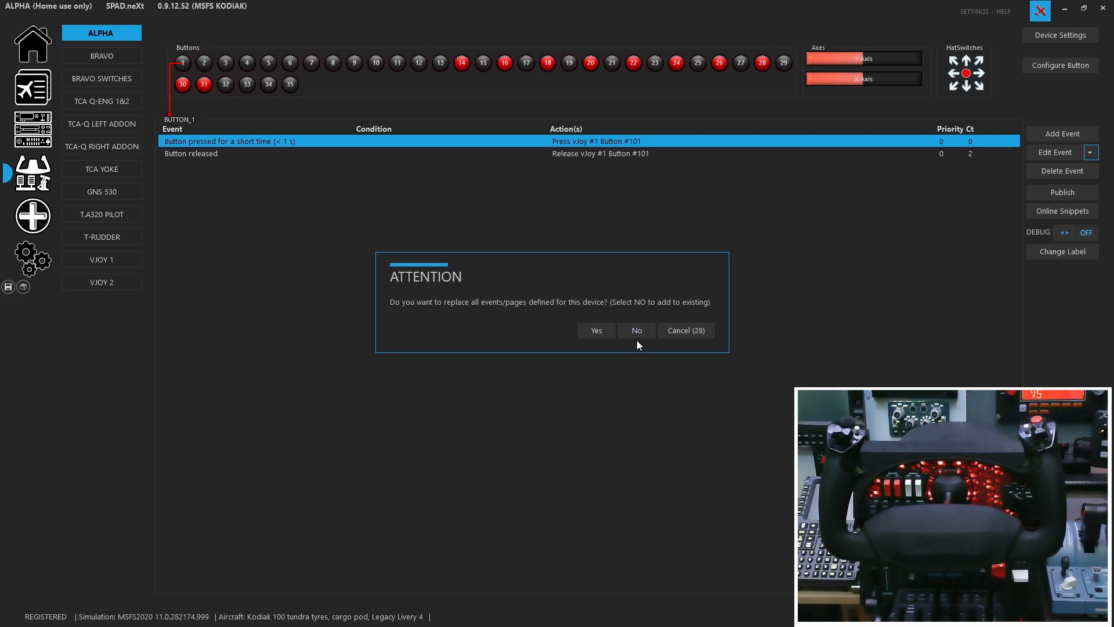
pyautogui.click(595, 331)
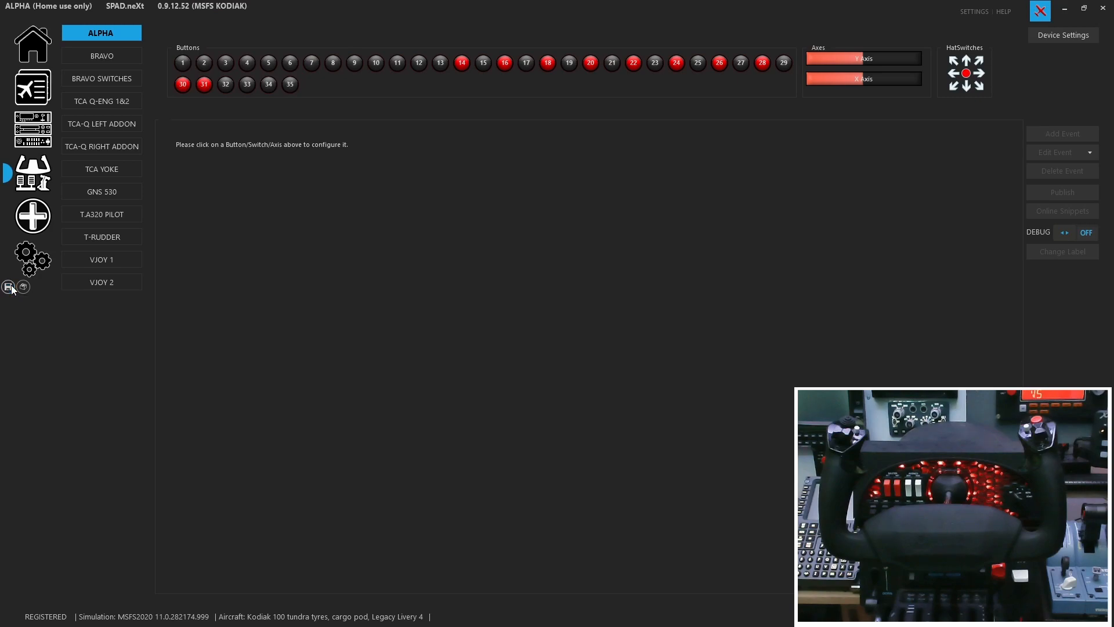
# - Save the profile and review BUTTON_1's immediate press and BUTTON_2's autopilot-off events
pyautogui.click(182, 63)
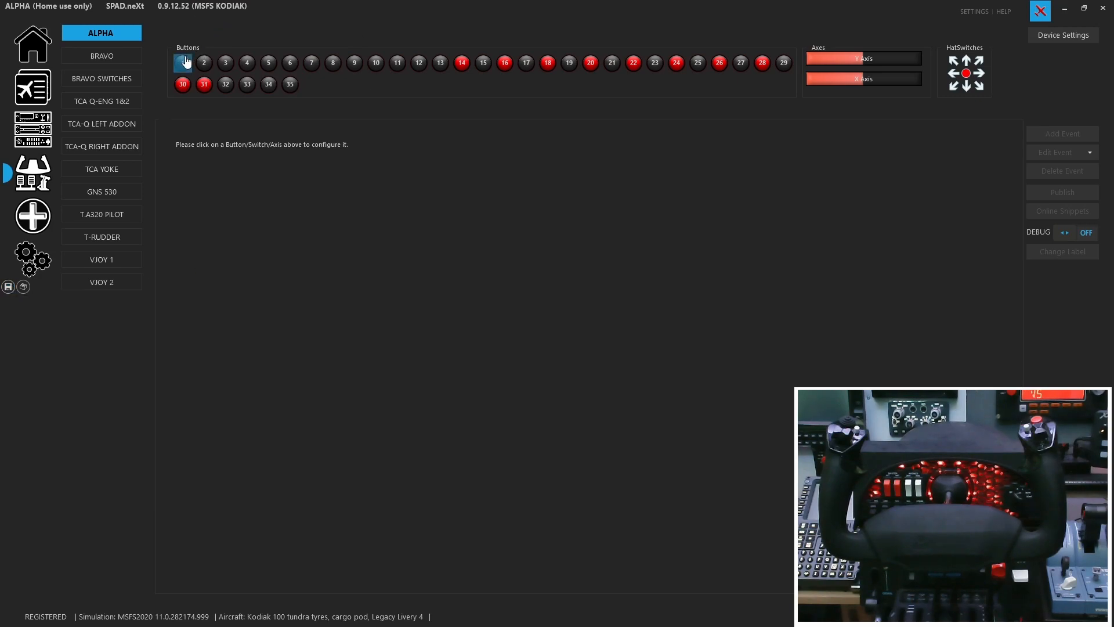
pyautogui.click(183, 62)
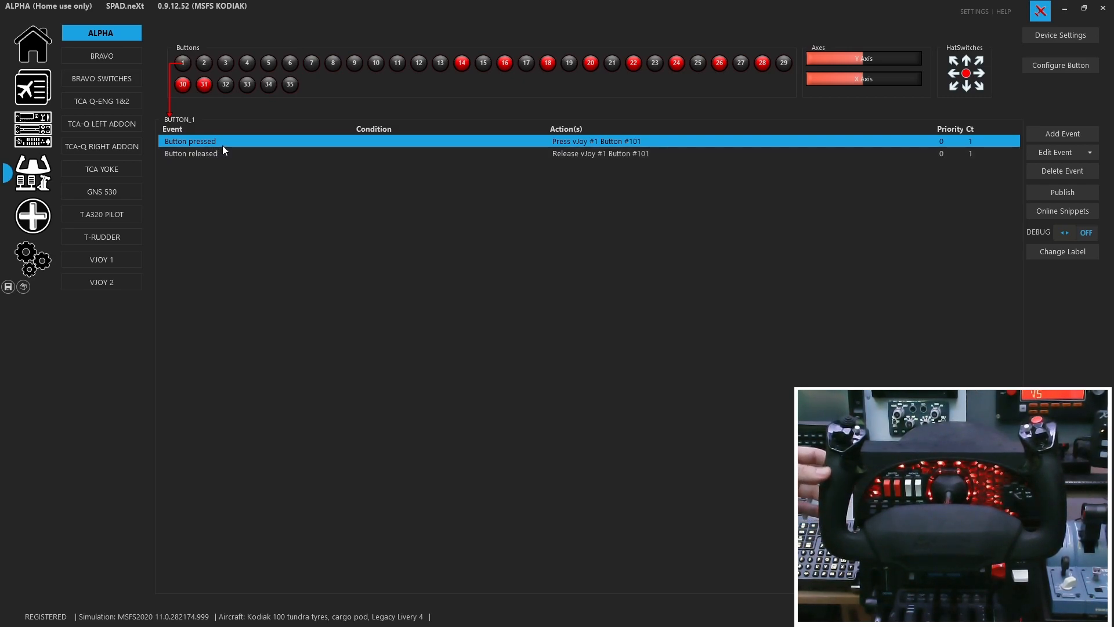
pyautogui.click(204, 63)
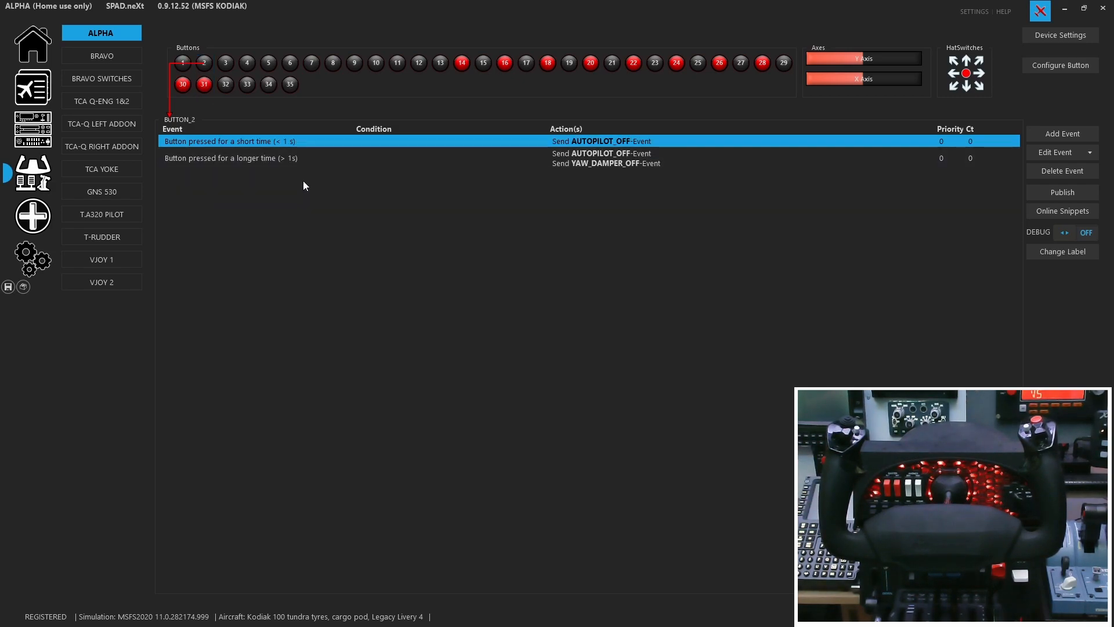
pyautogui.moveTo(303, 182)
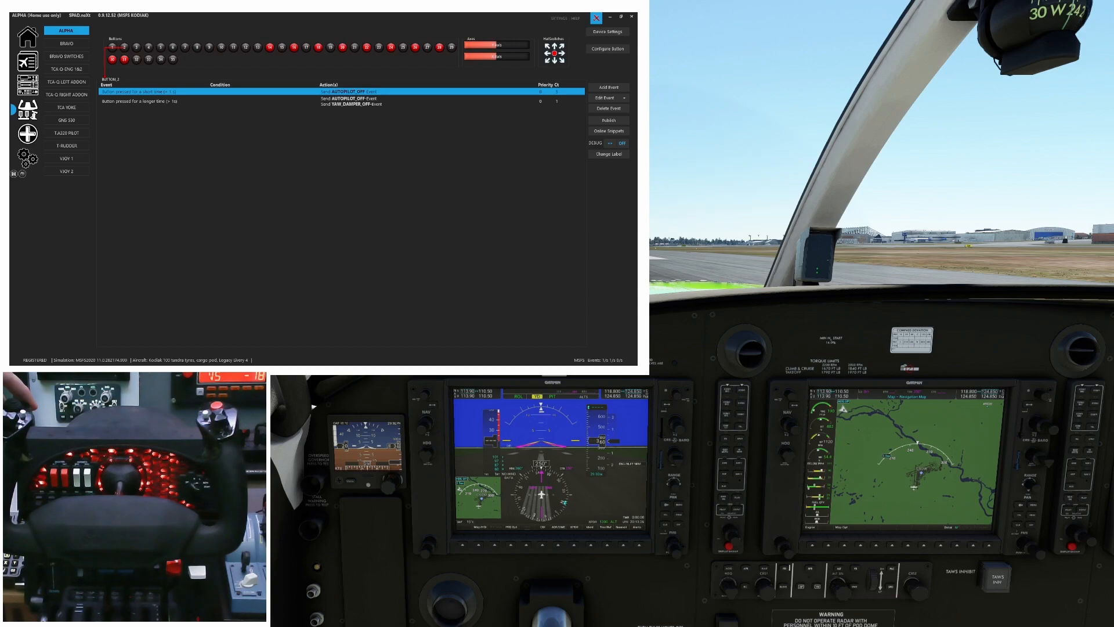
# - Return to SPAD.neXt and show BUTTON_3's transponder ident short-press event
pyautogui.click(620, 16)
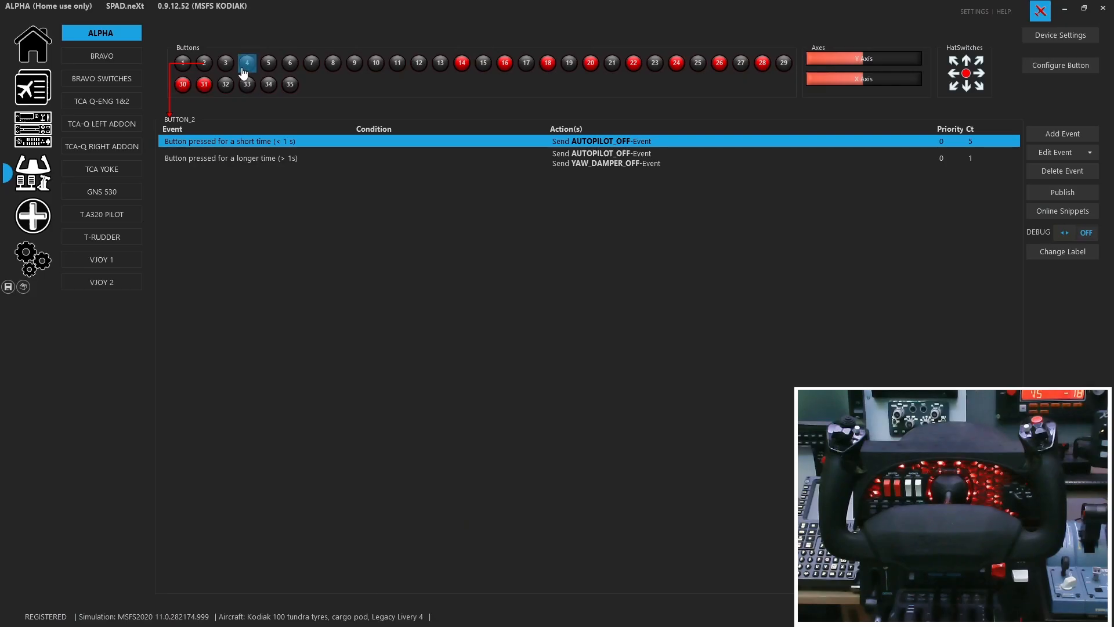
pyautogui.click(225, 63)
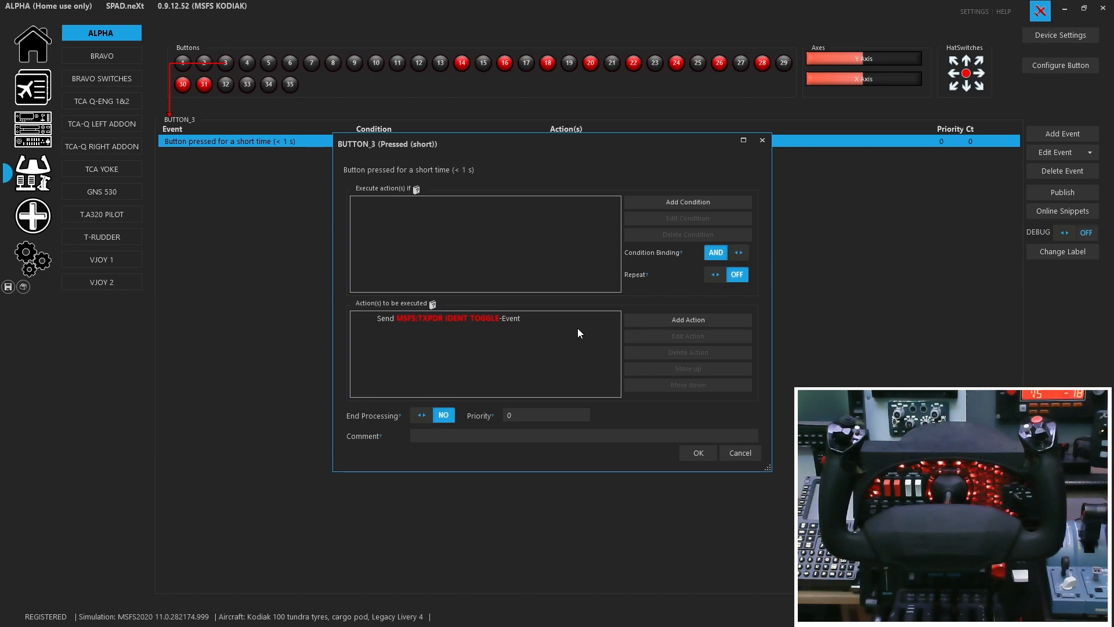
# - Add a Send Simulation-Event action XPNDR_IDENT_ON to BUTTON_3, replacing the TXPDR IDENT TOGGLE action
pyautogui.click(485, 318)
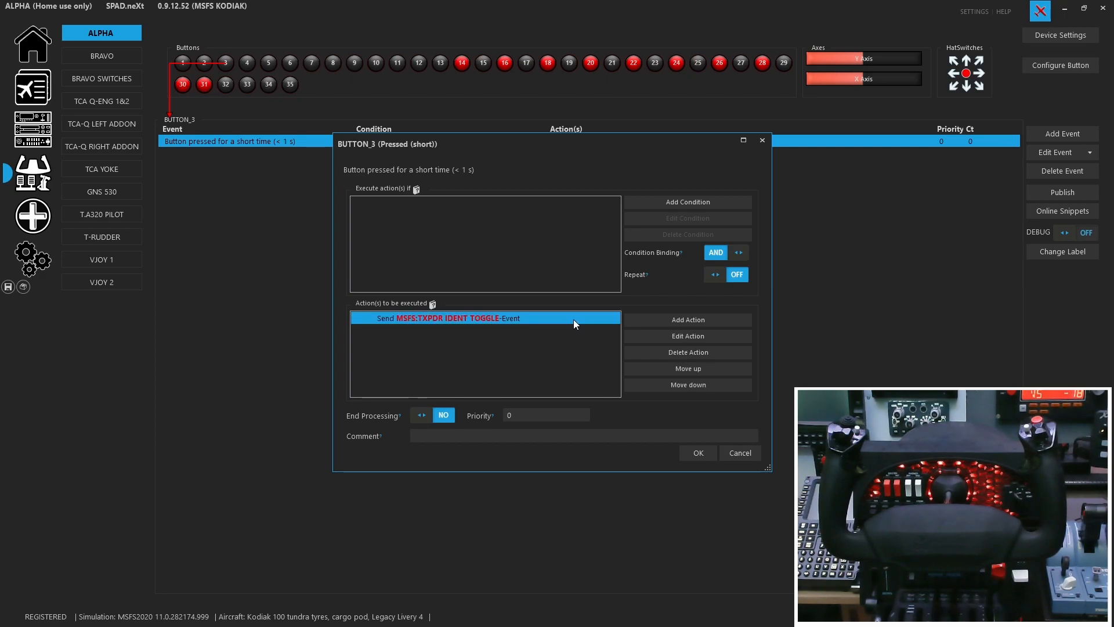
pyautogui.moveTo(687, 319)
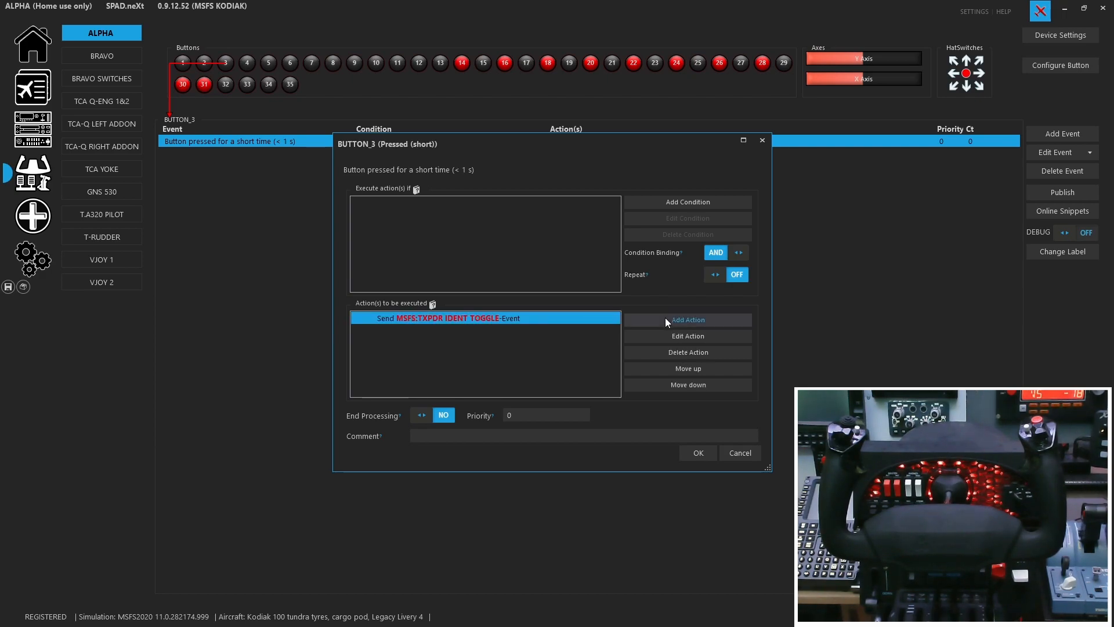
pyautogui.click(686, 319)
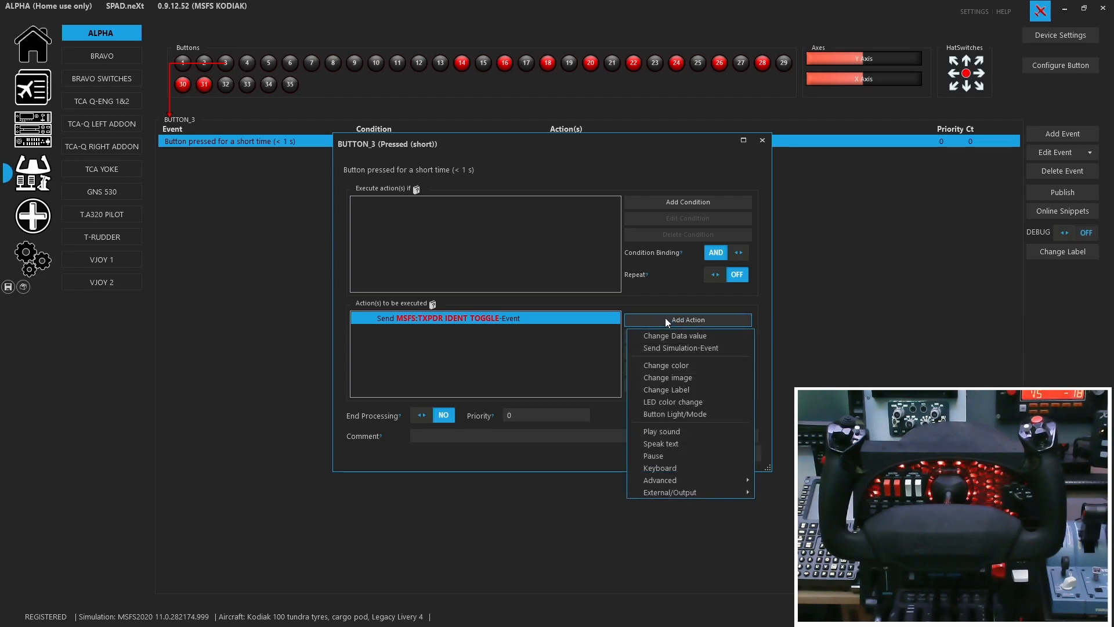
pyautogui.moveTo(680, 347)
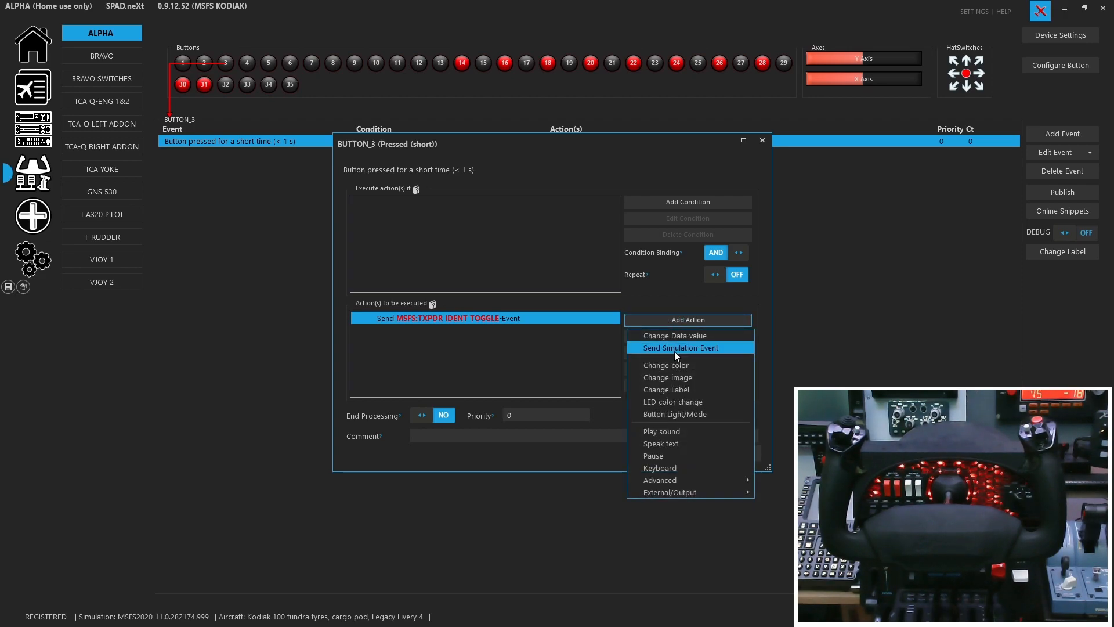
pyautogui.click(681, 347)
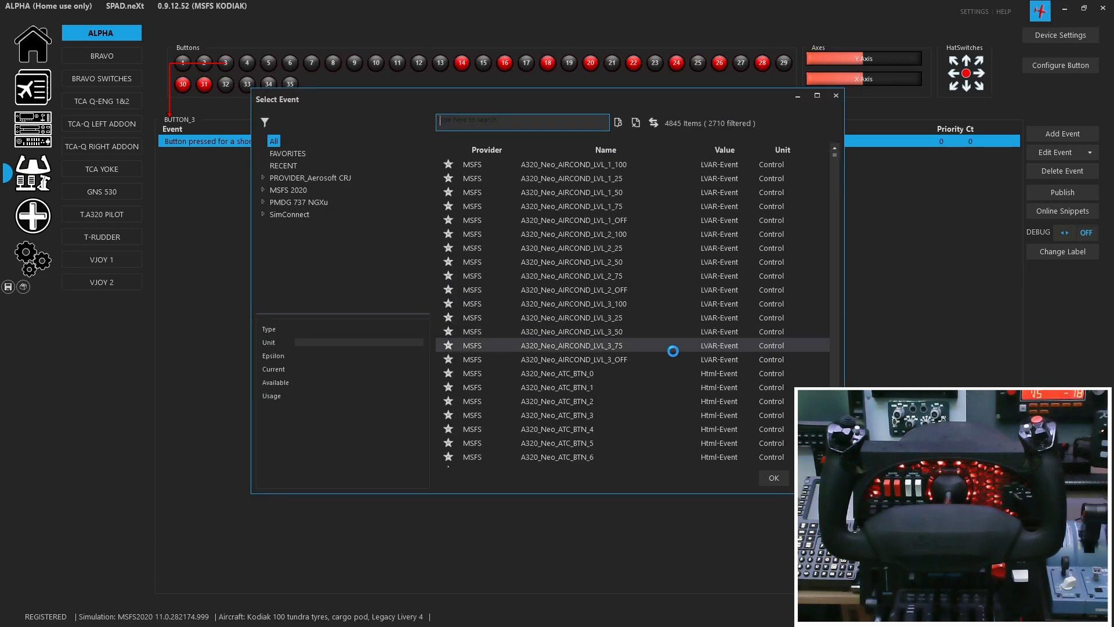
pyautogui.write('ident')
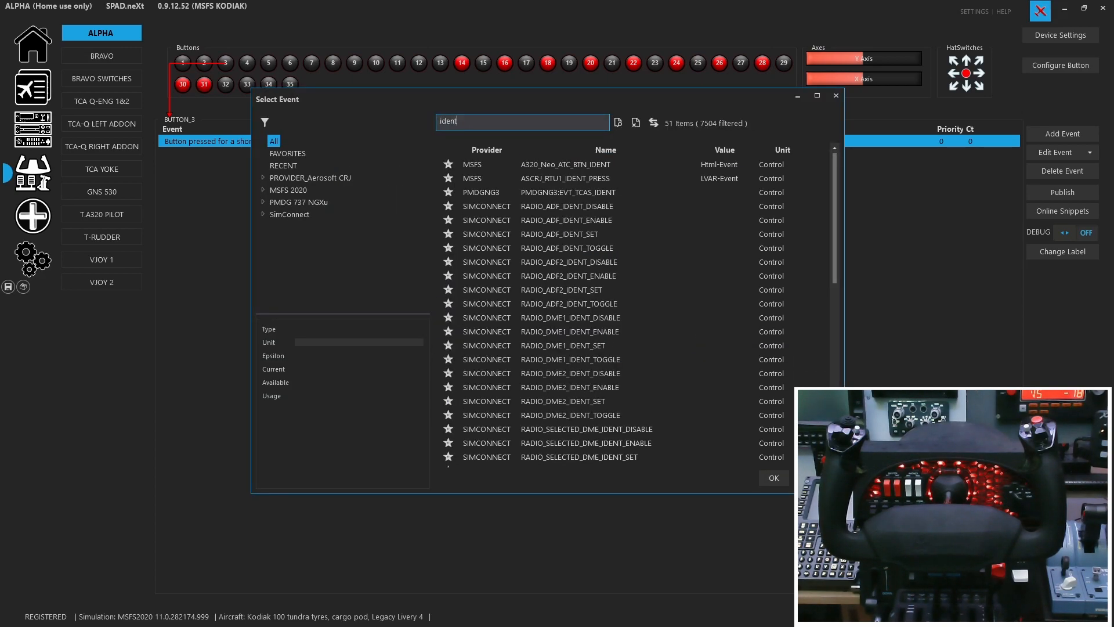
pyautogui.scroll(-3)
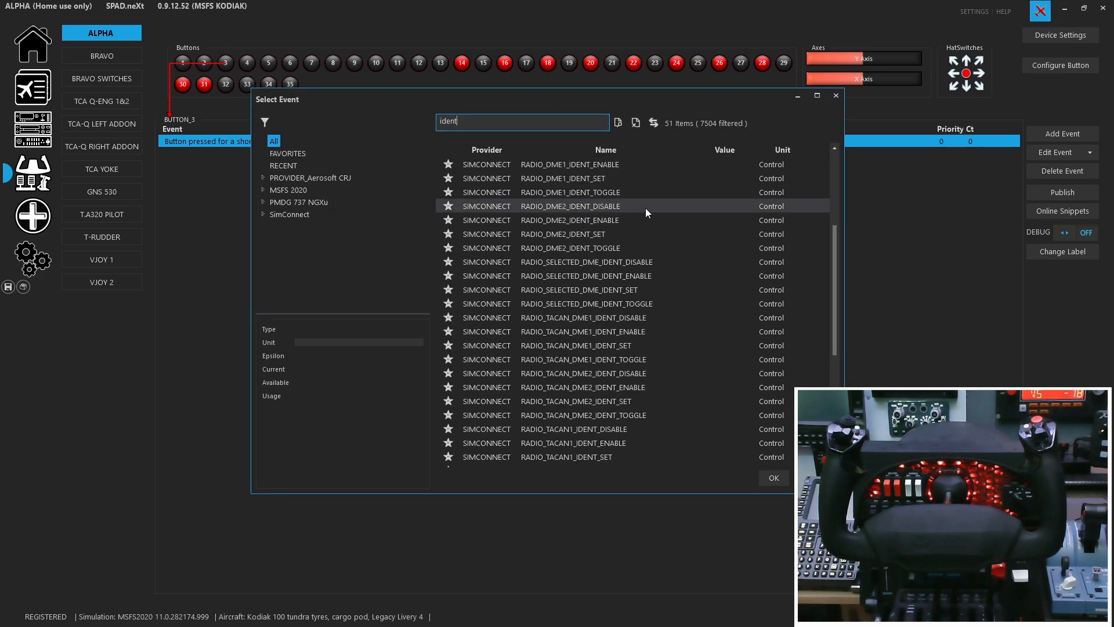
pyautogui.scroll(-3)
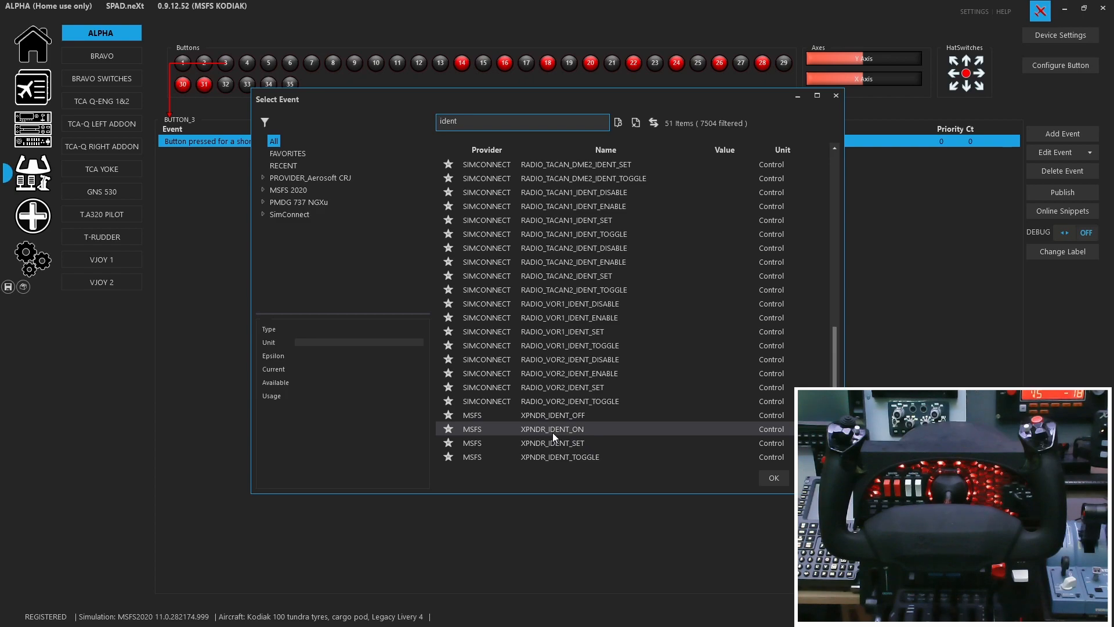
pyautogui.click(773, 476)
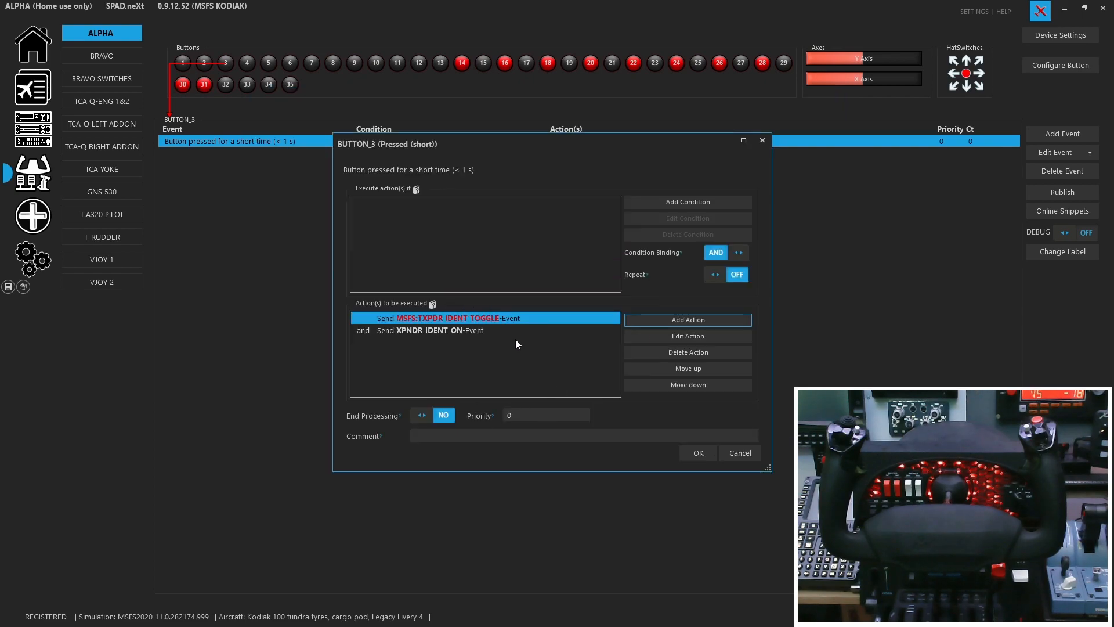
pyautogui.click(686, 352)
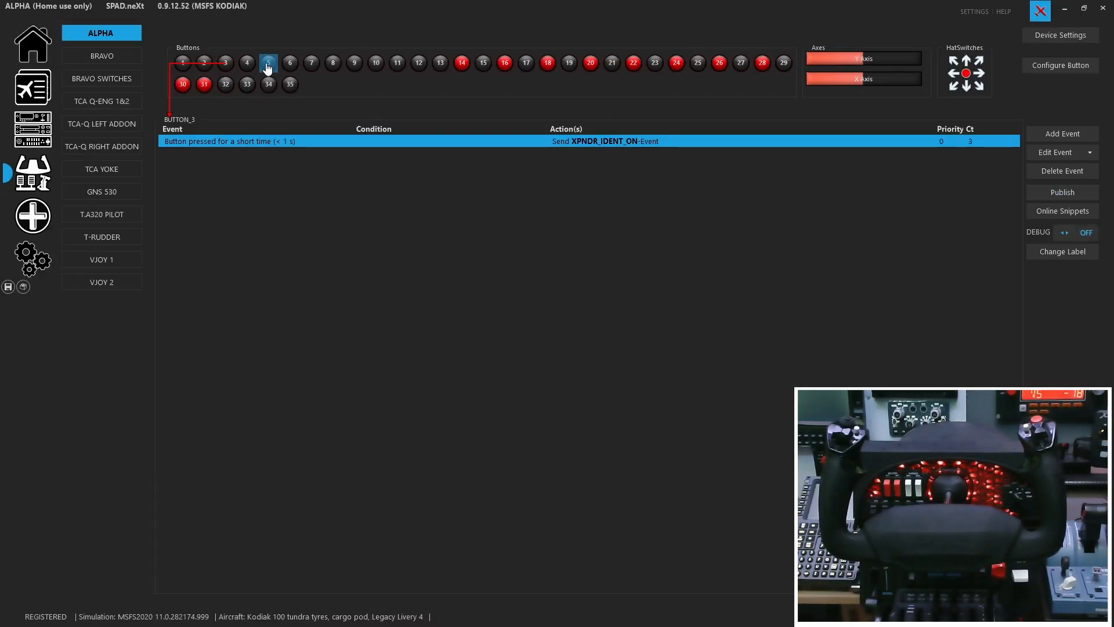
# - Delete BUTTON_4's redundant AP_VNAV_ARMED event, keeping the pushback event, and save the profile
pyautogui.click(268, 63)
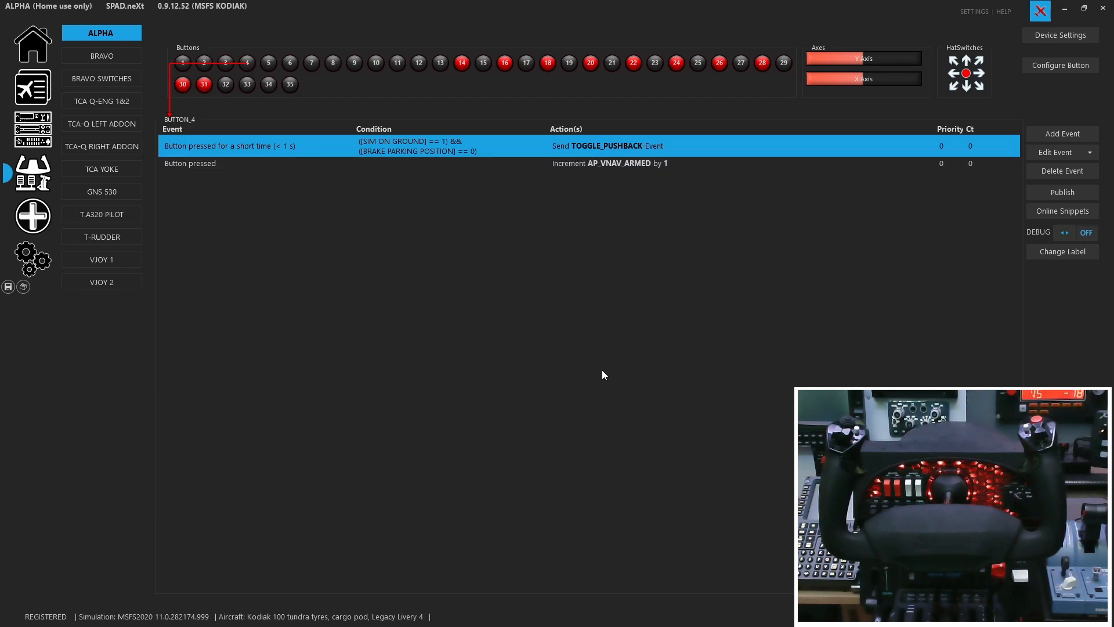
pyautogui.moveTo(321, 155)
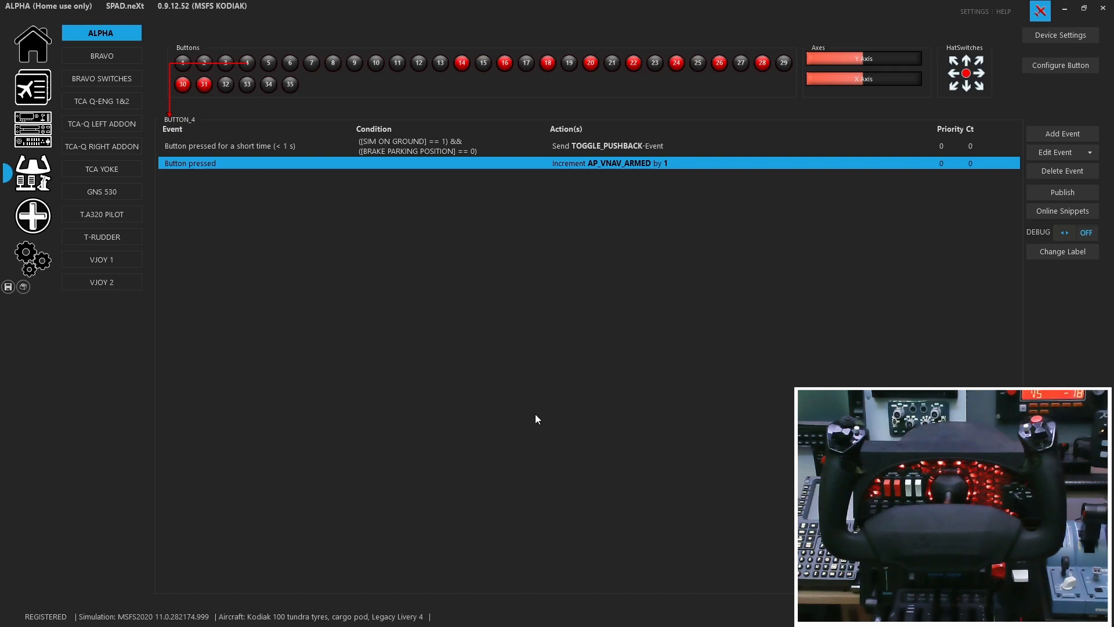
pyautogui.moveTo(572, 171)
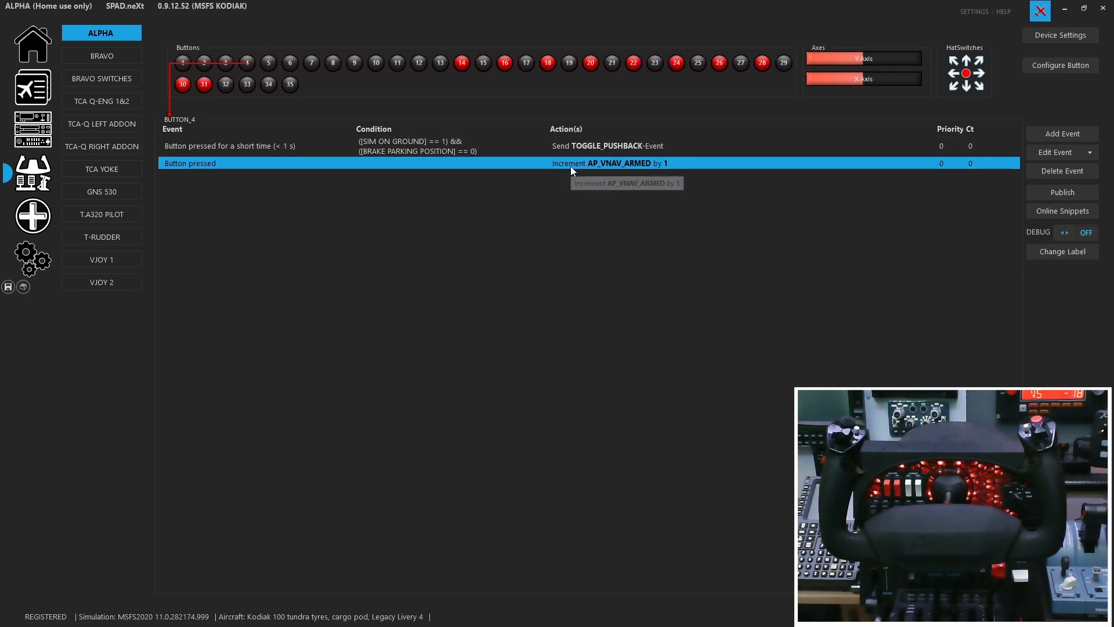
pyautogui.moveTo(995, 232)
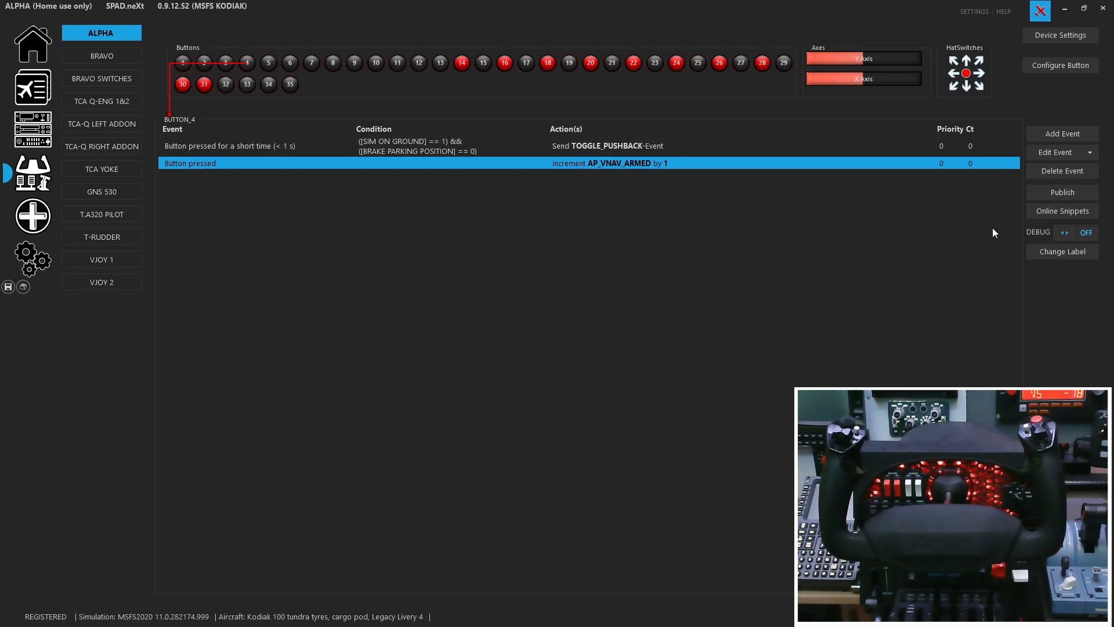
pyautogui.click(1062, 171)
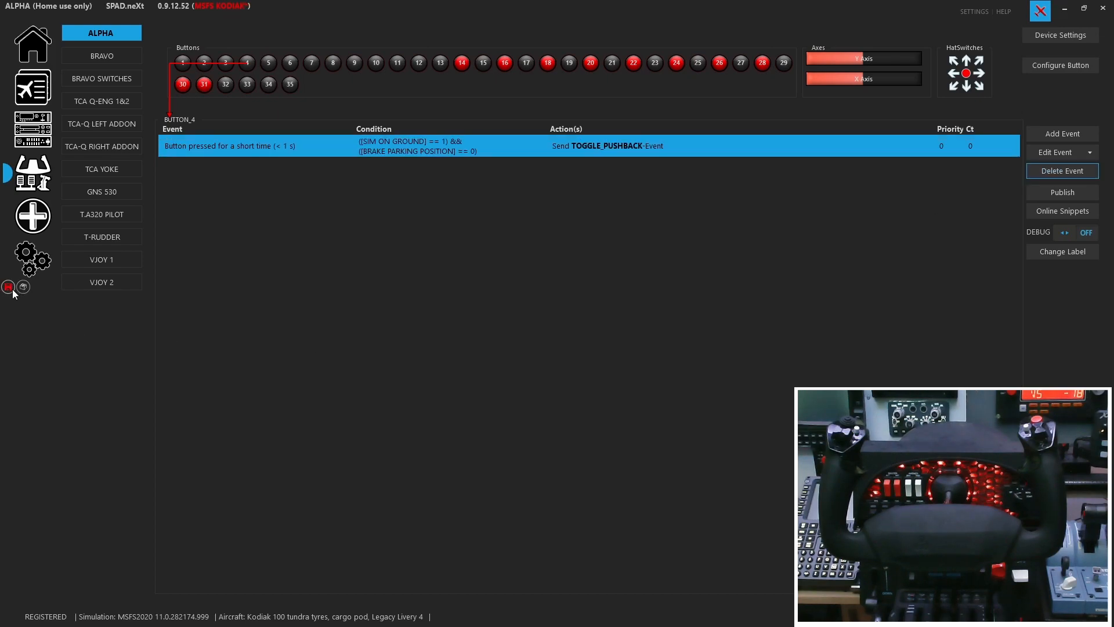
pyautogui.click(290, 63)
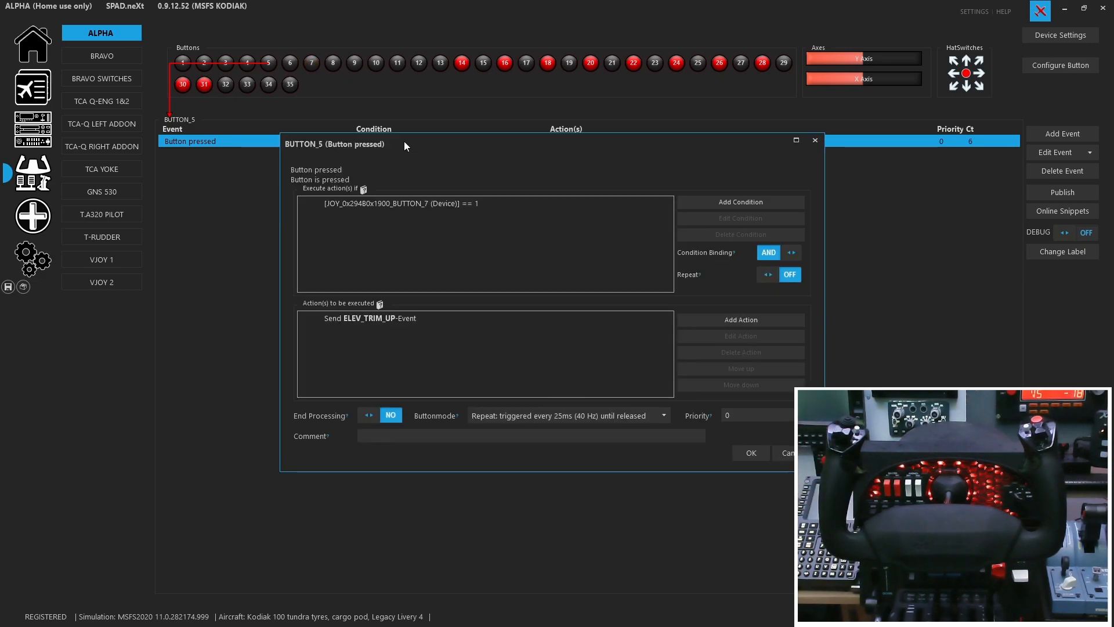
pyautogui.moveTo(767, 467)
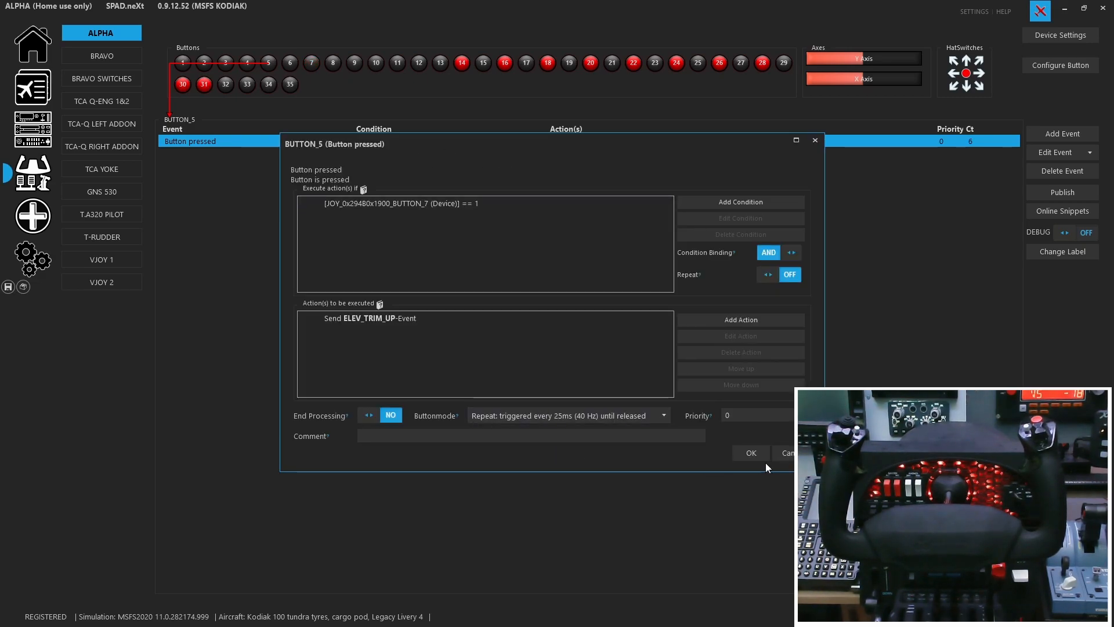
# - Review the elevator trim up/down events on buttons 5 and 6, then buttons 7 and 8
pyautogui.click(751, 452)
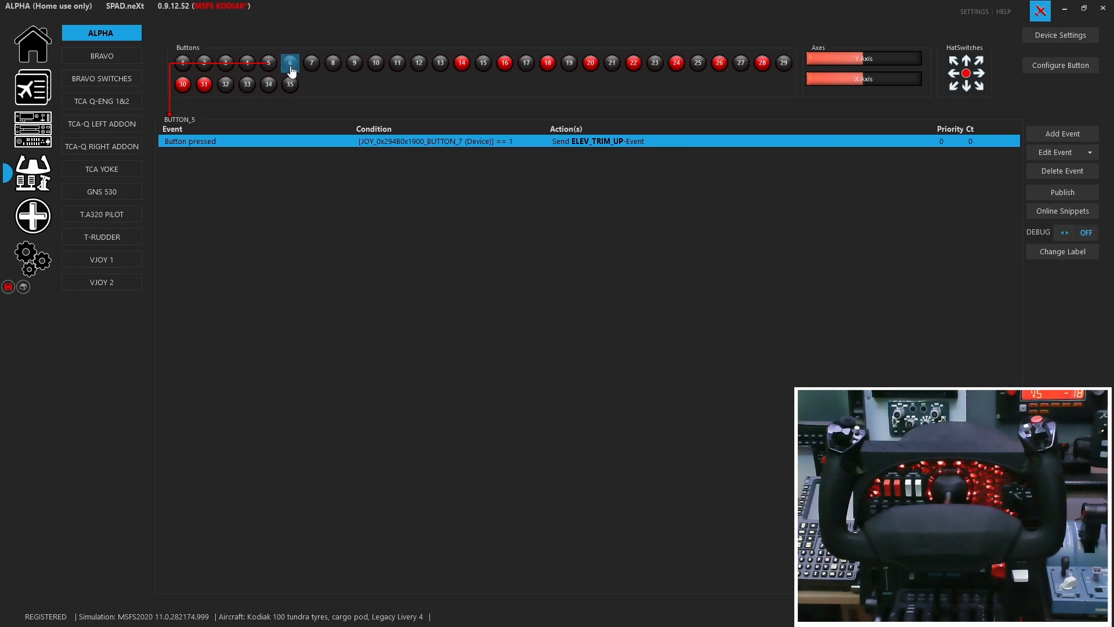
pyautogui.click(289, 63)
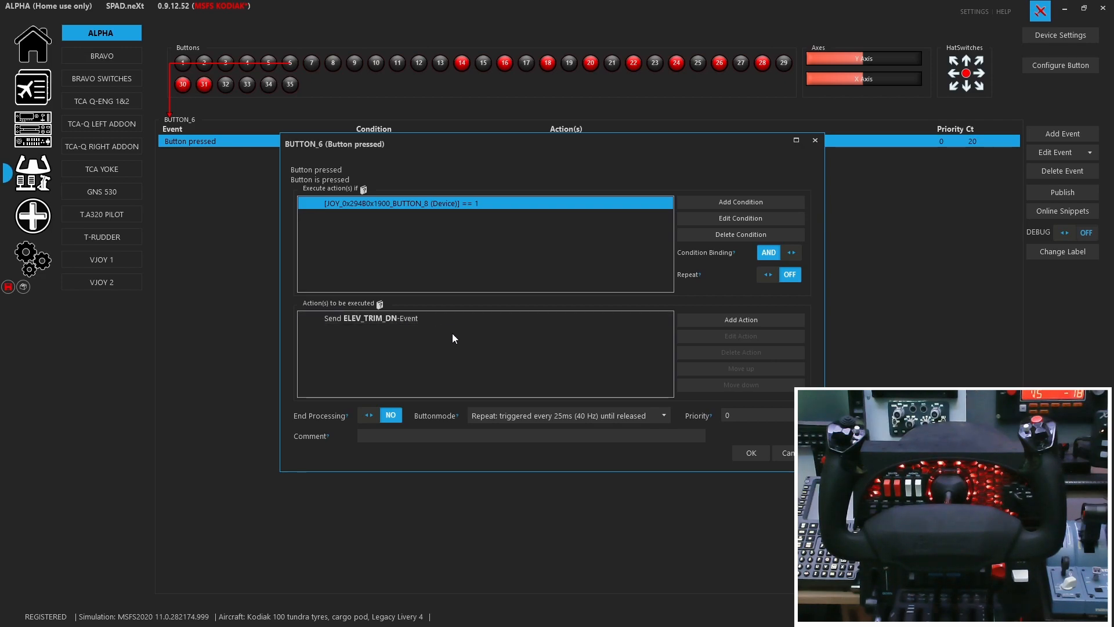
pyautogui.click(749, 453)
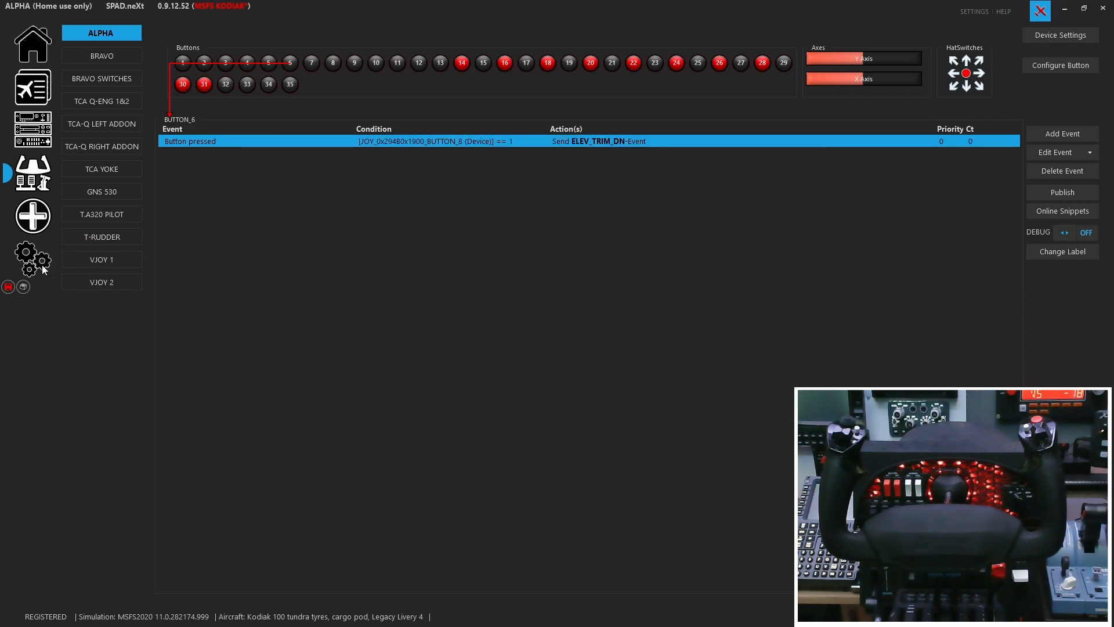
pyautogui.click(311, 63)
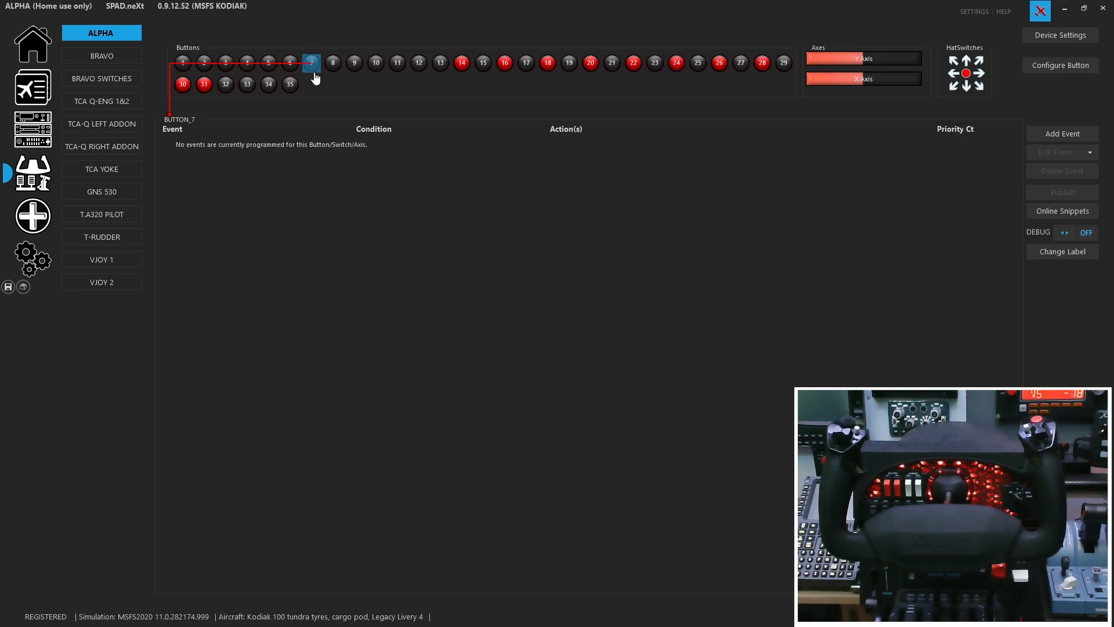
pyautogui.click(333, 63)
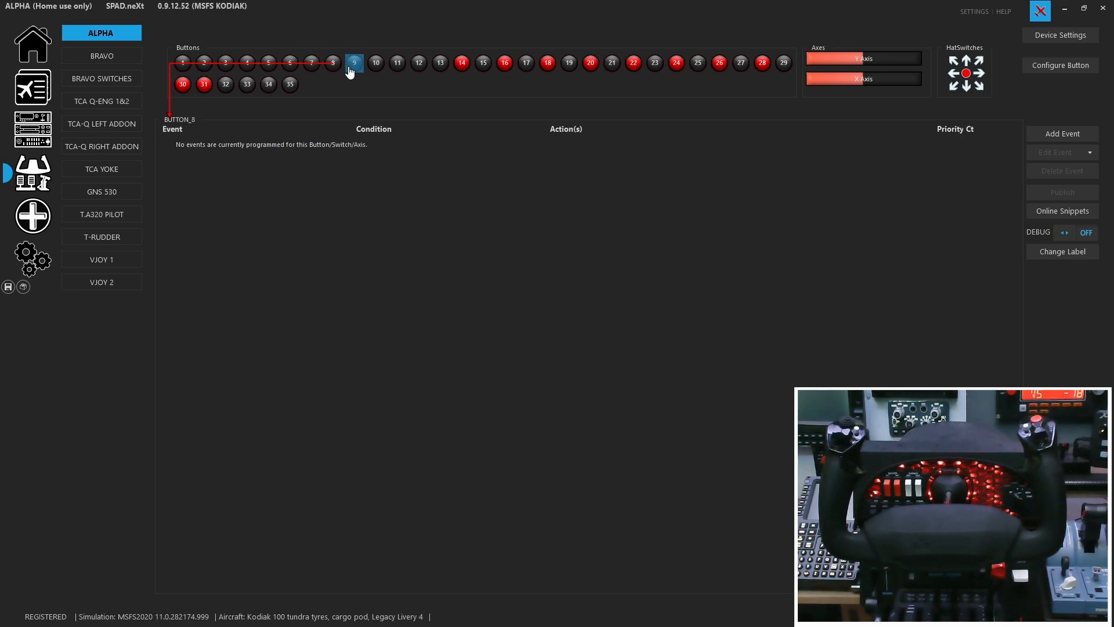
# - Review buttons 9 and 10's rudder trim left/right events and the unassigned buttons 11 and 12
pyautogui.click(353, 62)
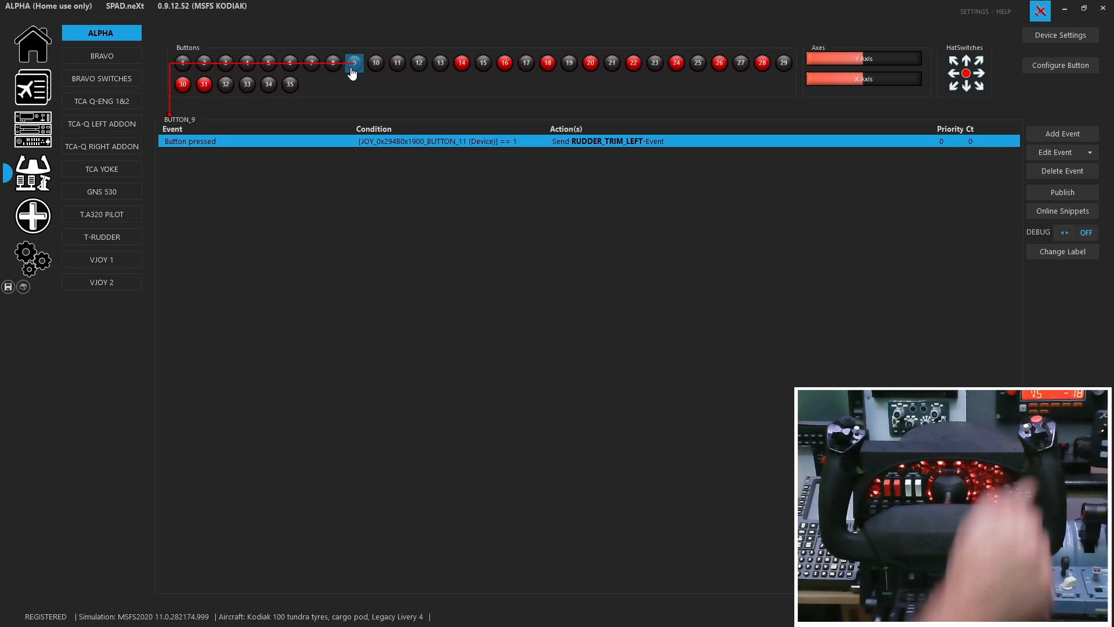
pyautogui.click(375, 63)
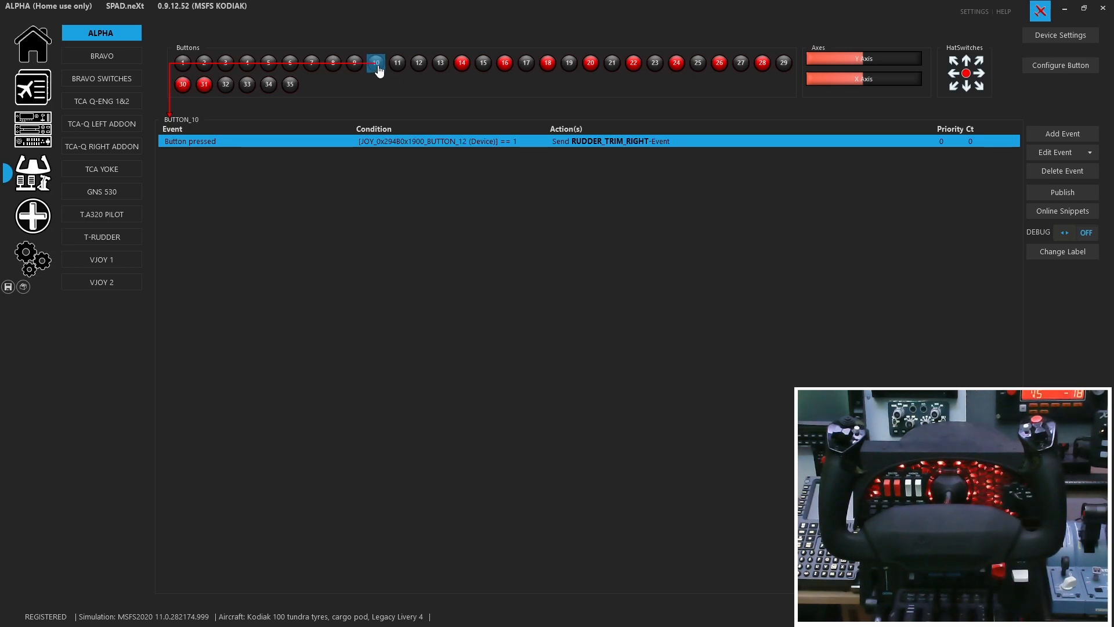
pyautogui.click(396, 63)
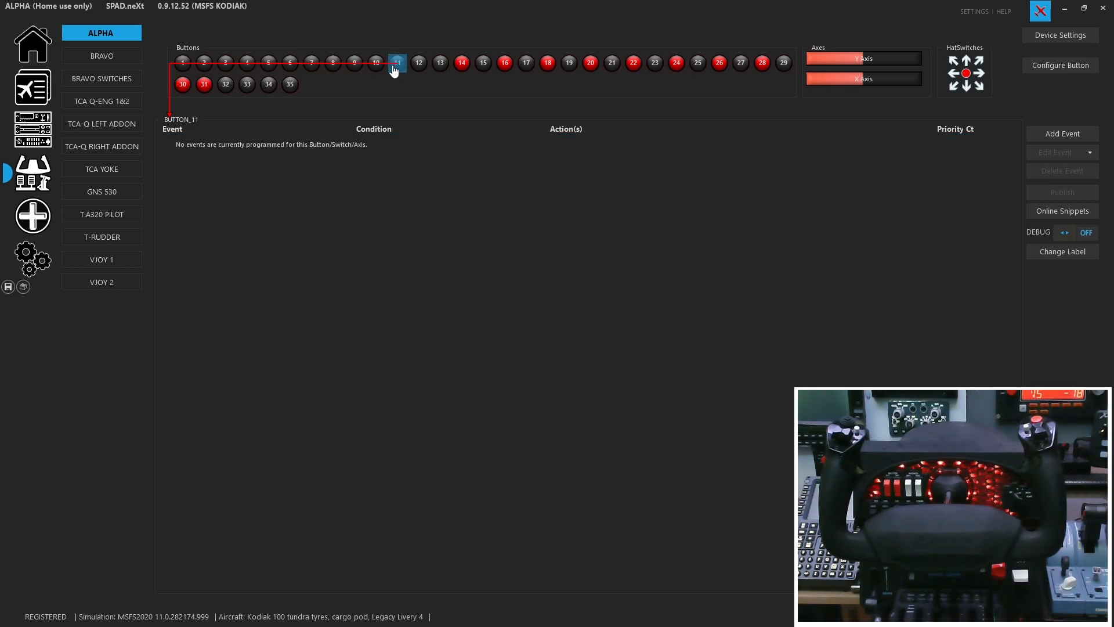
pyautogui.moveTo(376, 63)
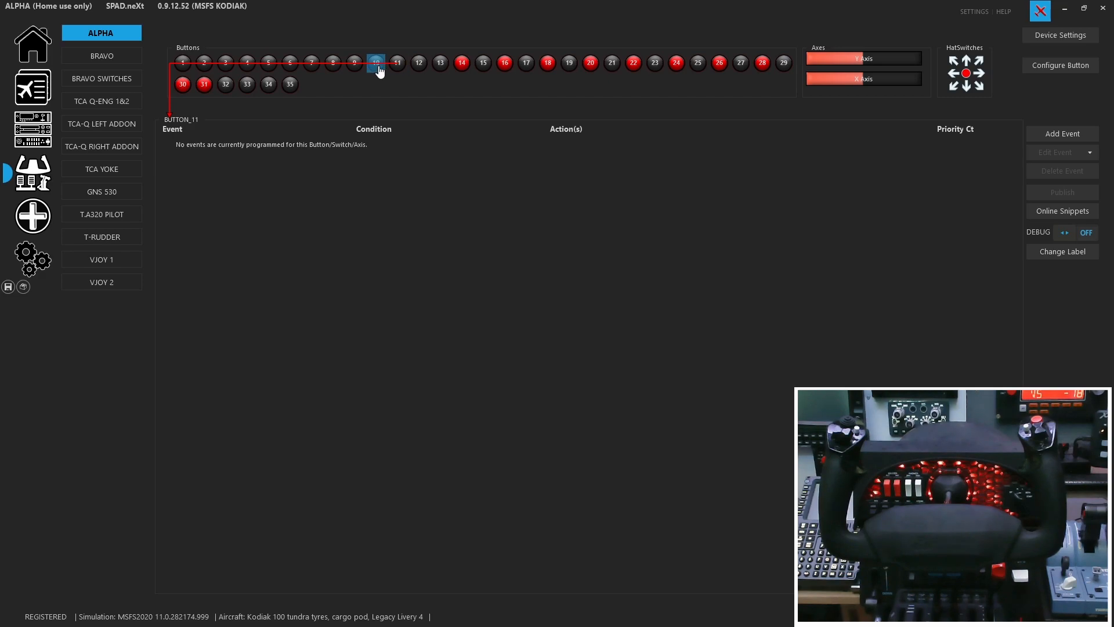
pyautogui.click(375, 63)
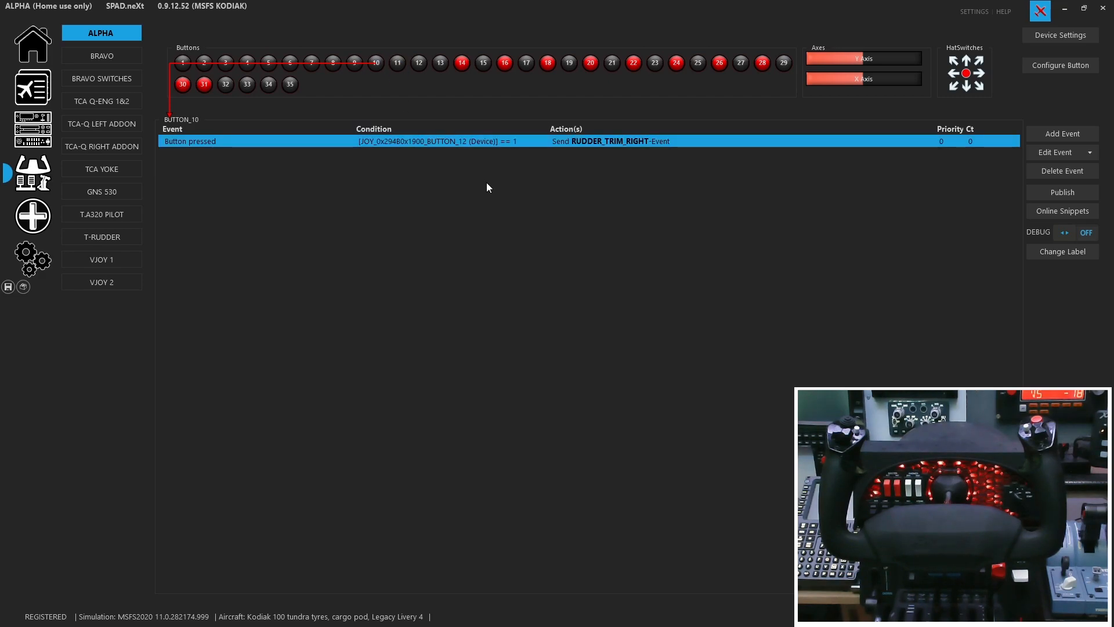
pyautogui.click(419, 63)
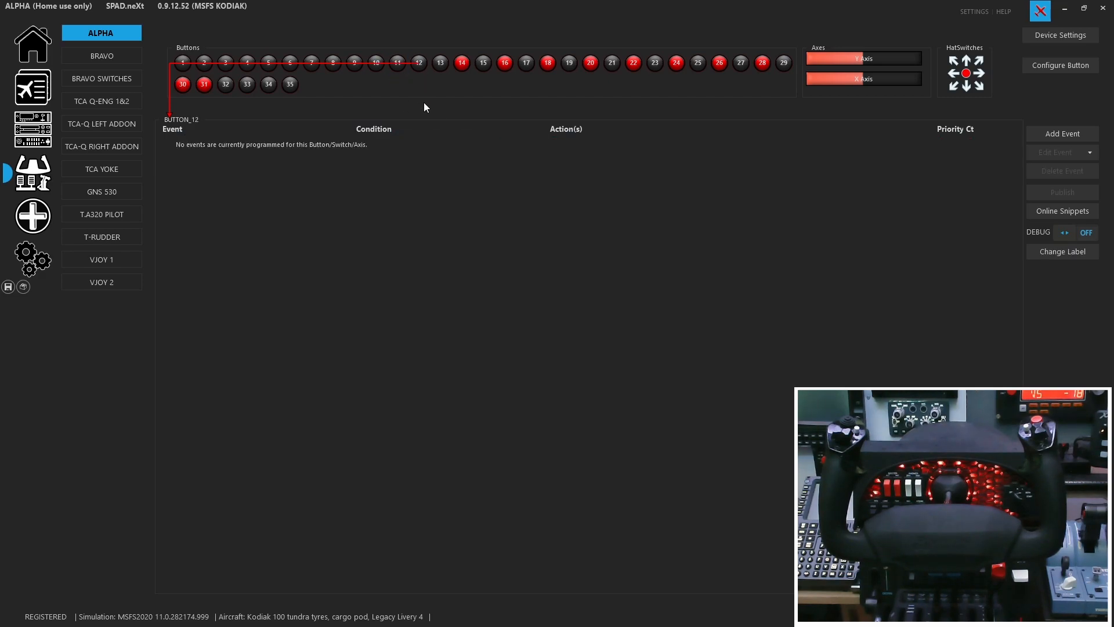
# - Test the battery, avionics master, beacon and landing light switch events against the sim cockpit
pyautogui.click(441, 63)
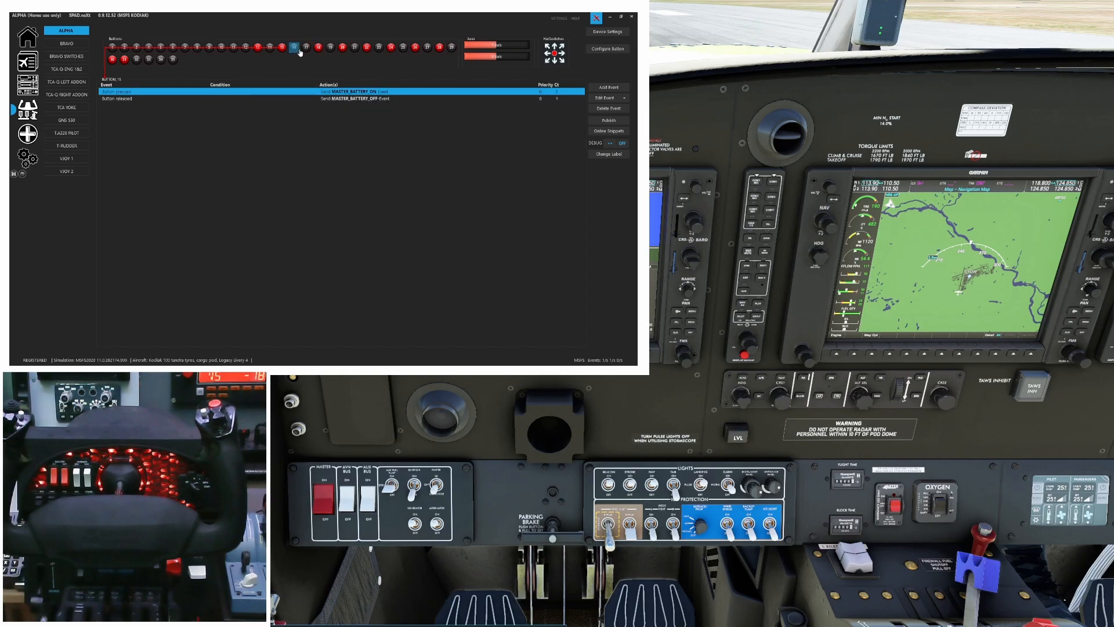
pyautogui.click(307, 50)
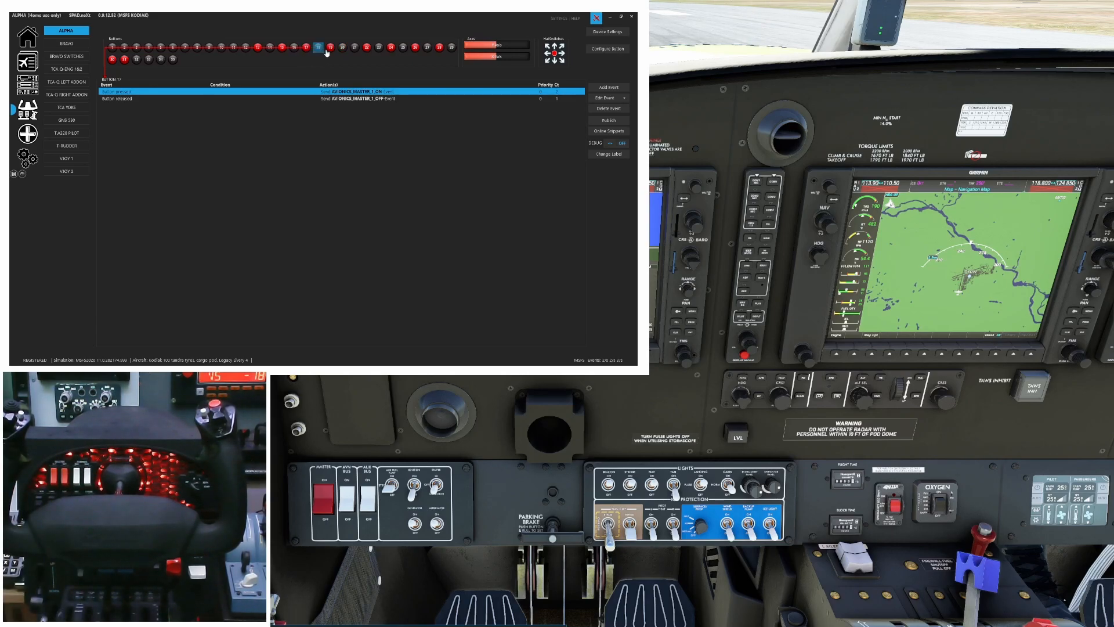
pyautogui.click(329, 47)
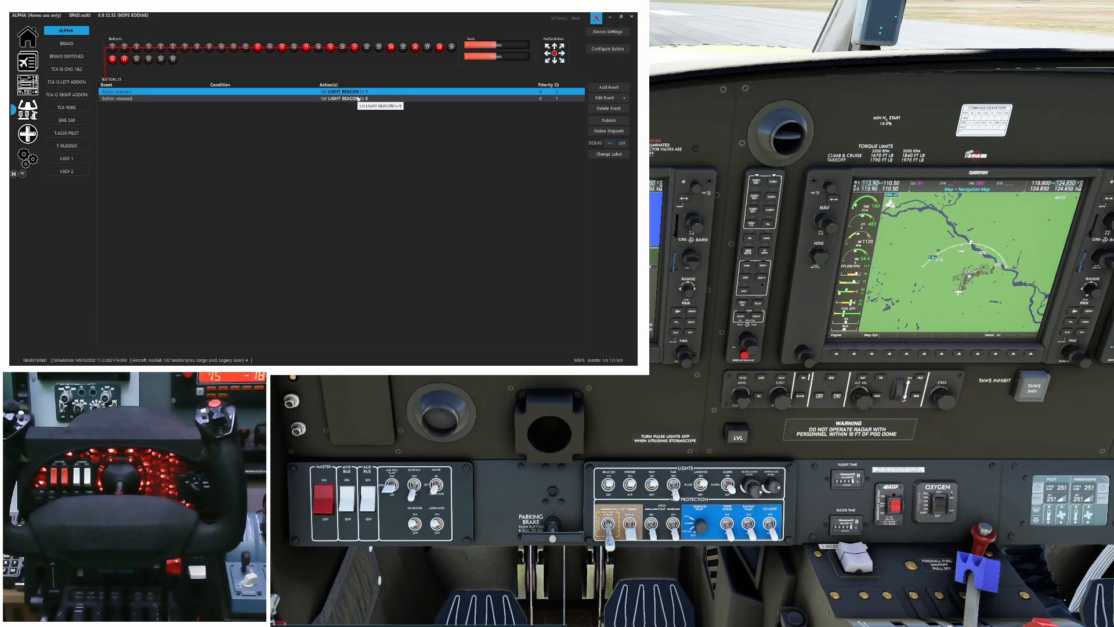
pyautogui.click(380, 50)
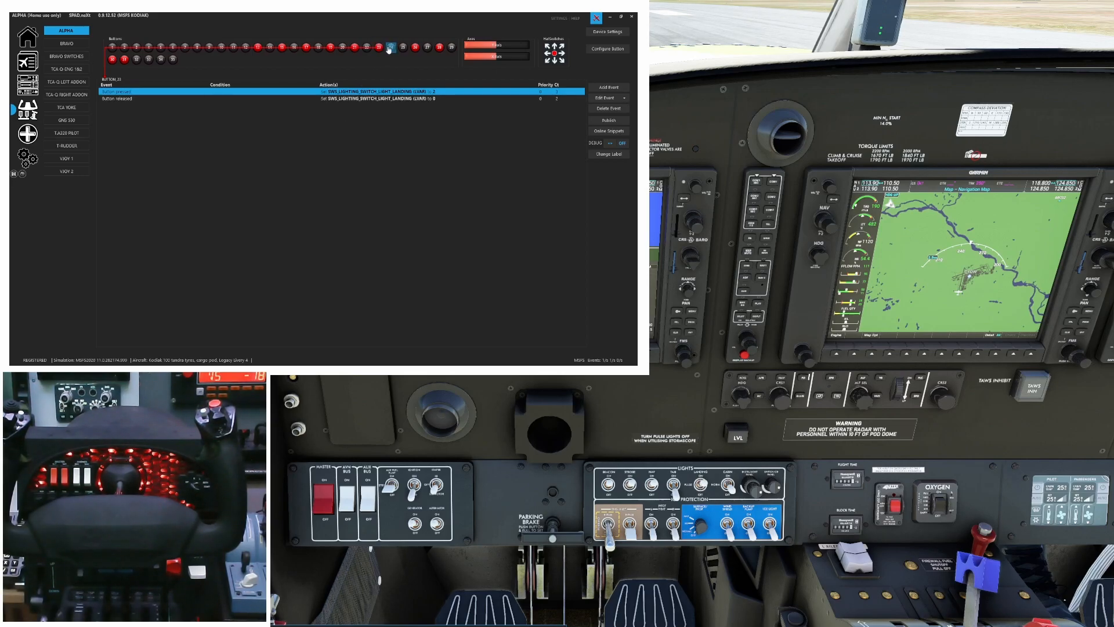
# - Test the taxi, nav and strobe light switches, then check two unassigned buttons
pyautogui.click(402, 46)
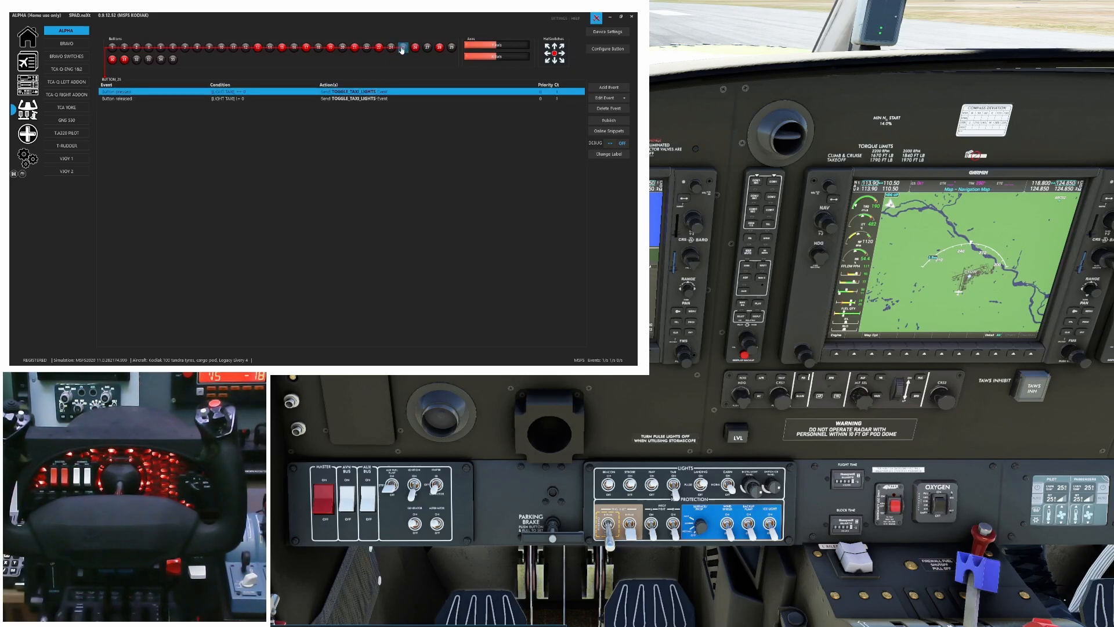
pyautogui.click(422, 49)
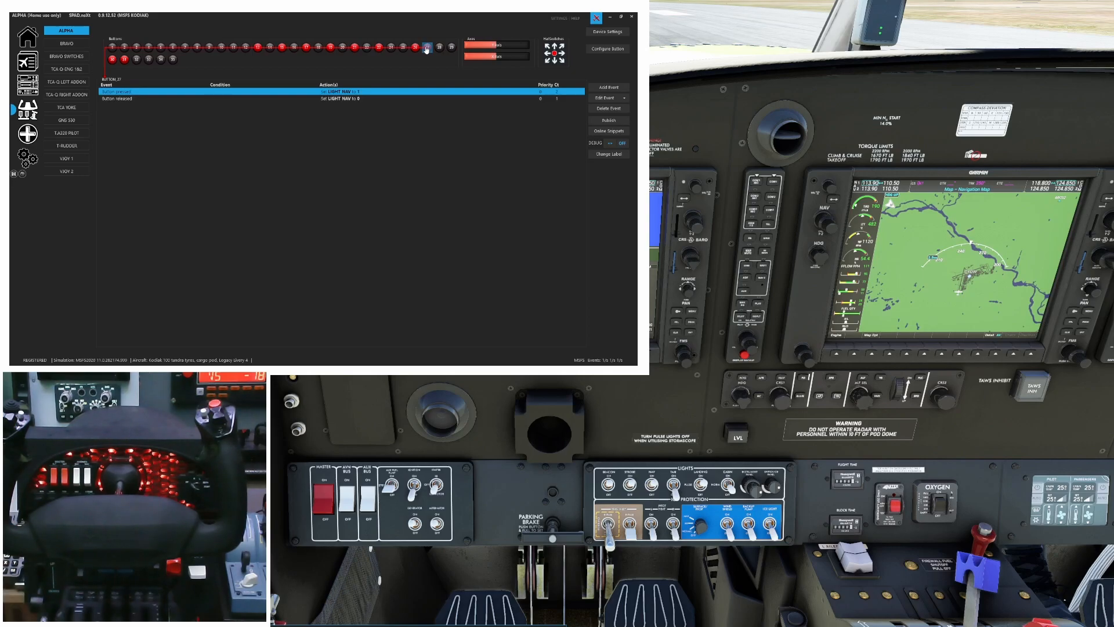
pyautogui.click(452, 49)
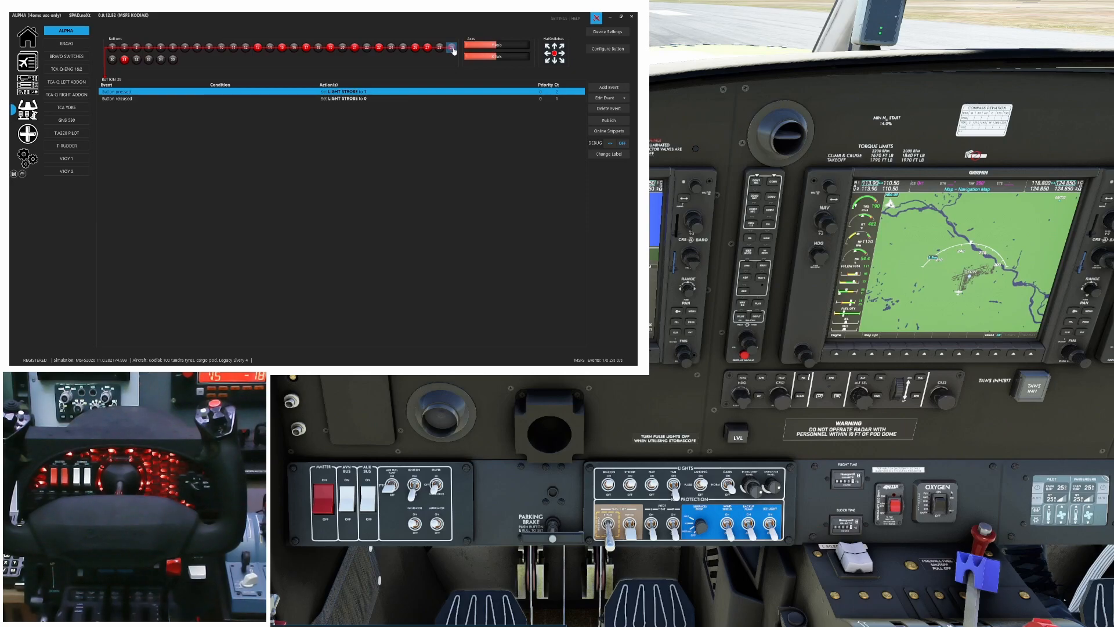
pyautogui.click(112, 60)
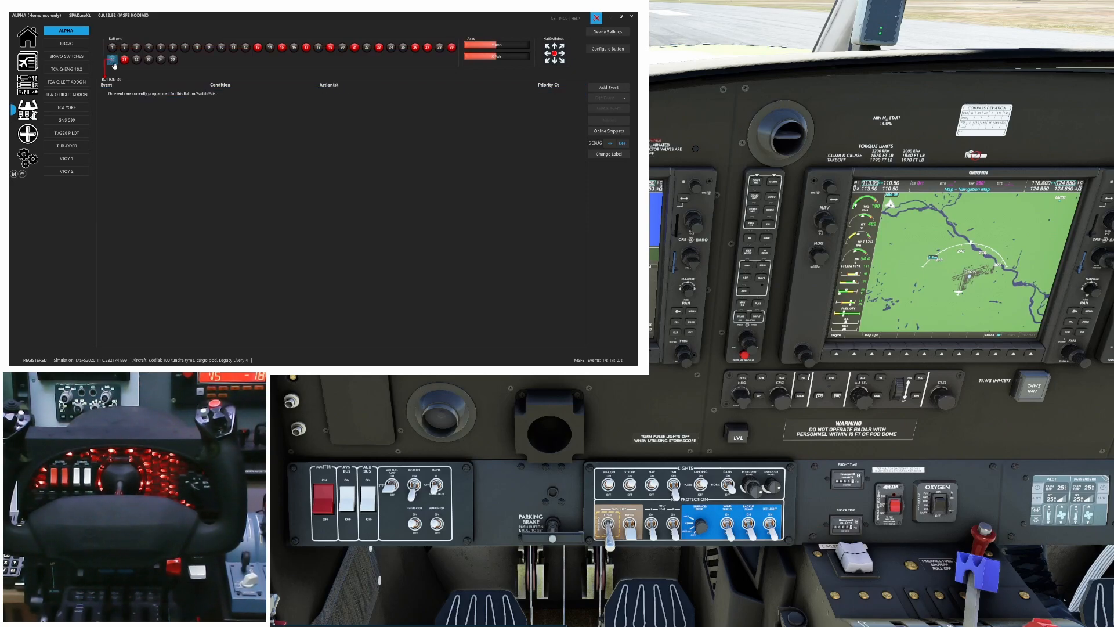
pyautogui.click(157, 59)
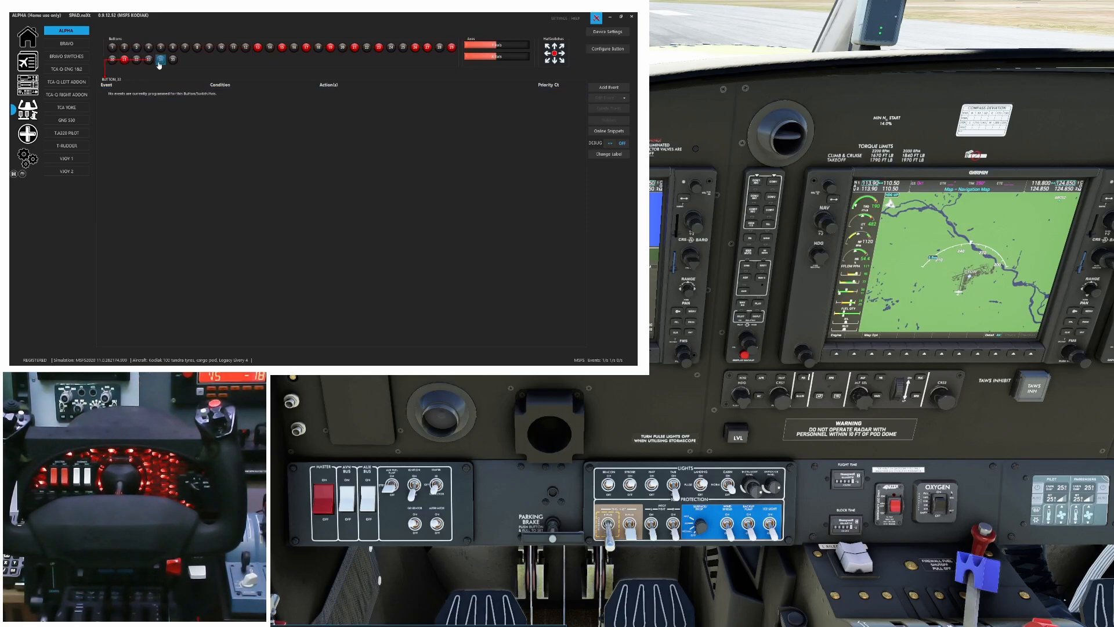